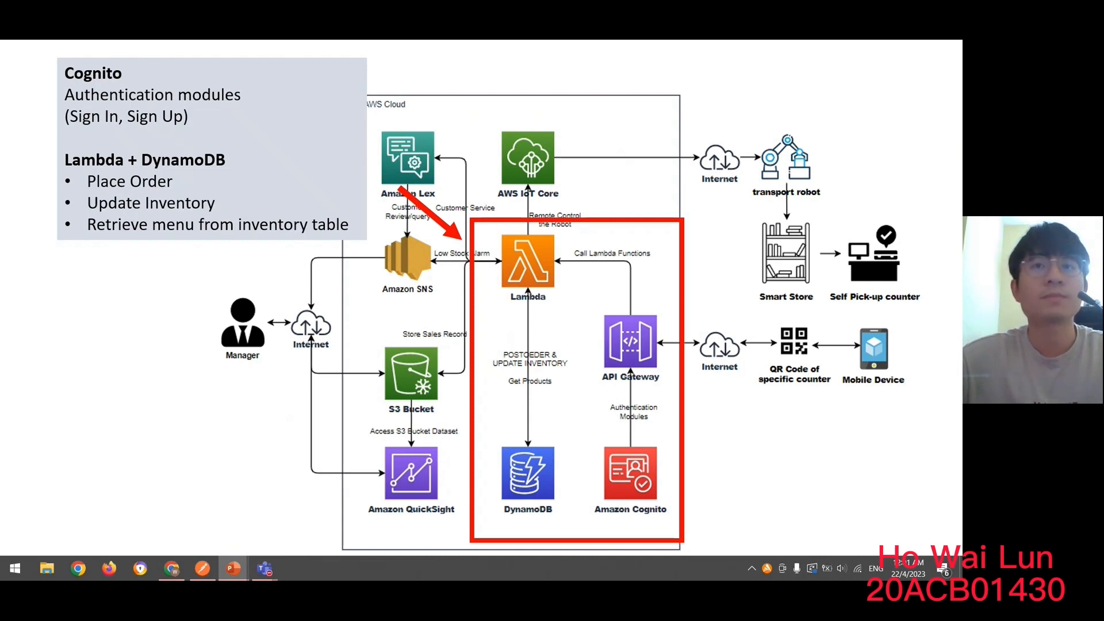
Advance past the architecture slide in the PowerPoint presentation.
key(Right)
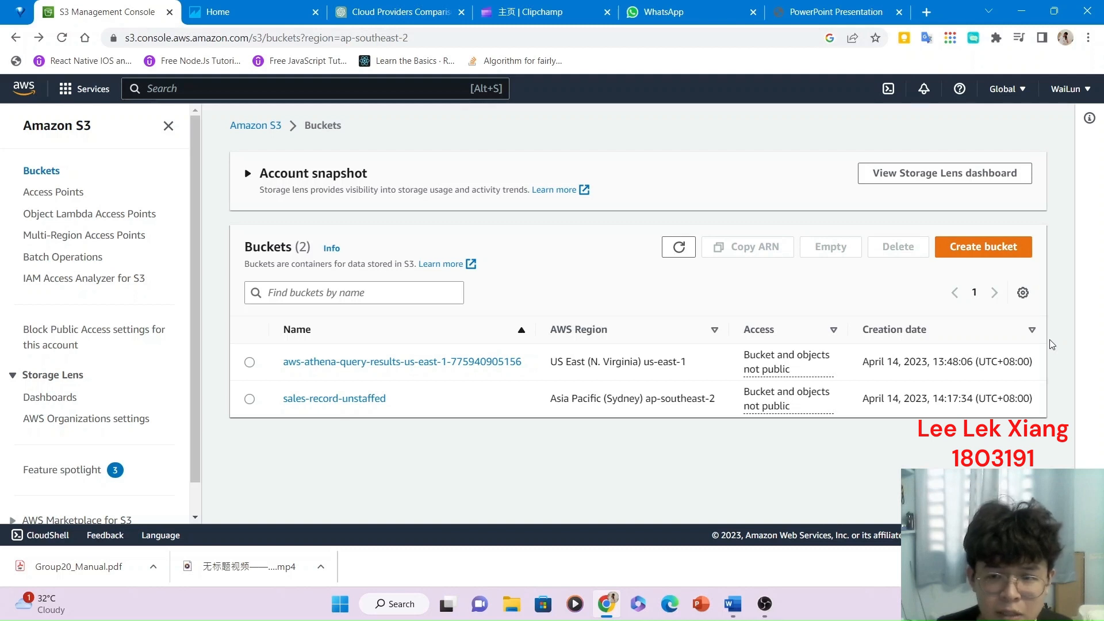
mouse_move(1033, 239)
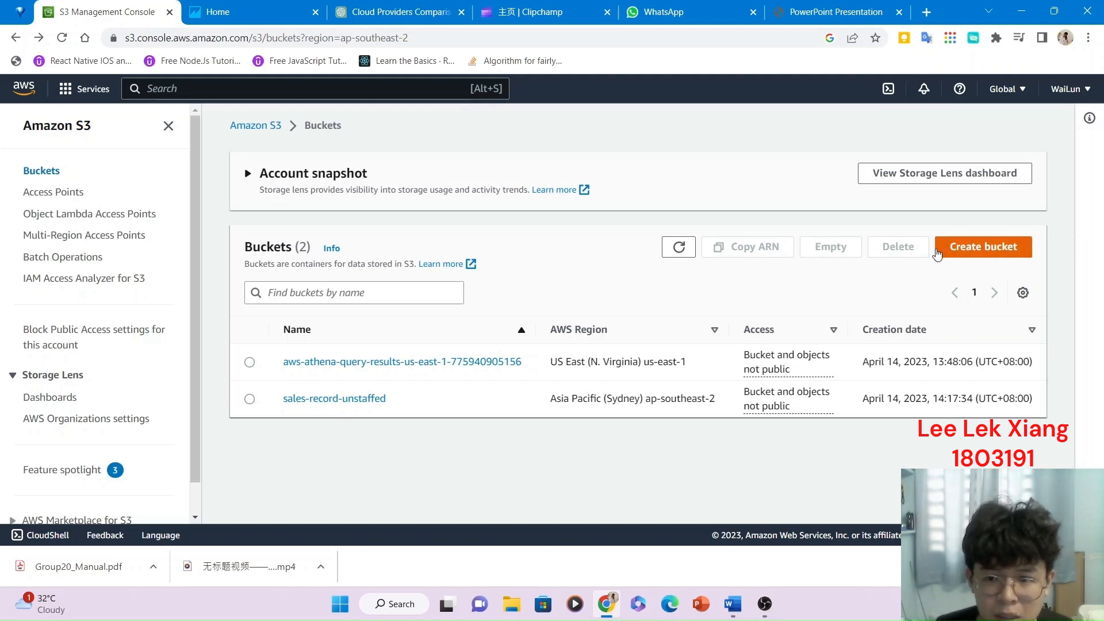
Create bucket 'sales_record' keeping default S3-managed encryption and submit the form.
click(984, 247)
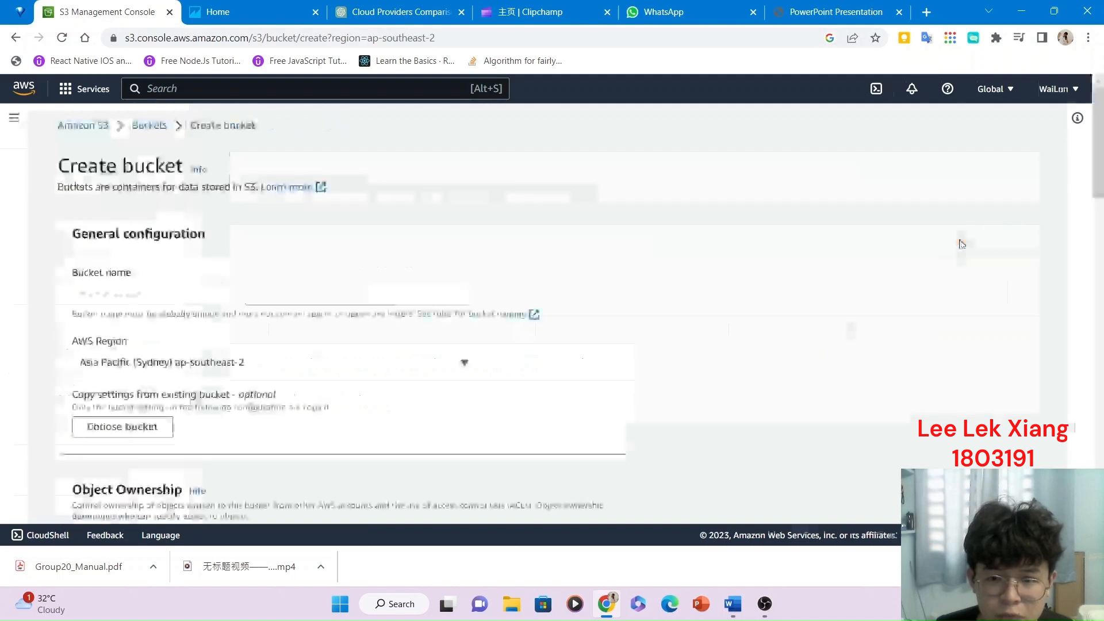
text(s)
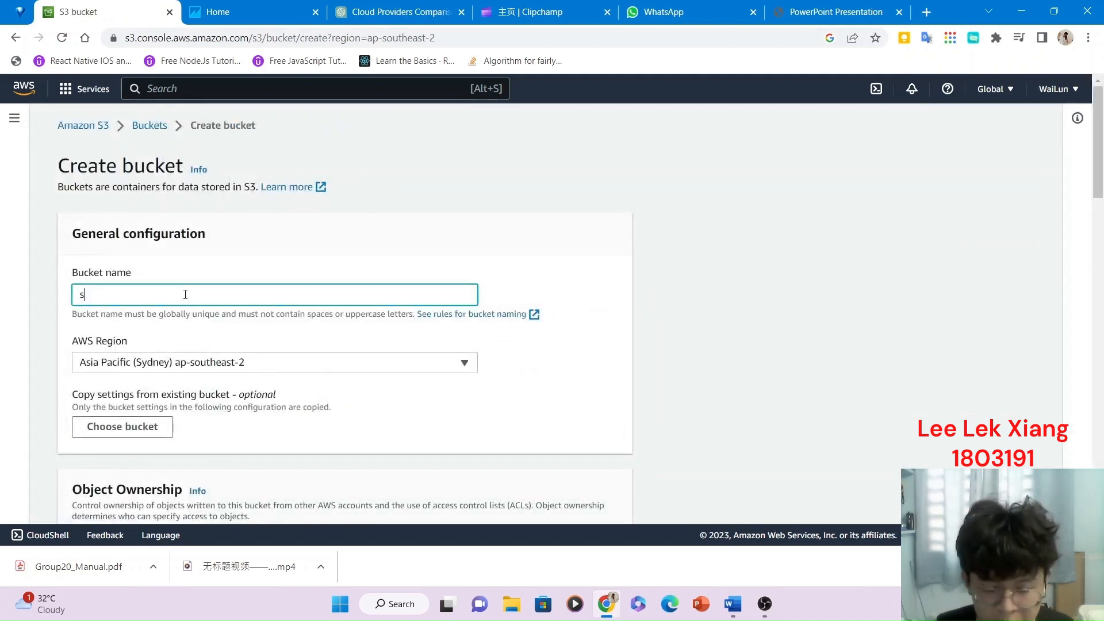
text(ales_re)
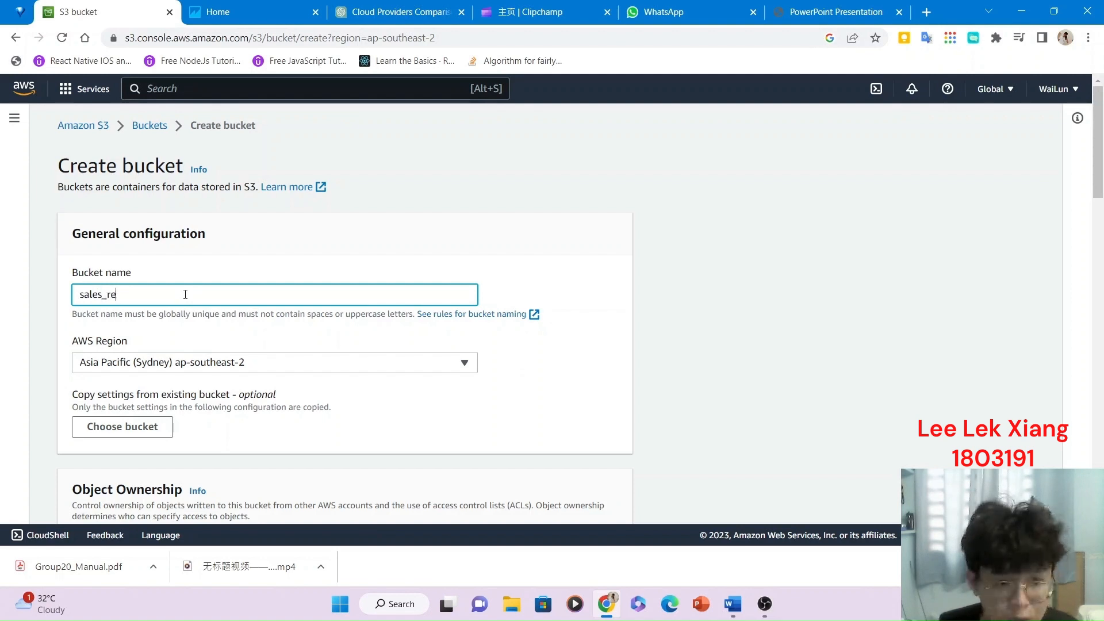
click(273, 362)
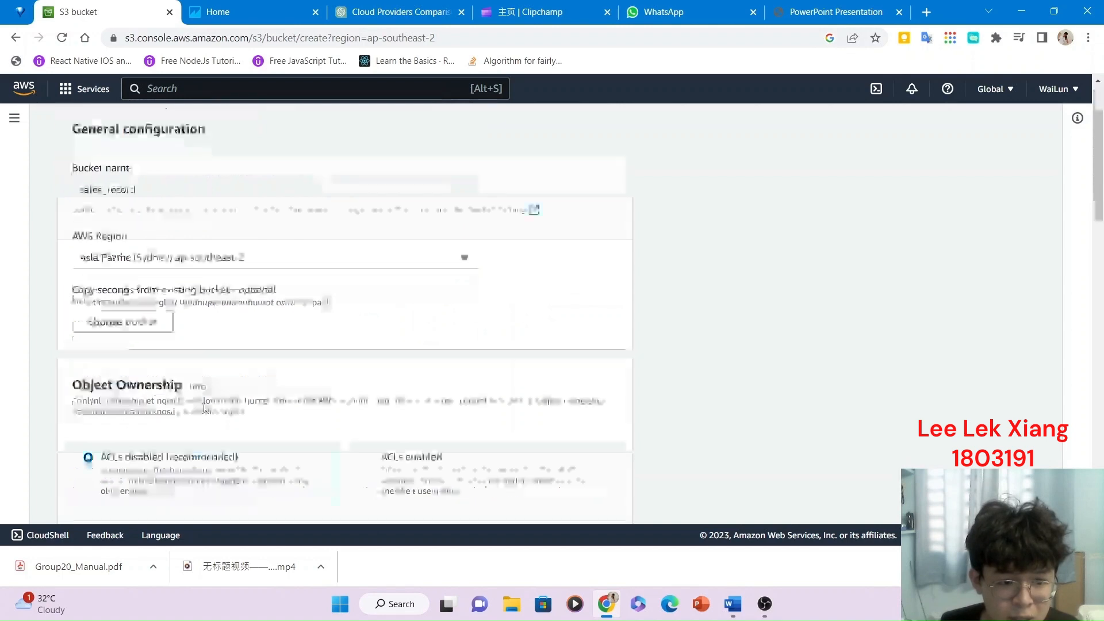
scroll(down, 3)
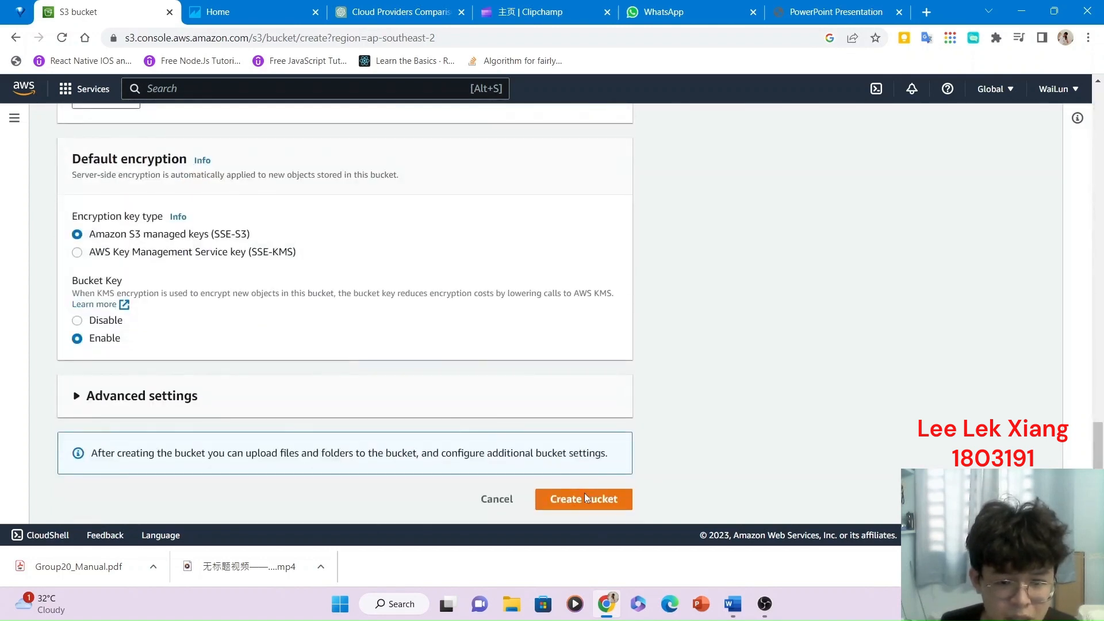
click(584, 499)
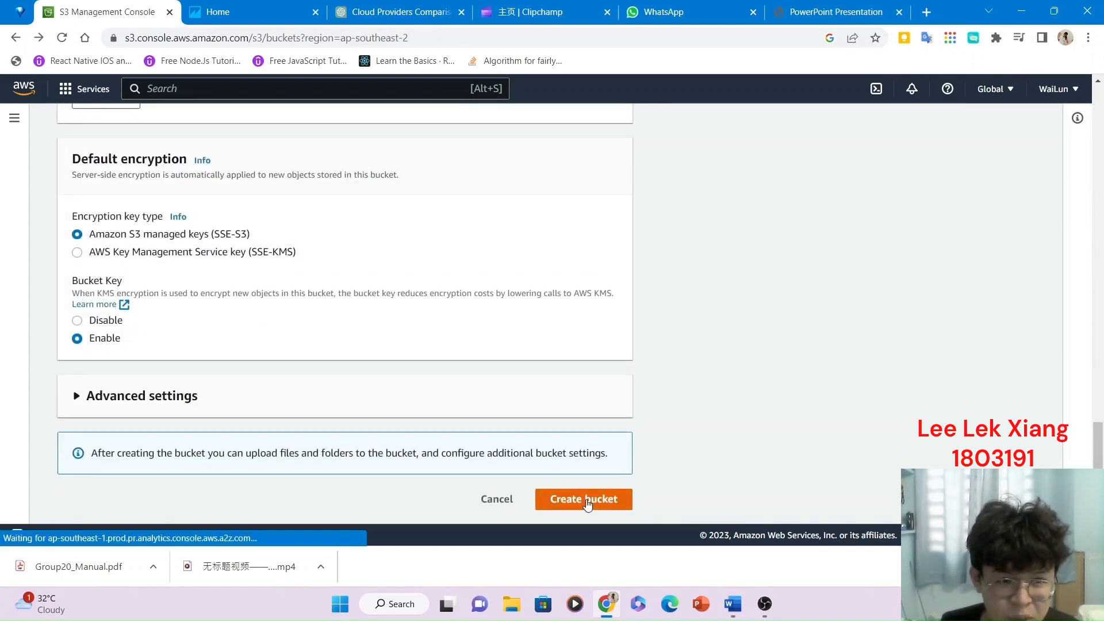
View 20.csv details in the sales-record-unstaffed bucket's 2023-04-14 folder.
click(583, 499)
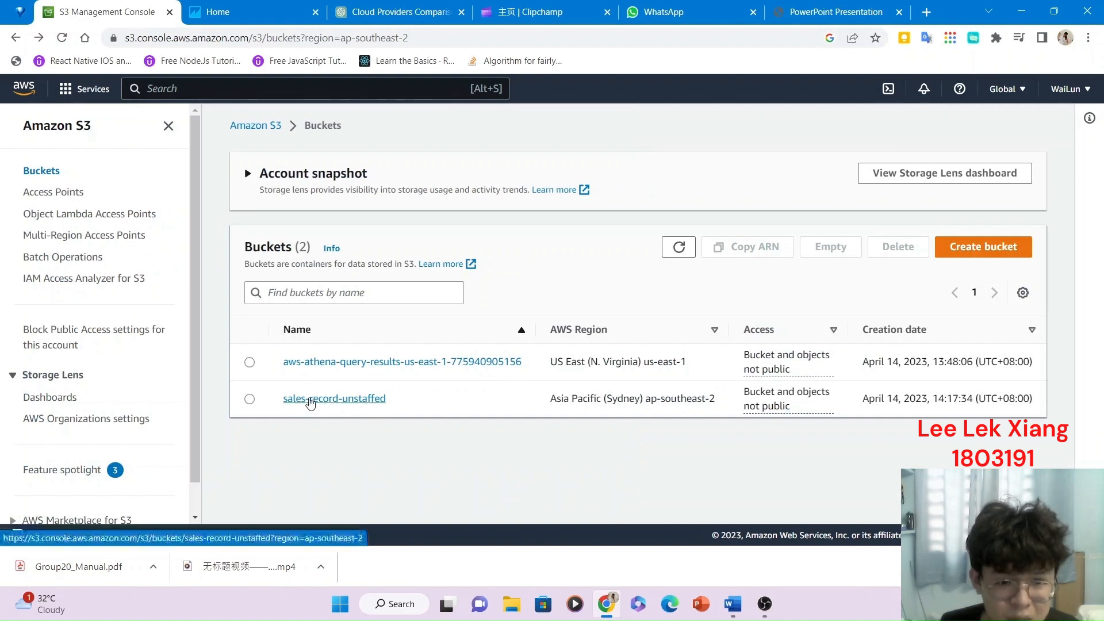
click(334, 399)
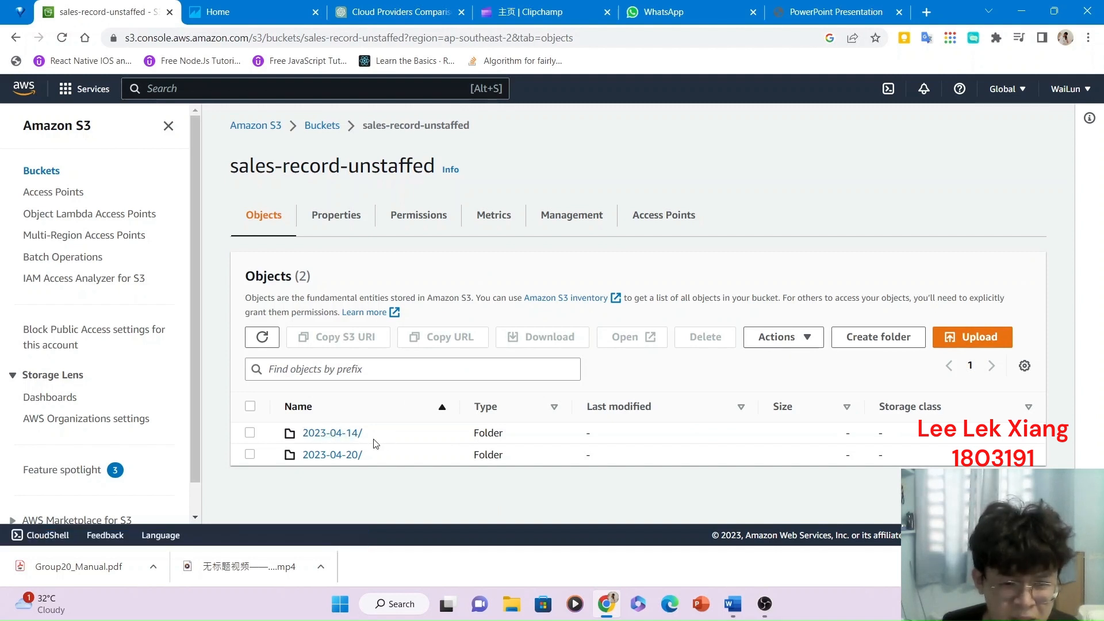
mouse_move(311, 442)
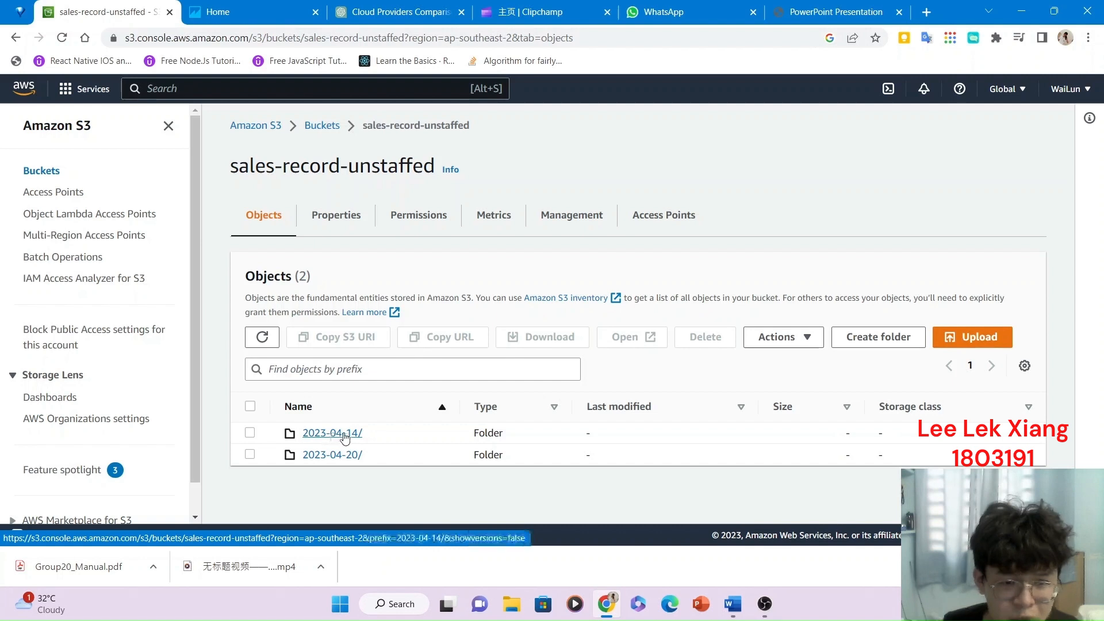
mouse_move(355, 463)
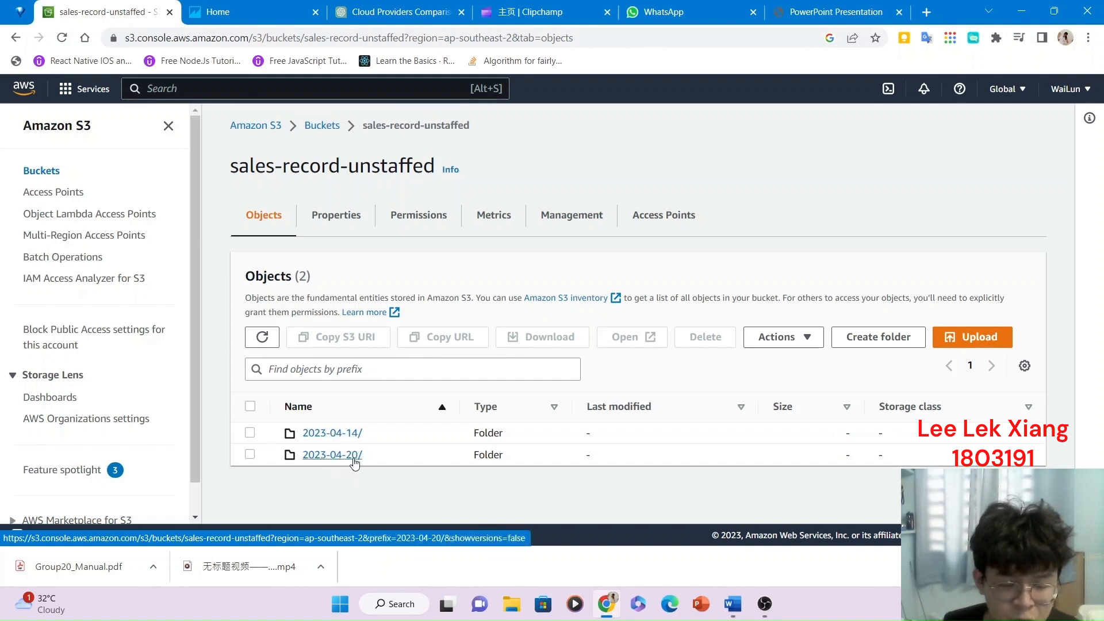
click(331, 432)
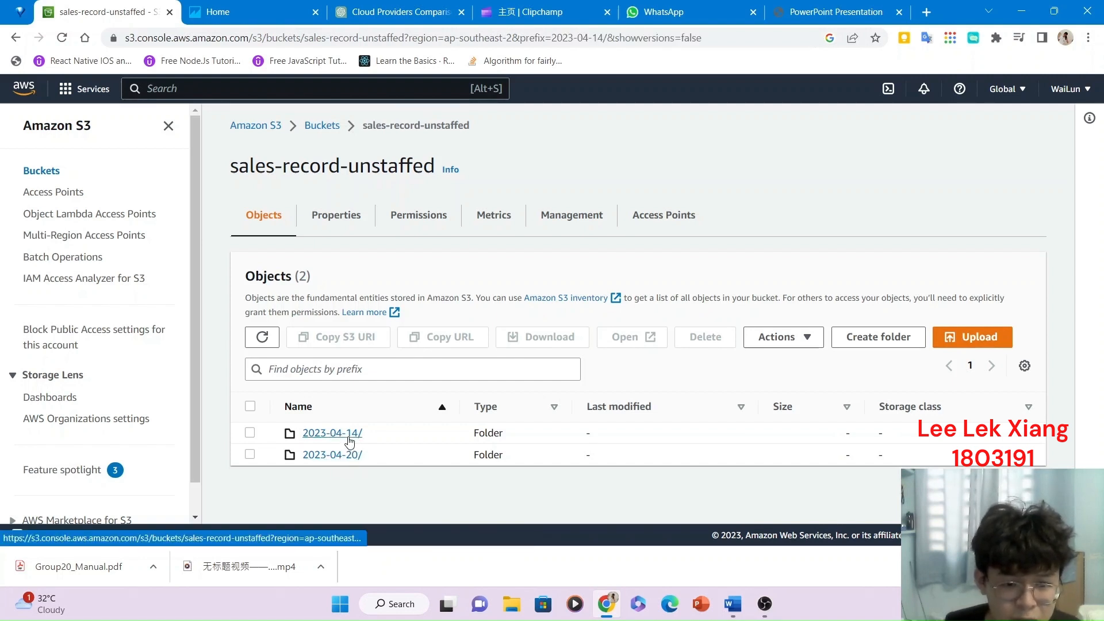
click(331, 432)
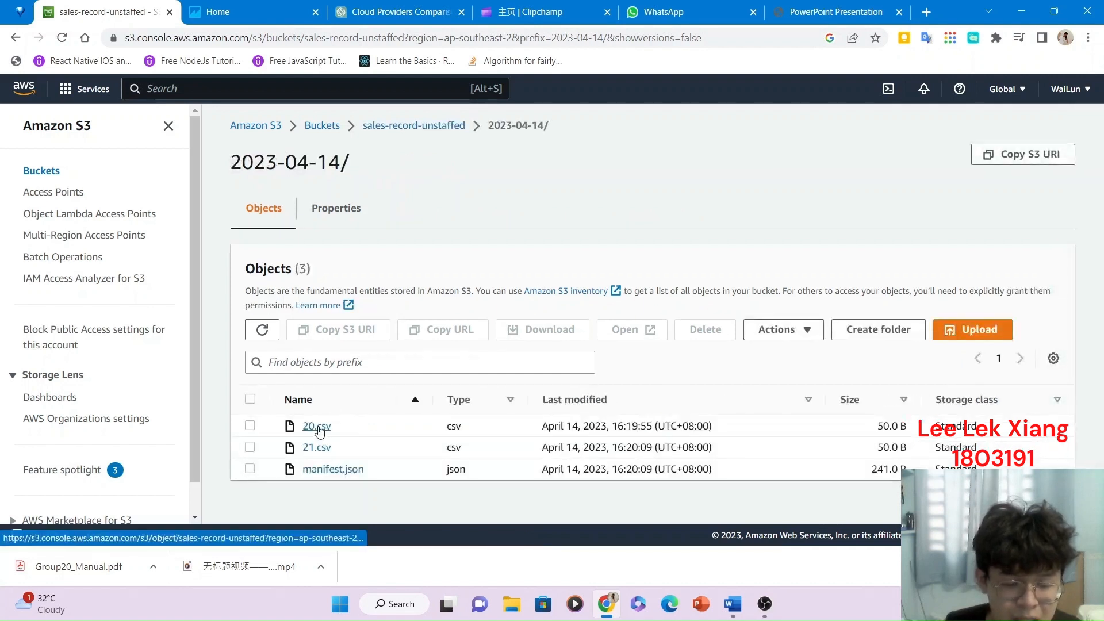
click(316, 425)
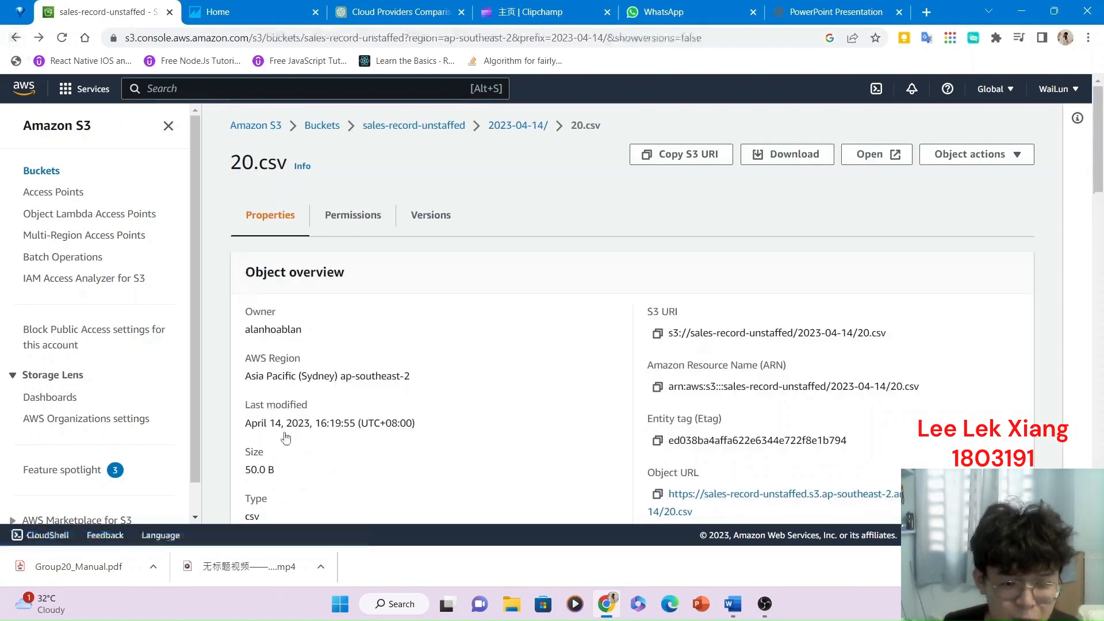
click(518, 125)
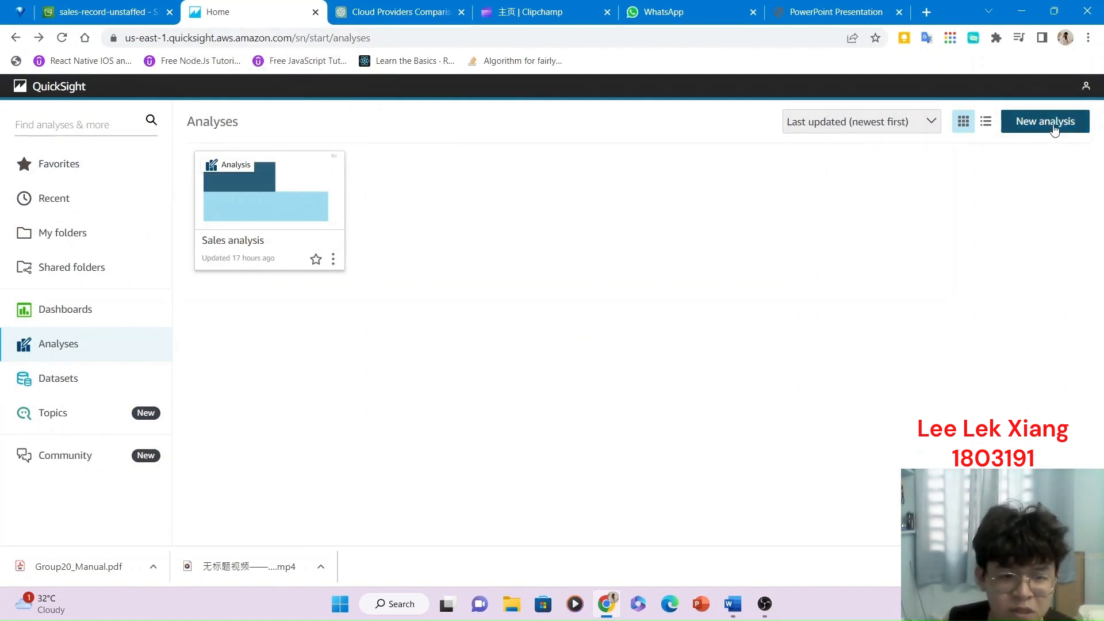
Start a new QuickSight analysis and dataset, choosing S3 as the data source.
click(58, 378)
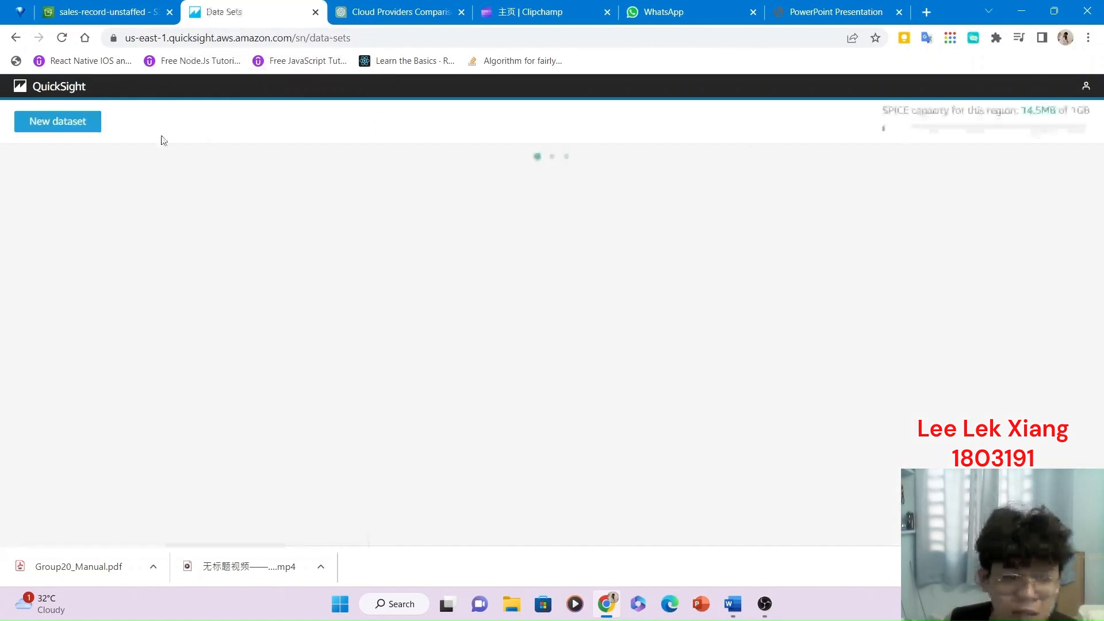
click(57, 121)
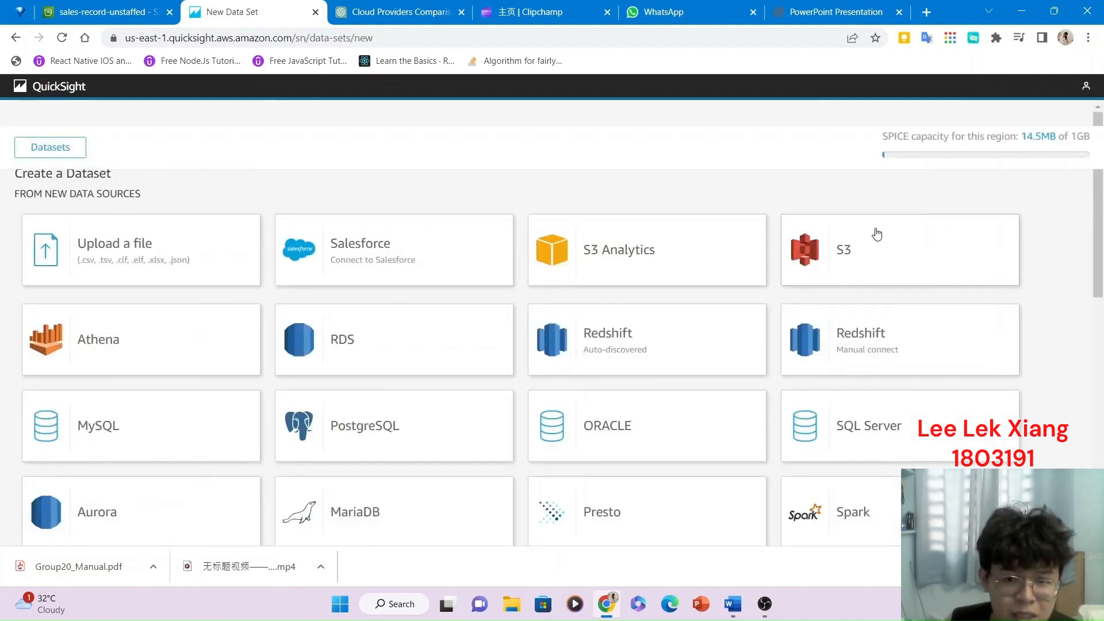
click(899, 249)
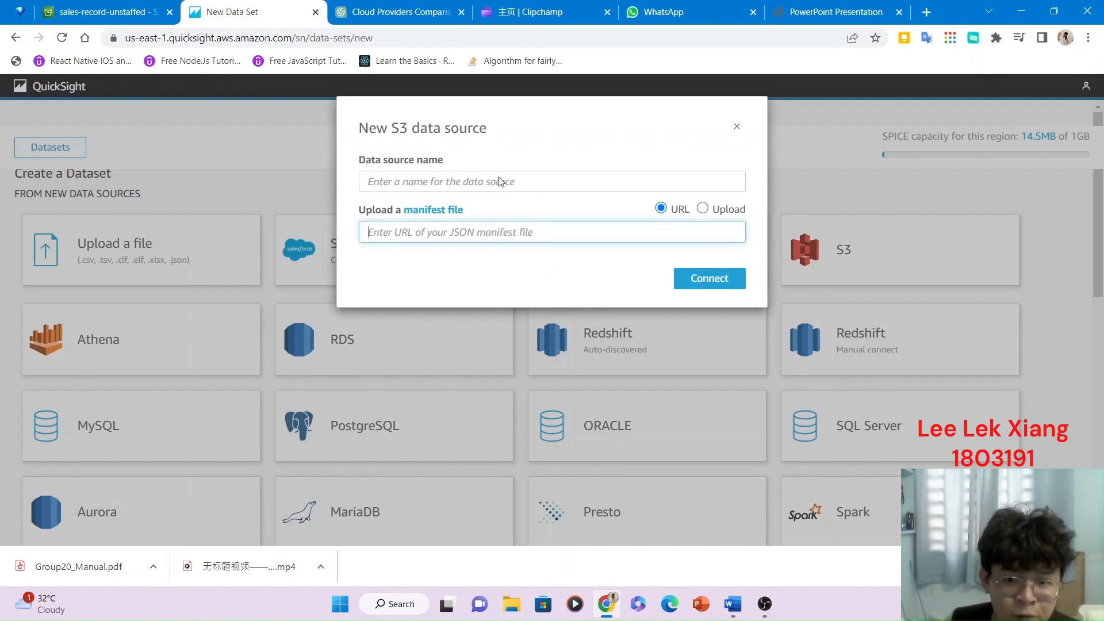
Enter s3://sales-record-unstaffed/2023-04-14/manifest.json as manifest URL, then close the form.
click(92, 11)
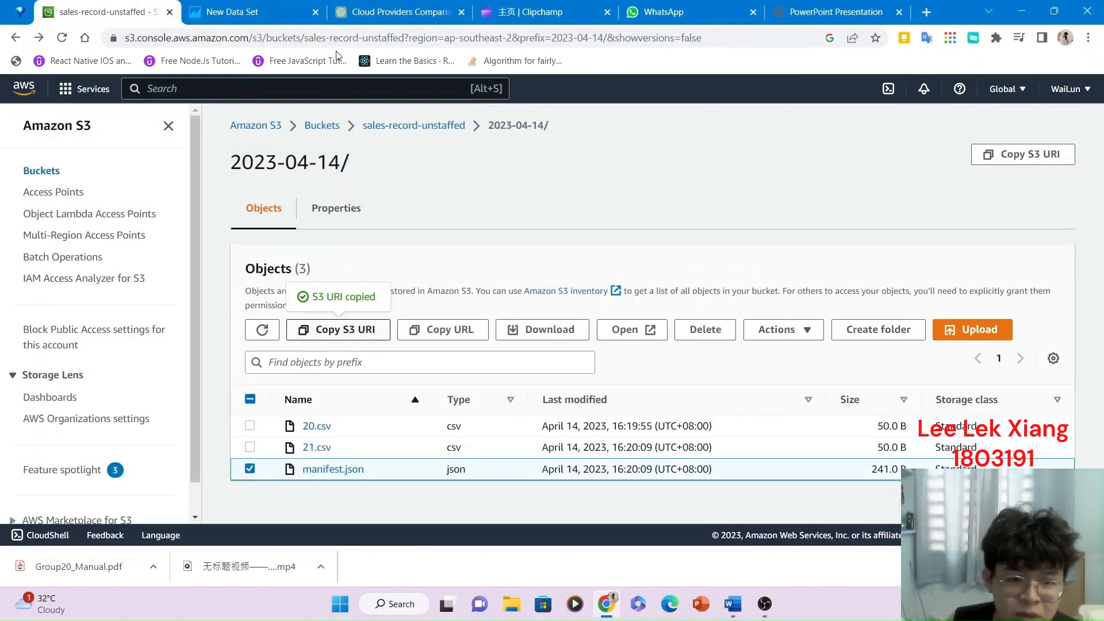
click(235, 11)
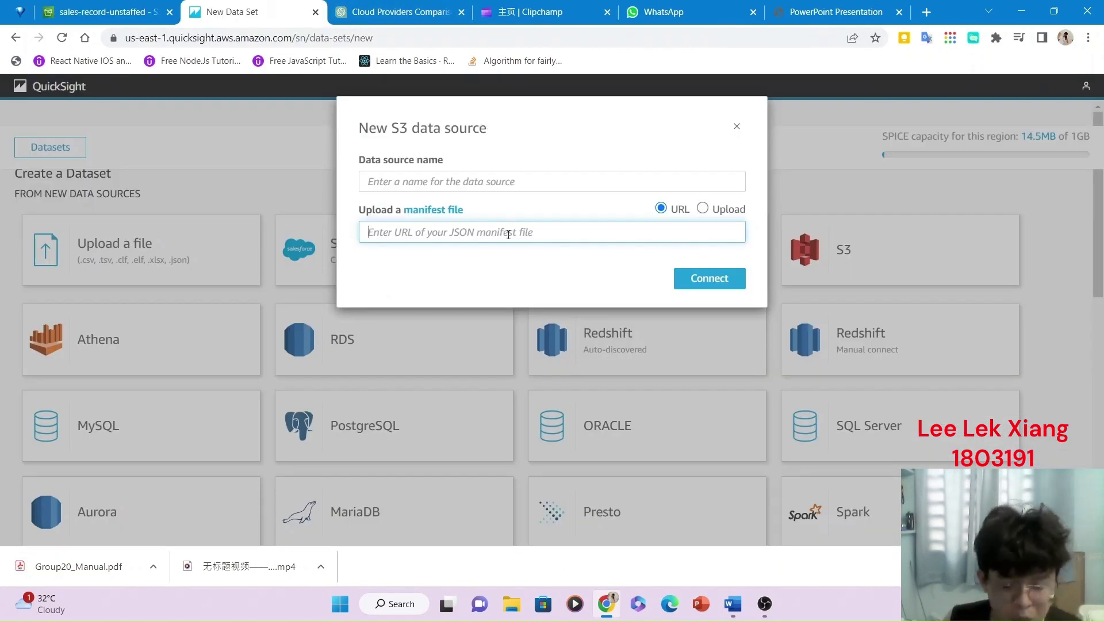
text(s3://sales-record-unstaffed/2023-04-14/manifest.json)
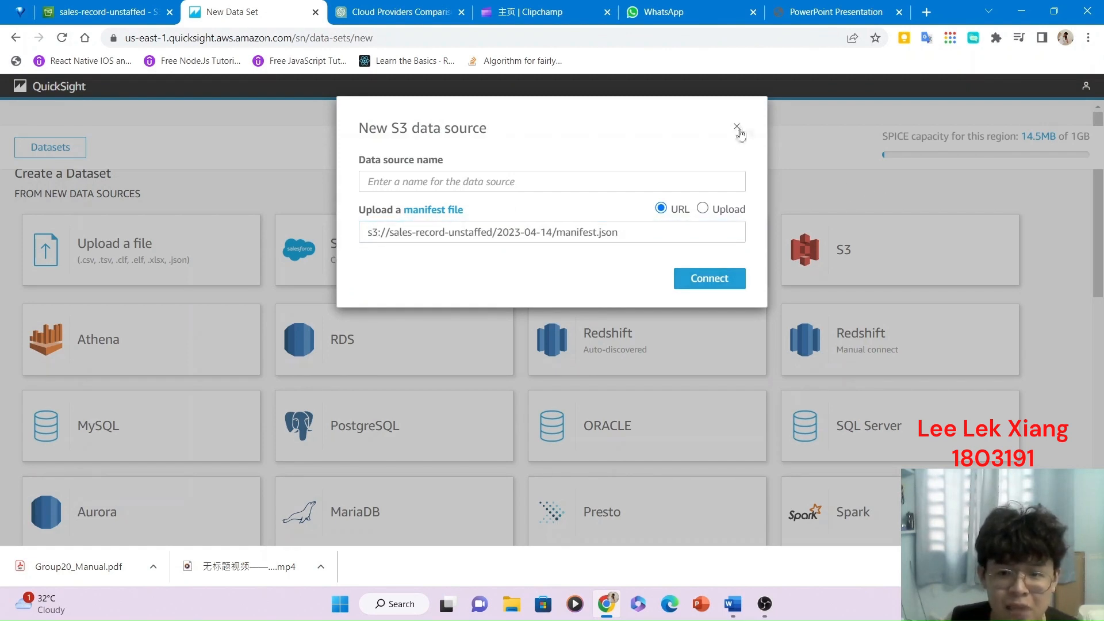
click(735, 126)
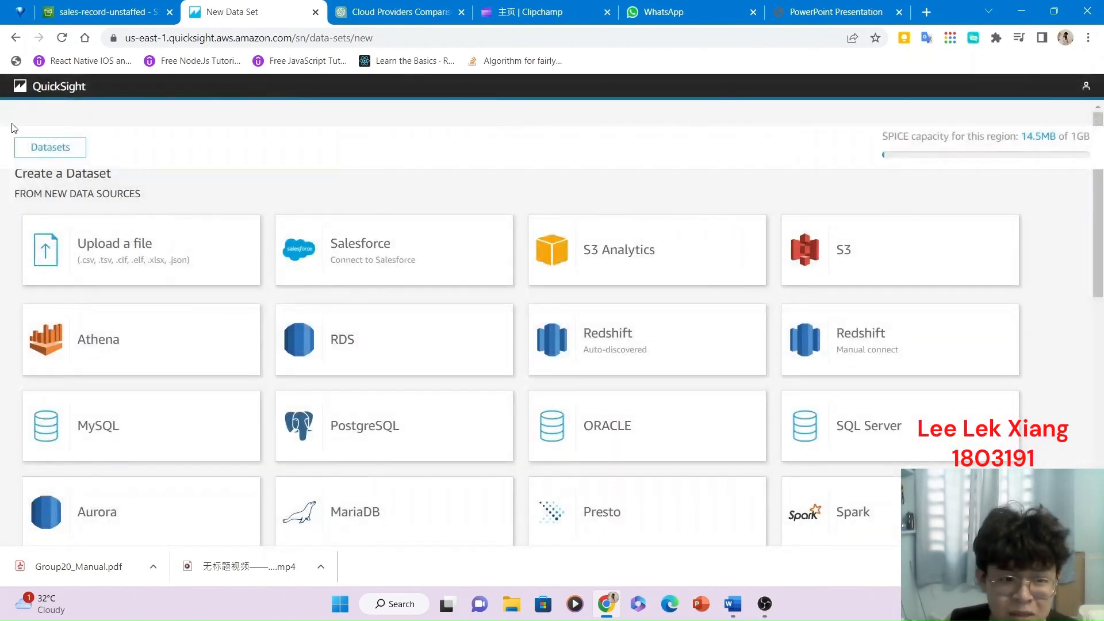
click(50, 148)
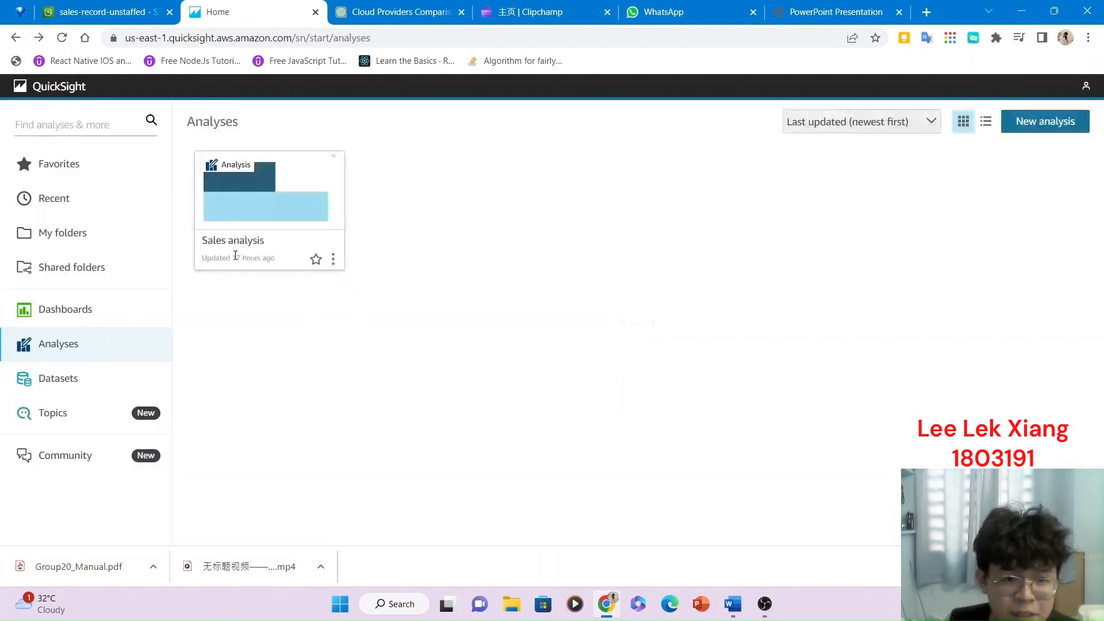
mouse_move(238, 249)
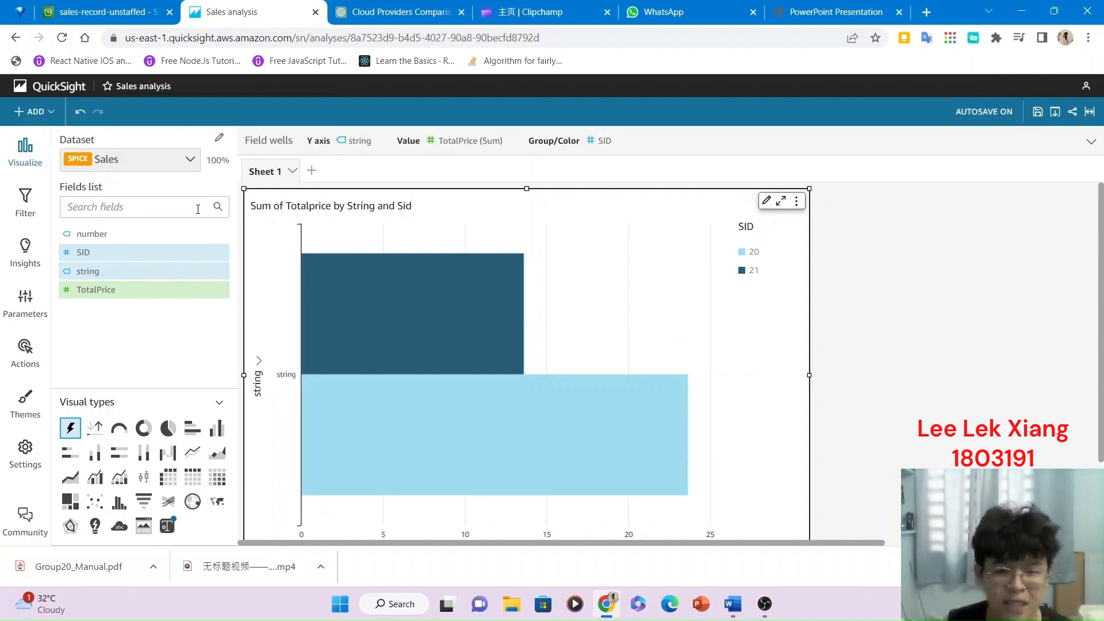
mouse_move(757, 255)
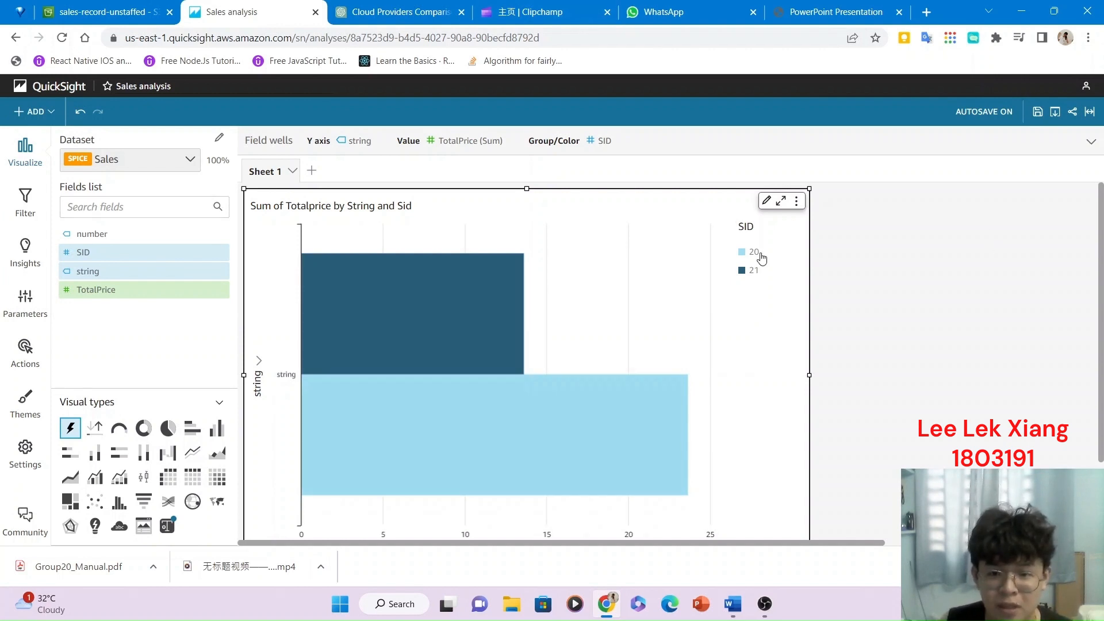
mouse_move(747, 285)
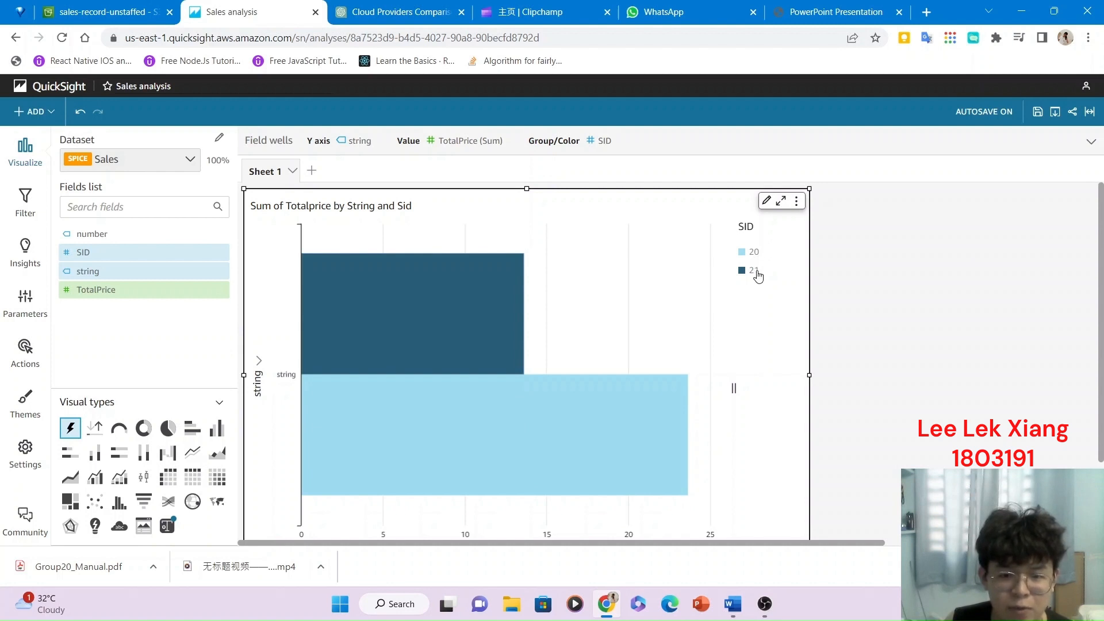
mouse_move(346, 432)
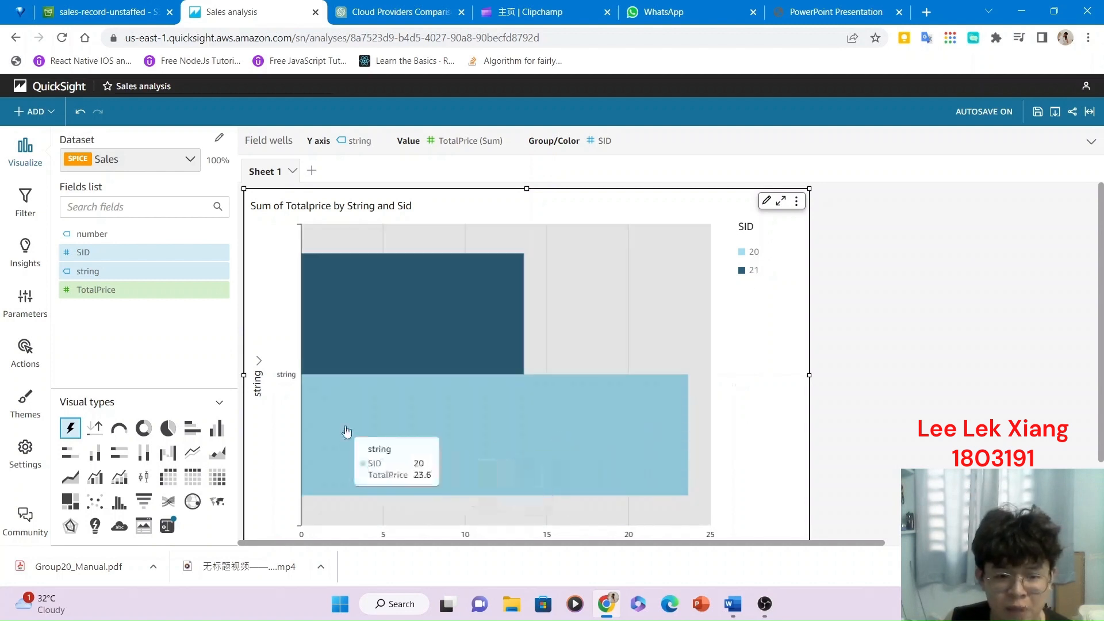
mouse_move(455, 378)
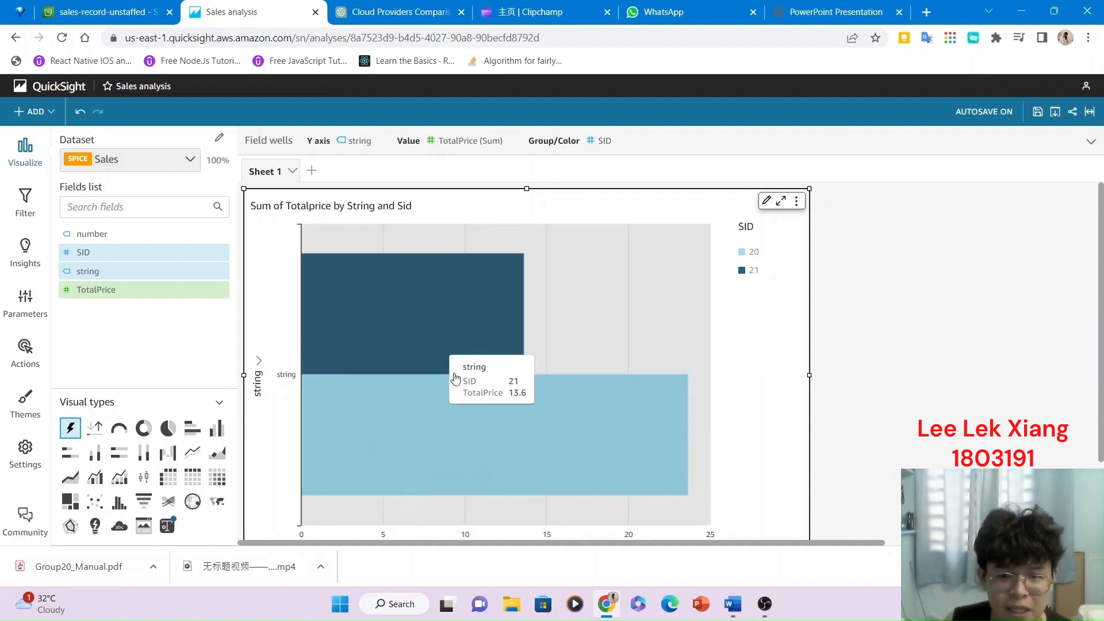
mouse_move(314, 432)
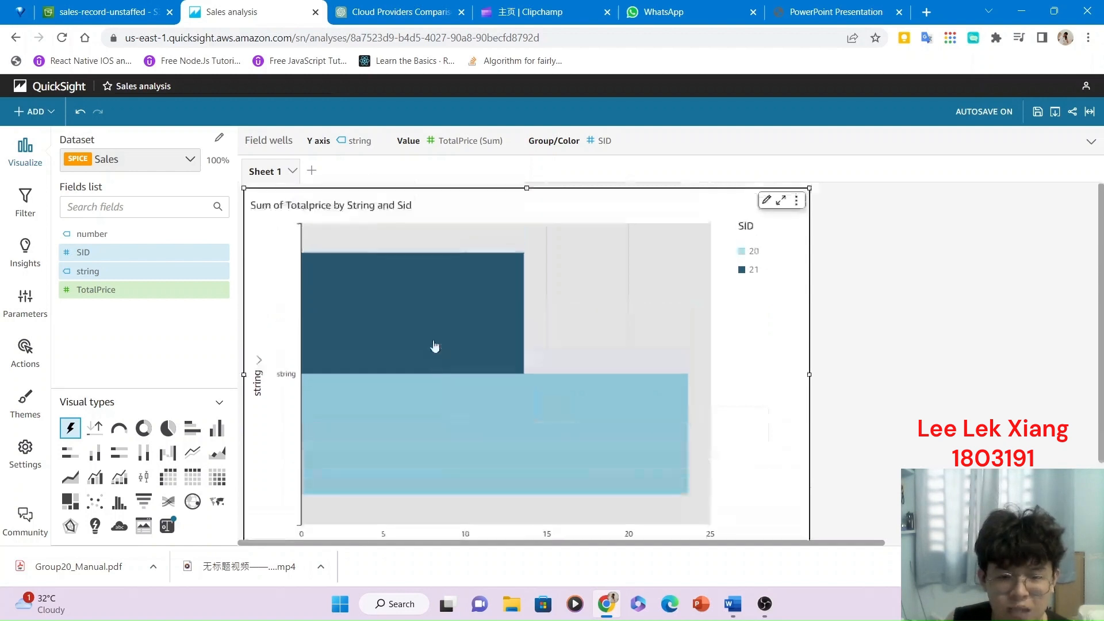
mouse_move(434, 307)
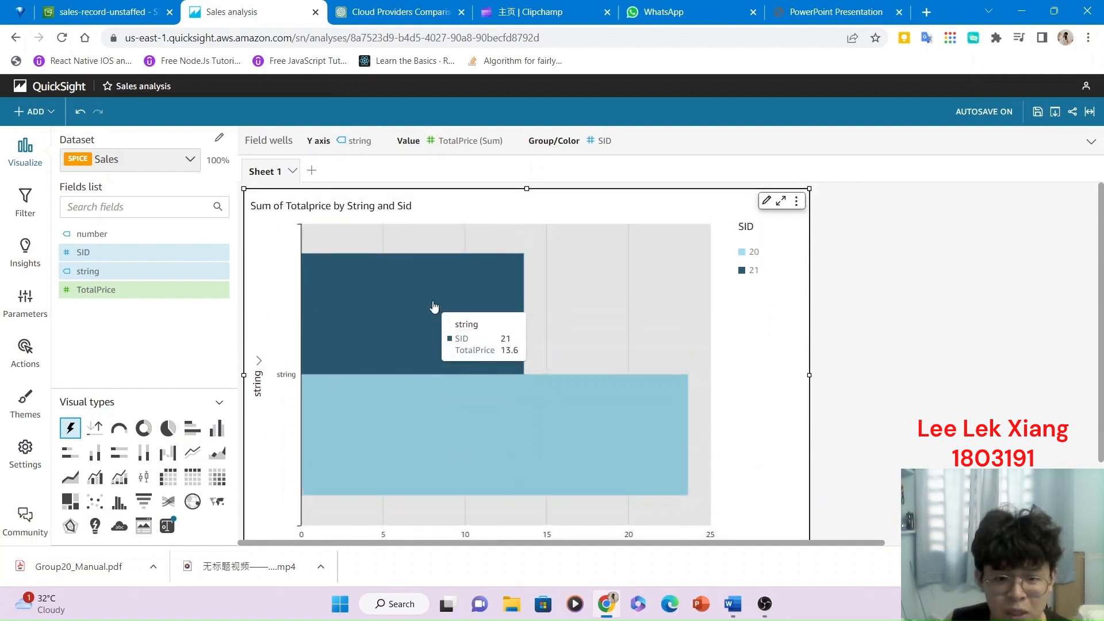
mouse_move(424, 317)
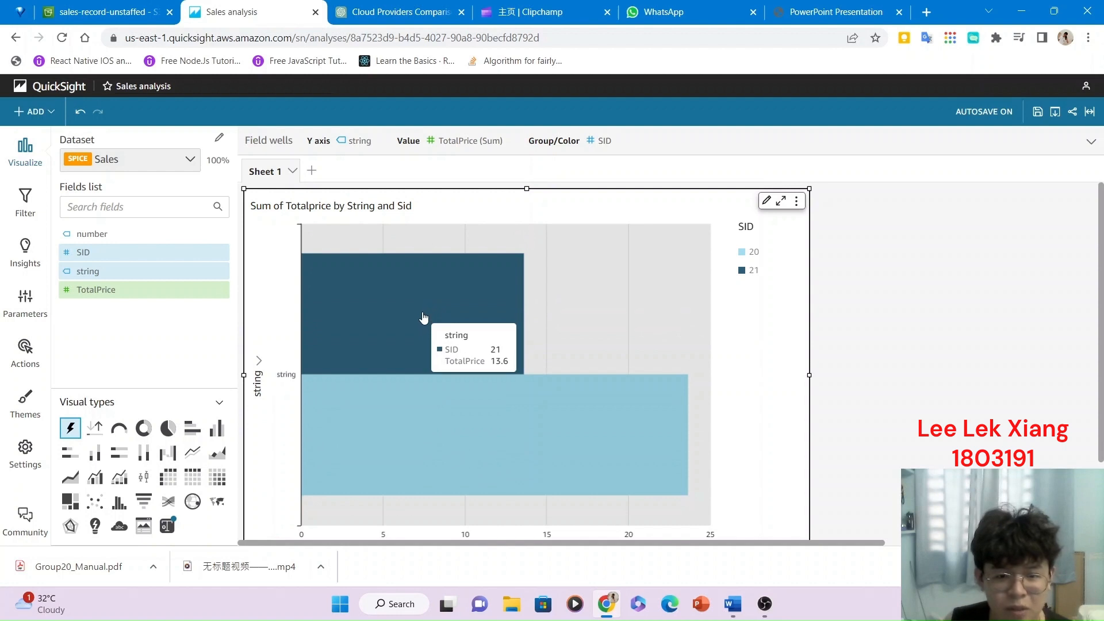
mouse_move(435, 293)
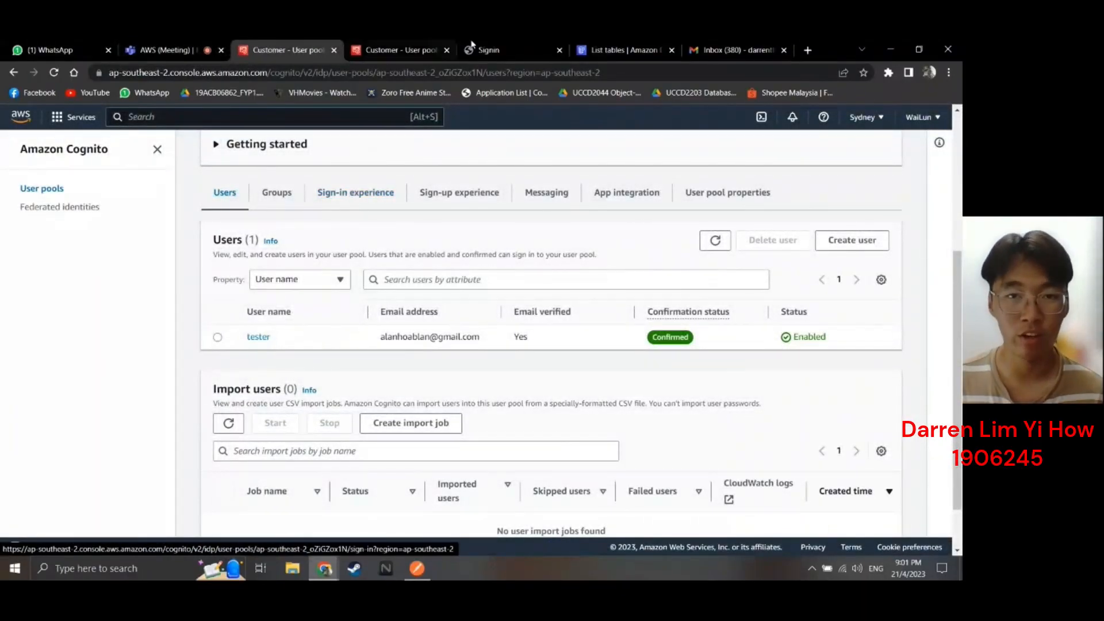
Glance at the DynamoDB tables, then show the unstaffed-shop hosted sign-in page.
click(622, 50)
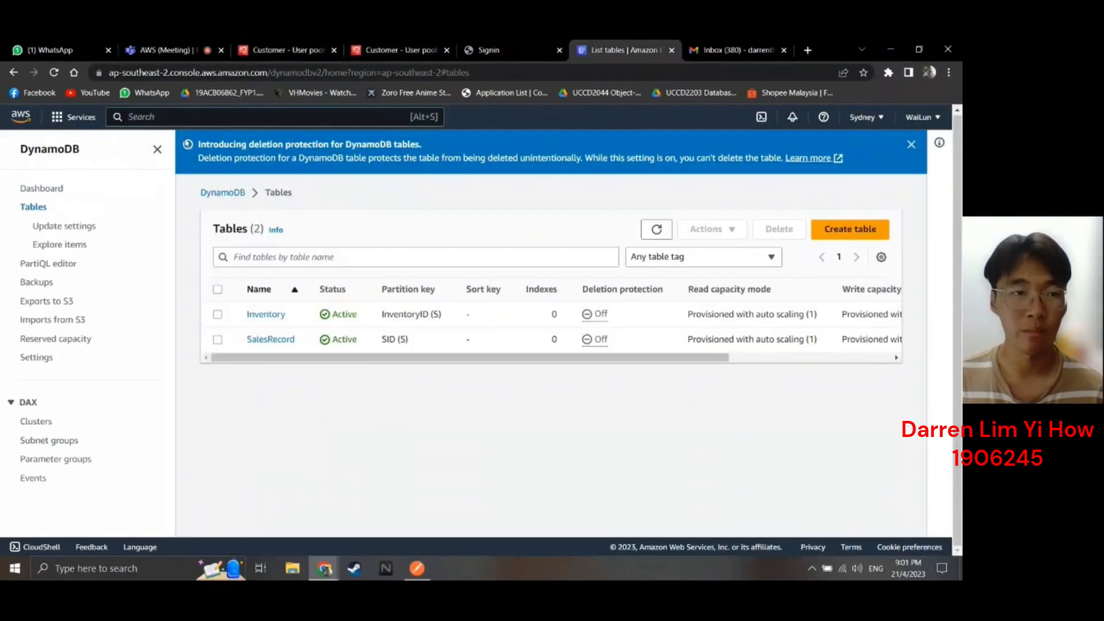
click(284, 50)
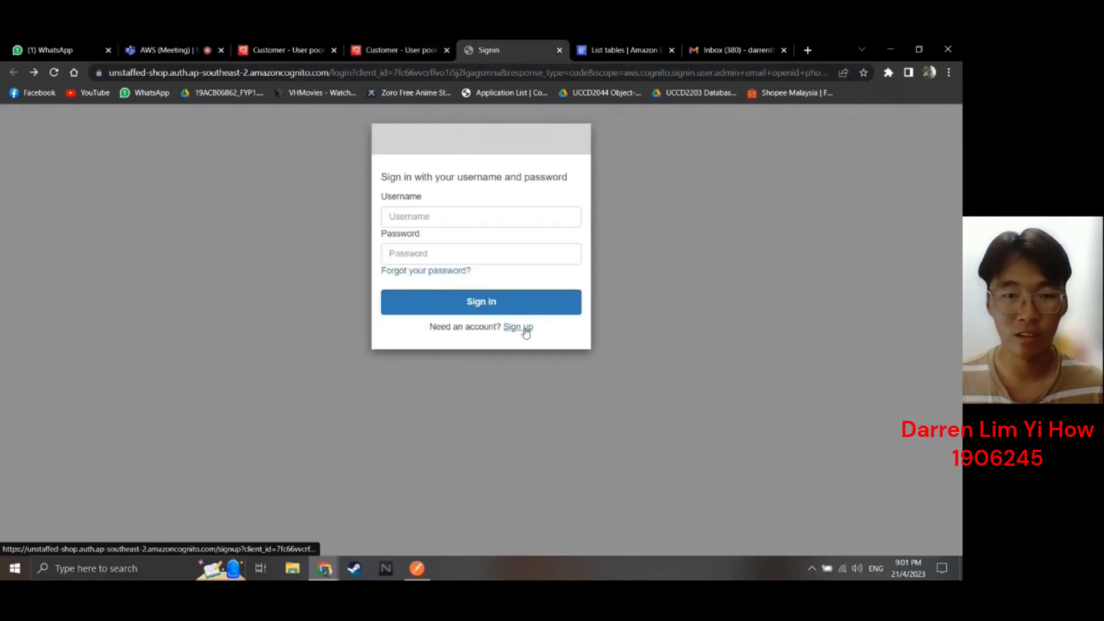
Sign up user Tester2 with name, email and password filled in.
click(518, 327)
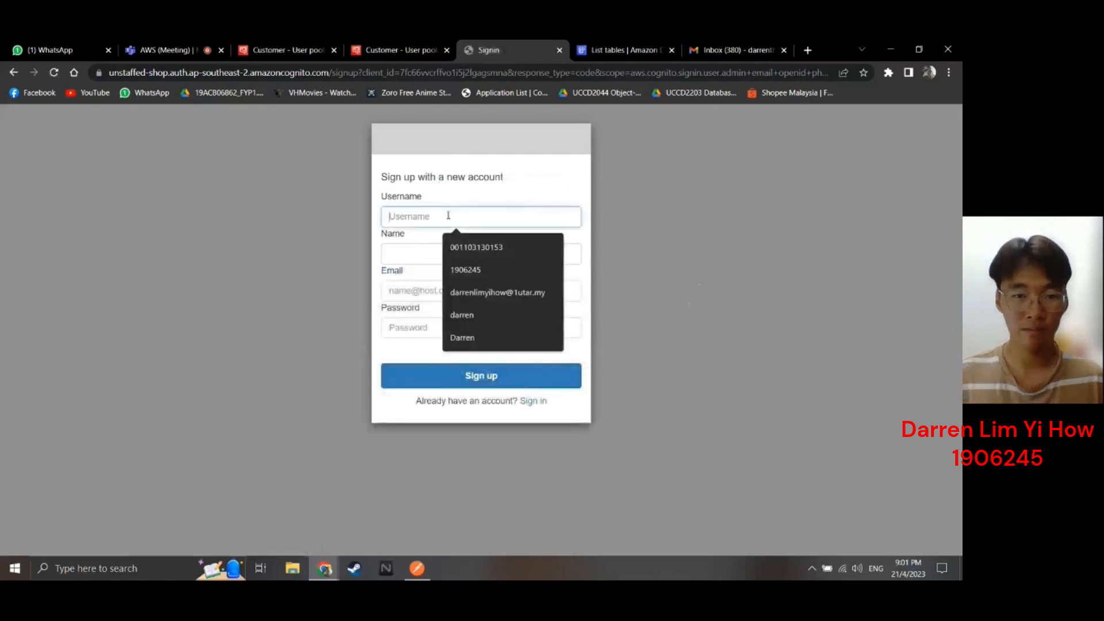
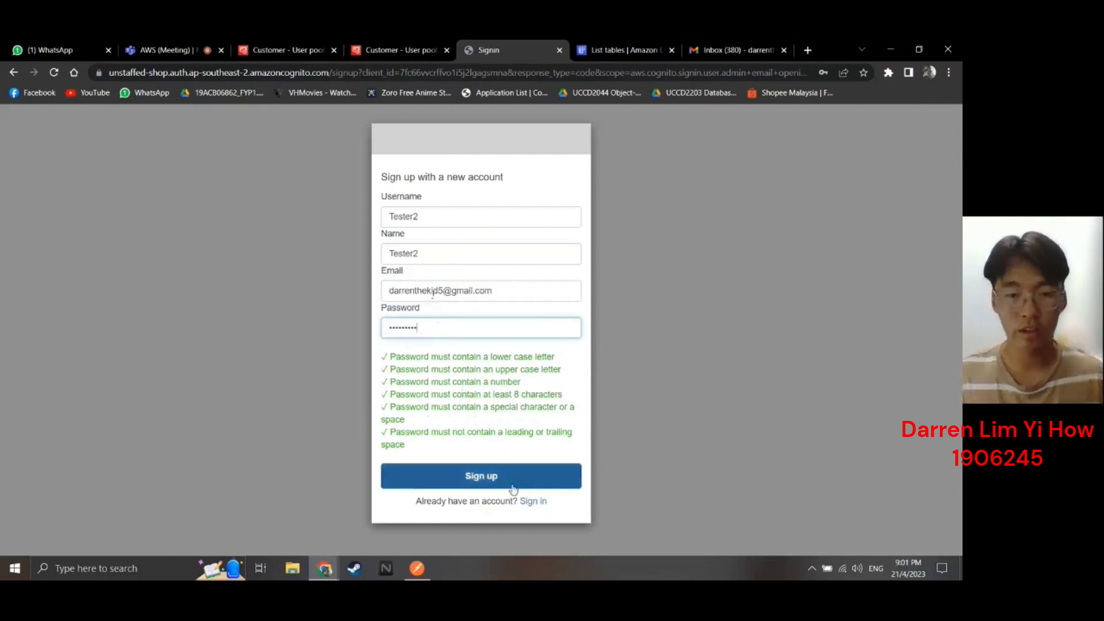
click(481, 475)
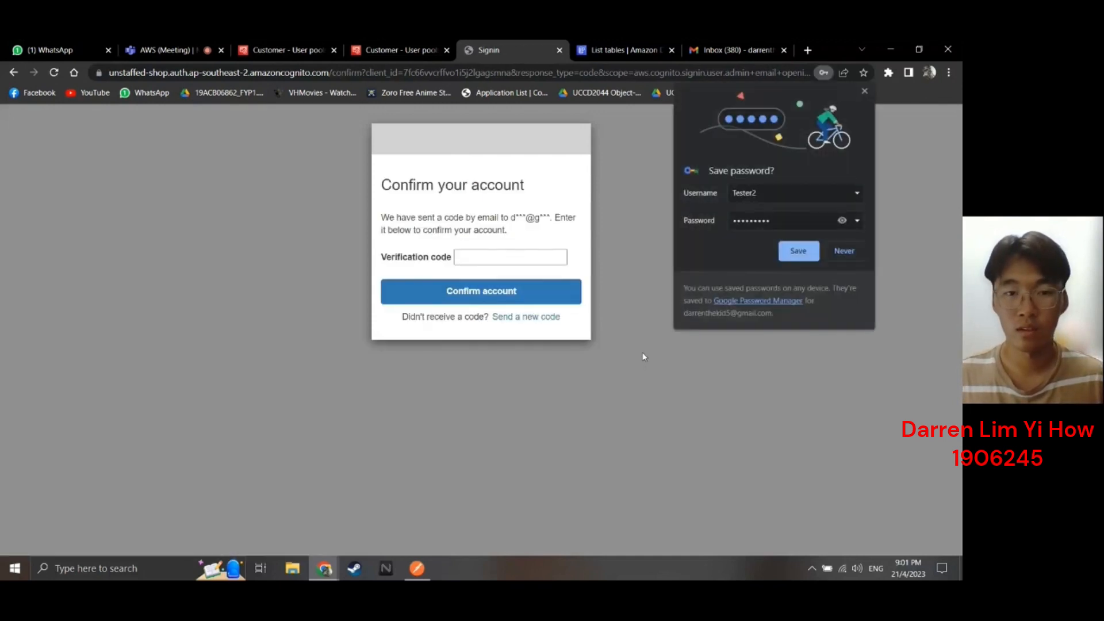
Confirm the Tester2 account using the verification code from the Gmail email.
click(844, 250)
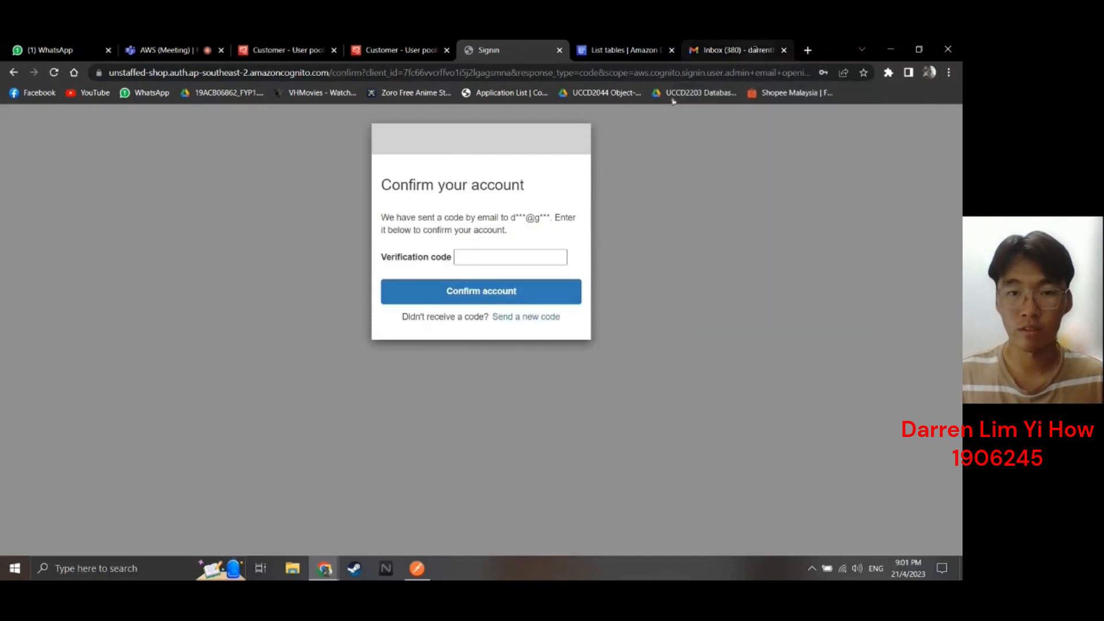
click(735, 50)
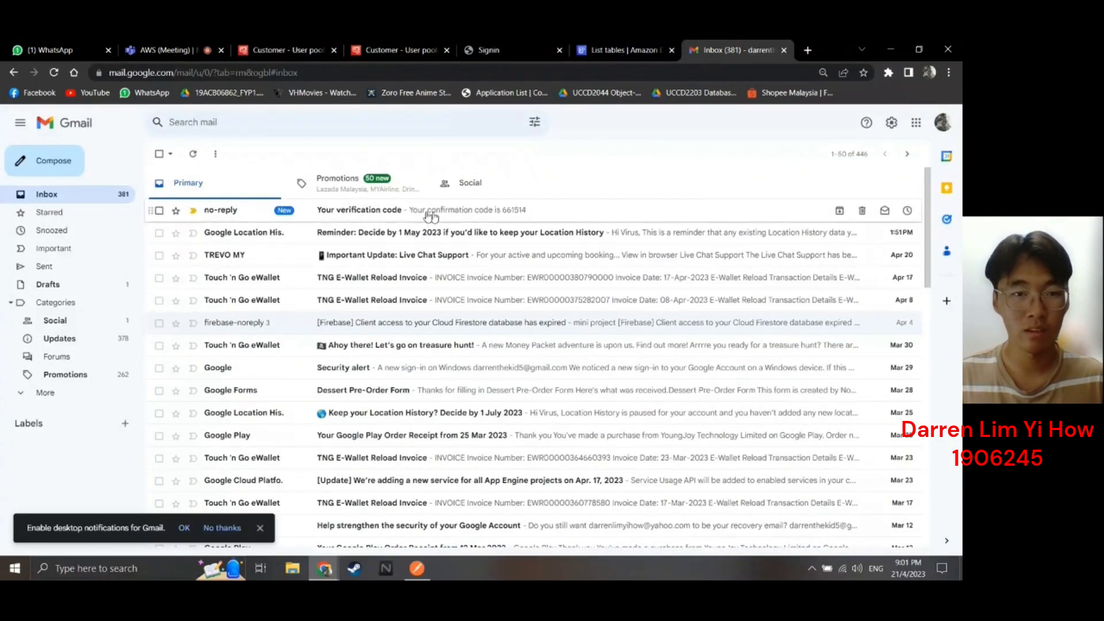
click(359, 210)
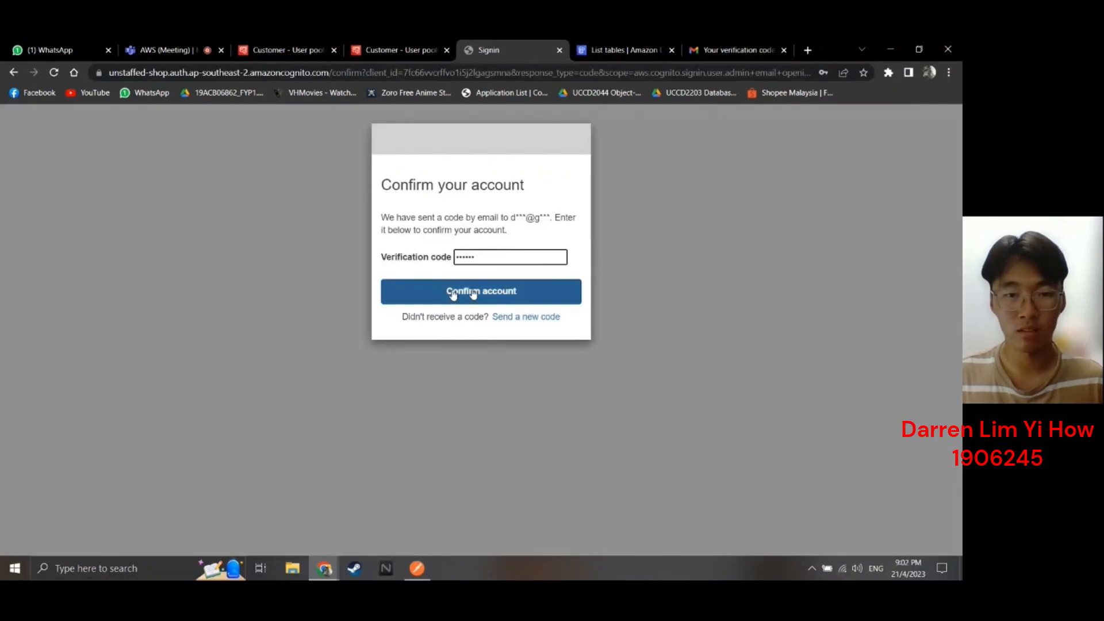
click(481, 292)
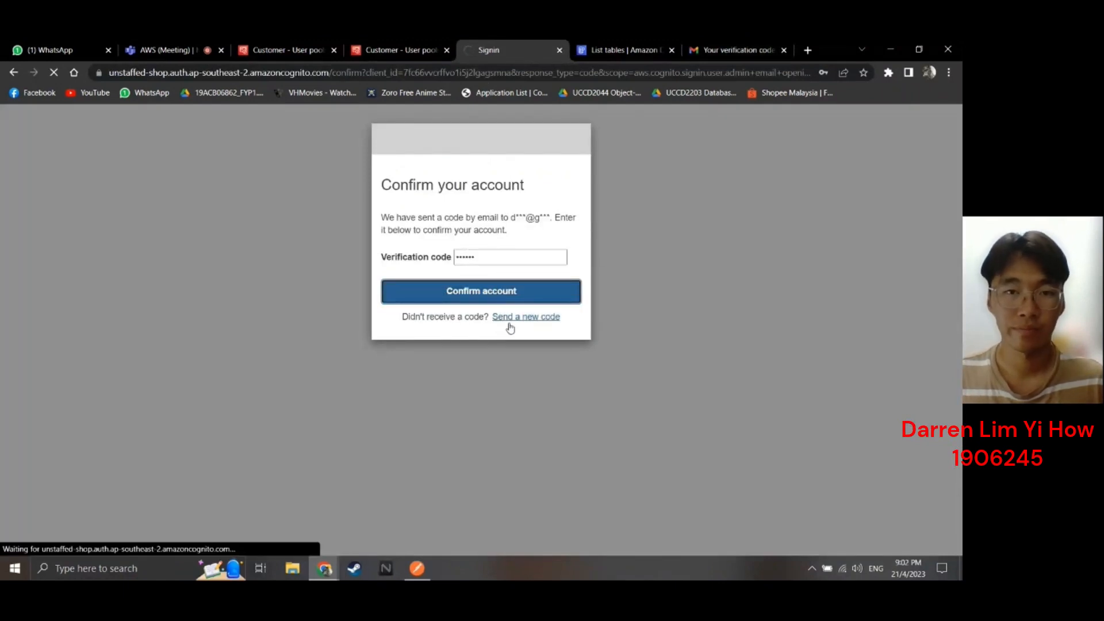
Check that tester2 appears as a confirmed user in the user pool.
click(481, 291)
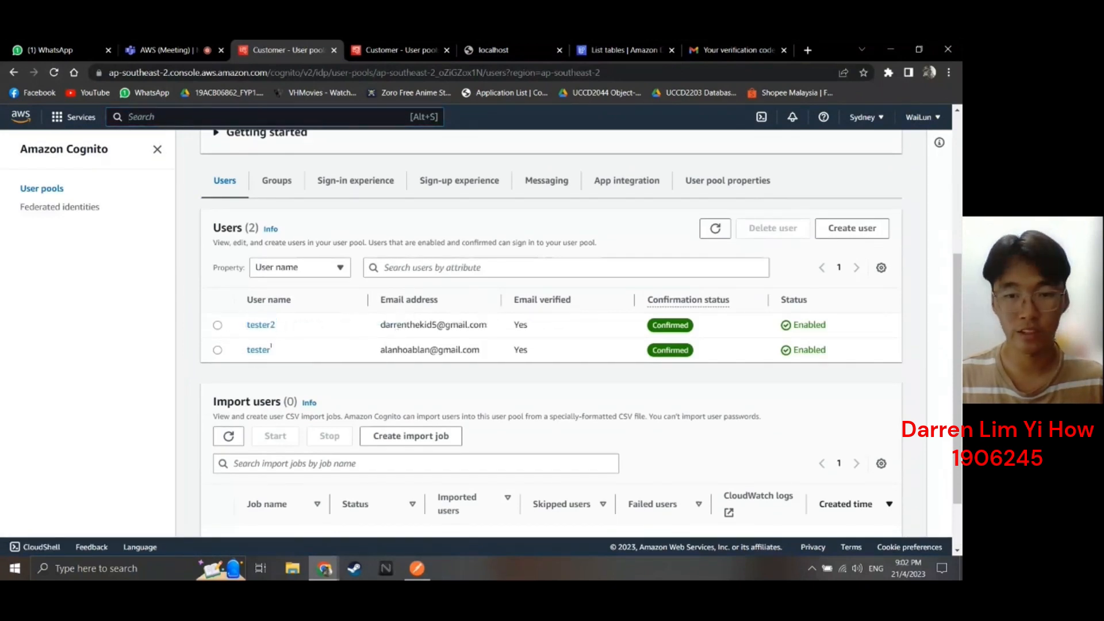
double_click(432, 325)
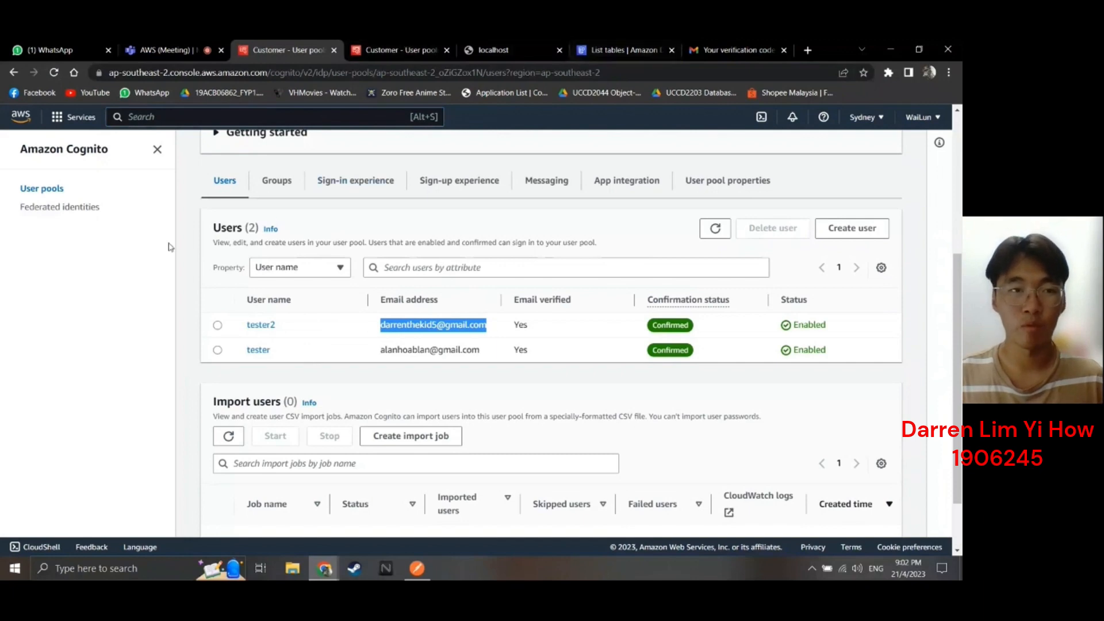
click(622, 50)
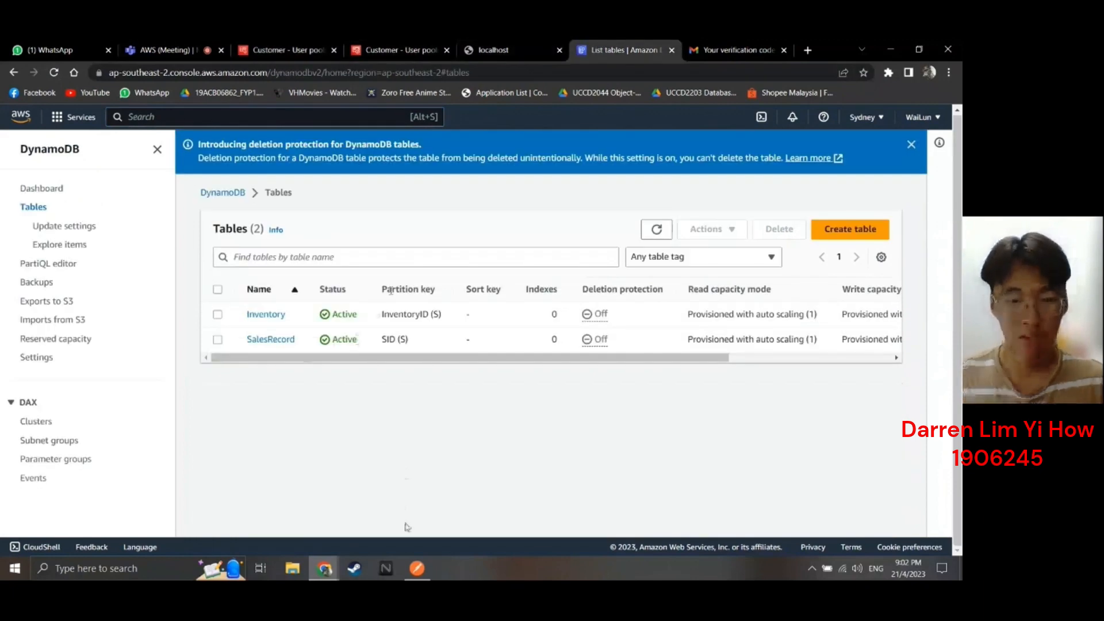
Browse the SalesRecord table's 14 items in DynamoDB's Explore items view.
click(416, 568)
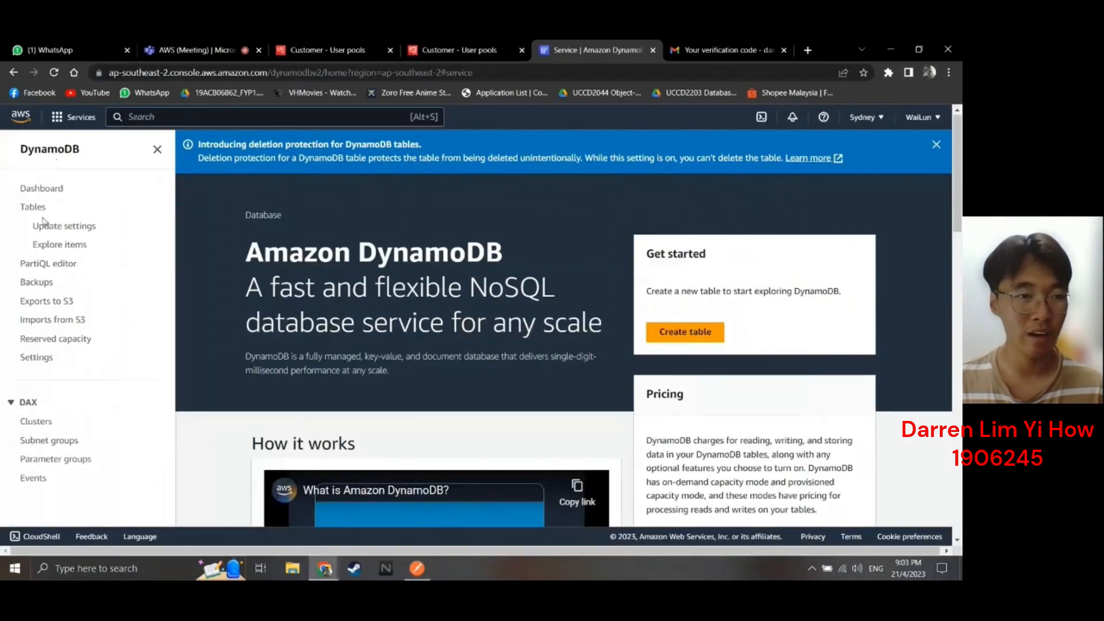
click(59, 244)
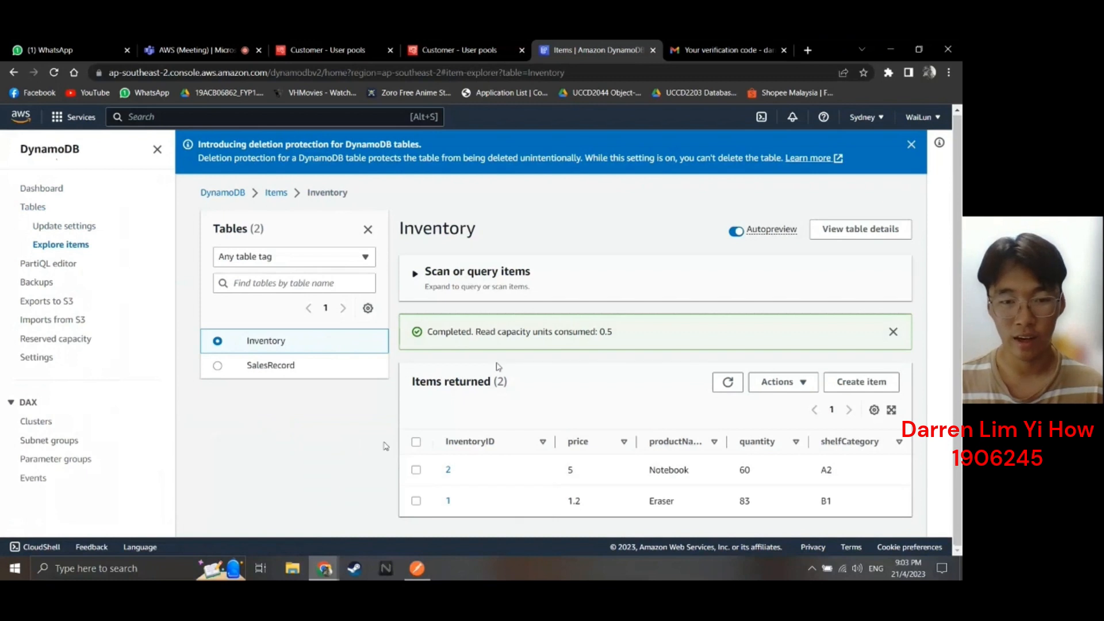
mouse_move(458, 508)
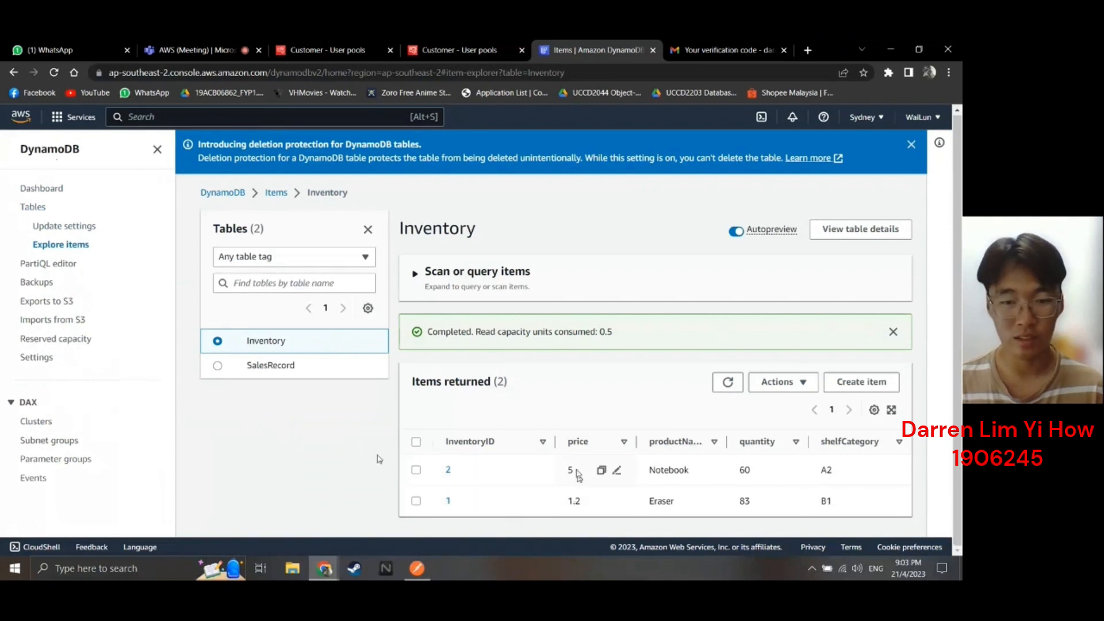
click(270, 365)
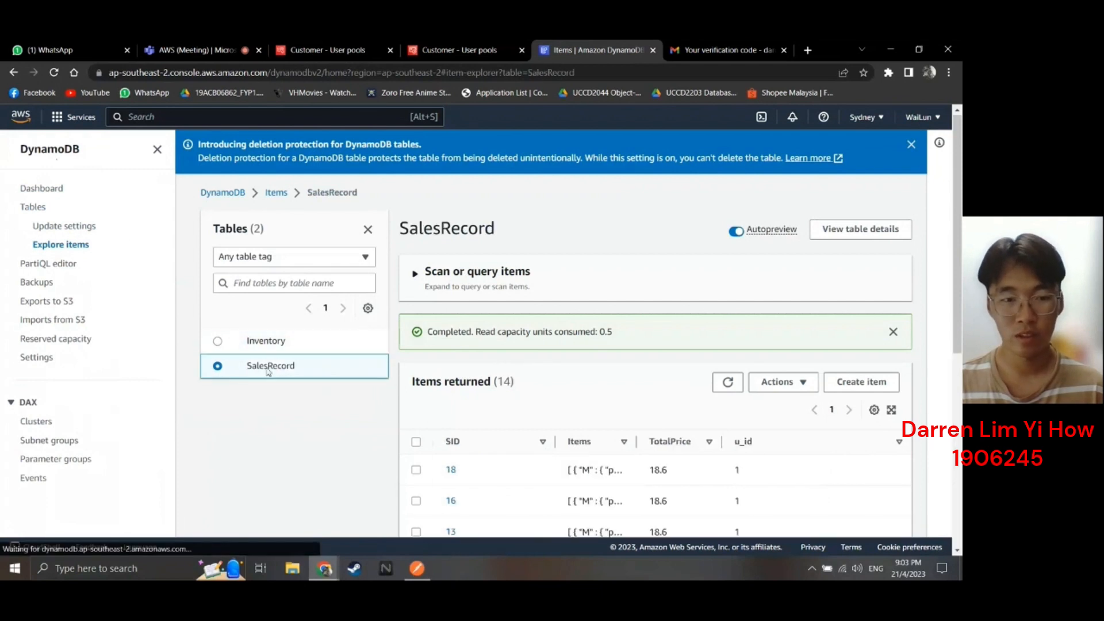
scroll(down, 3)
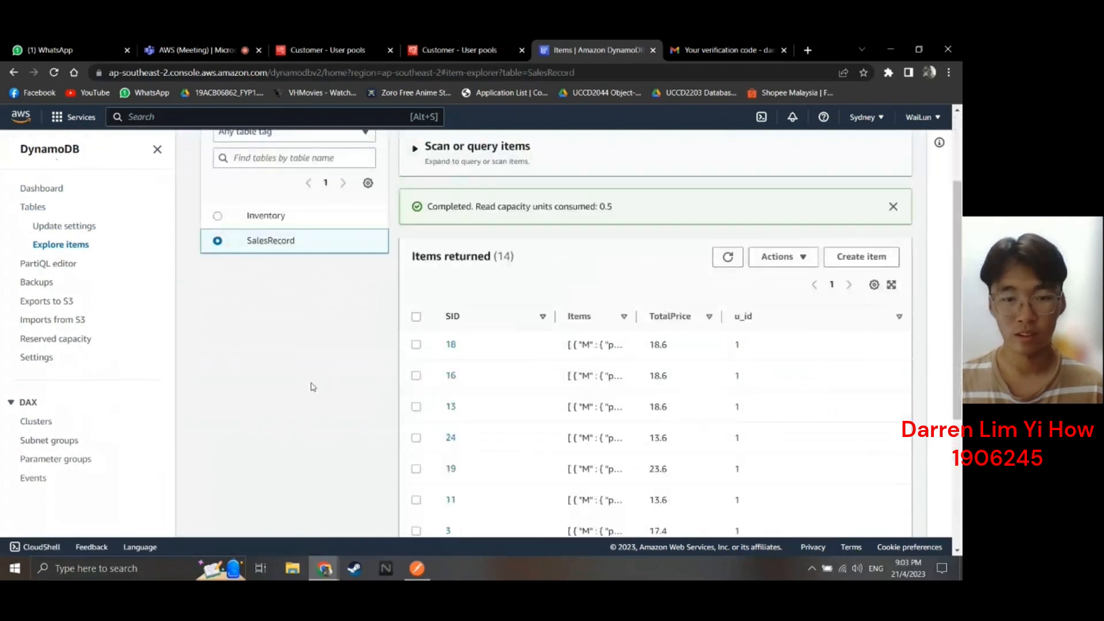
scroll(down, 3)
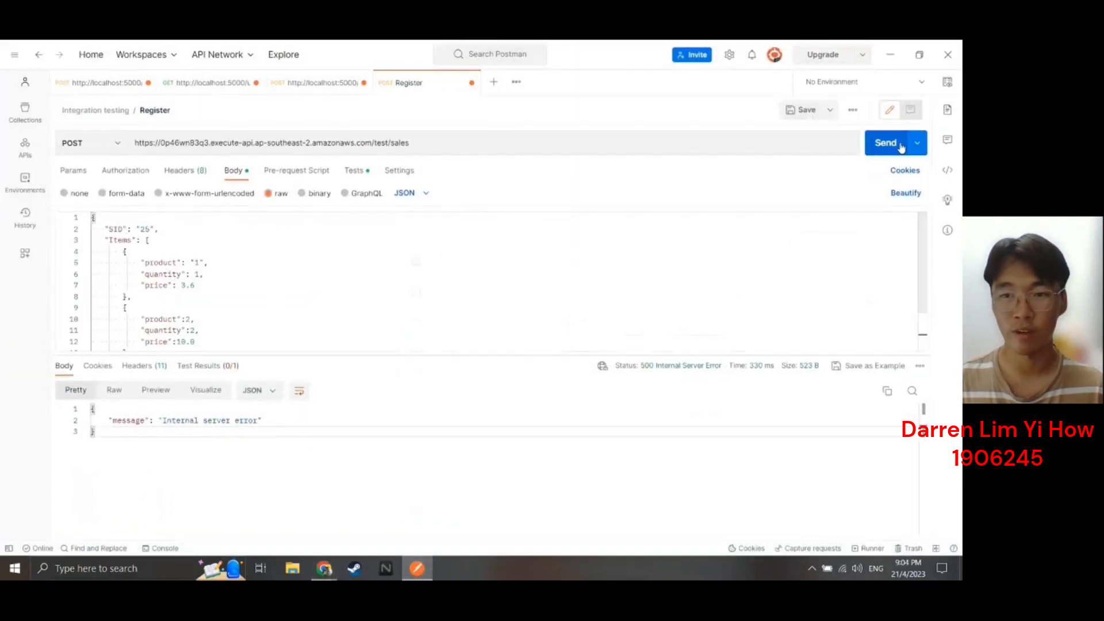
Resend the POST /test/sales request for SID 25, getting 'Order successfully placed'.
click(887, 143)
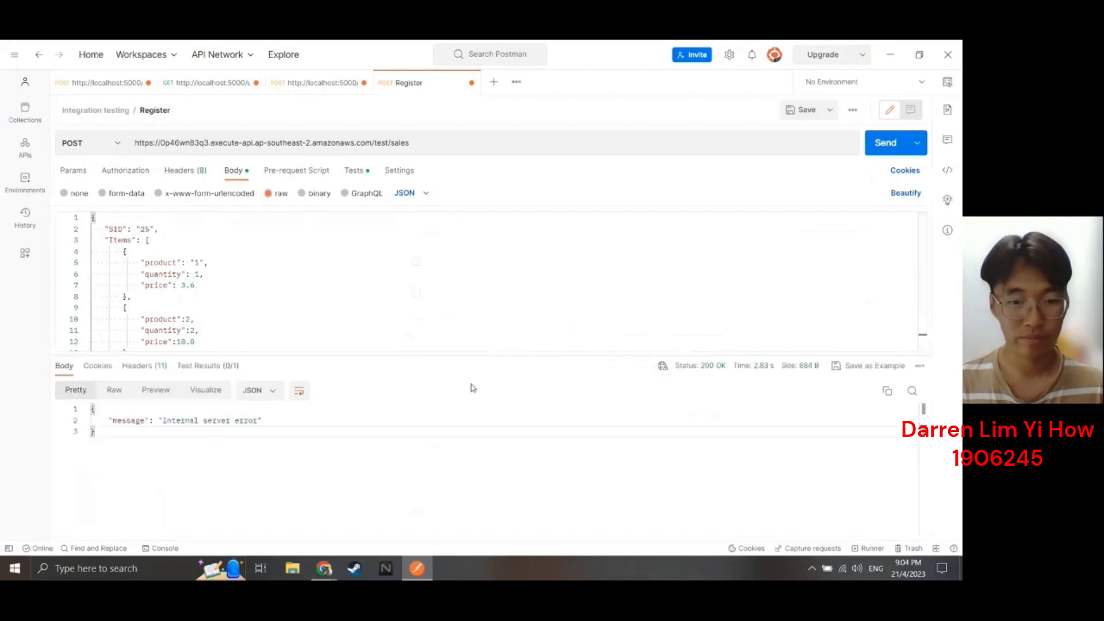
click(887, 143)
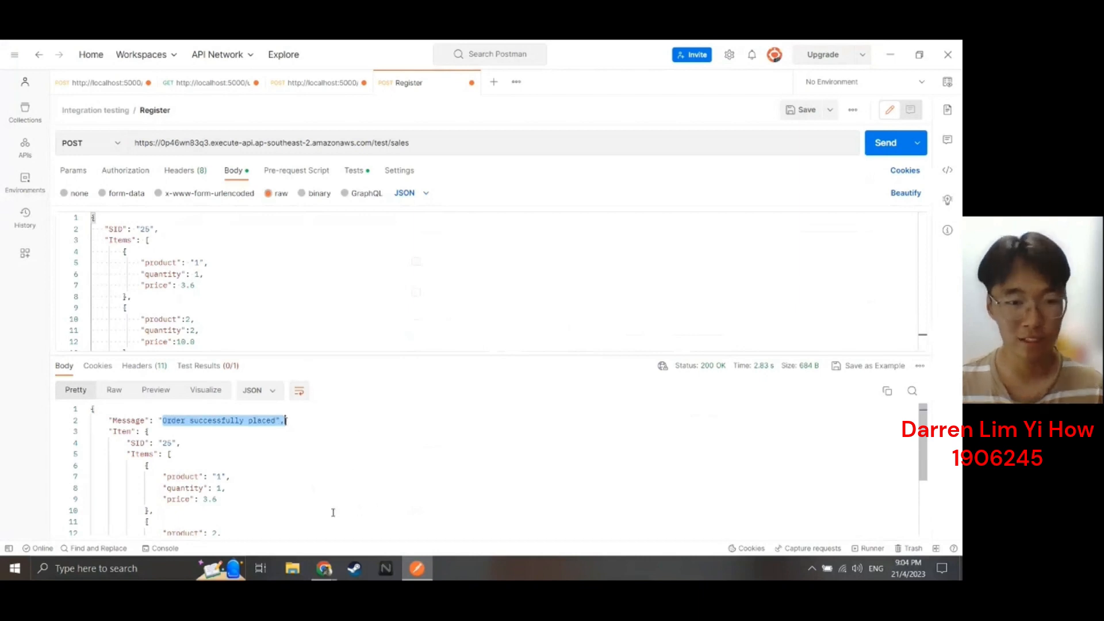
mouse_move(322, 568)
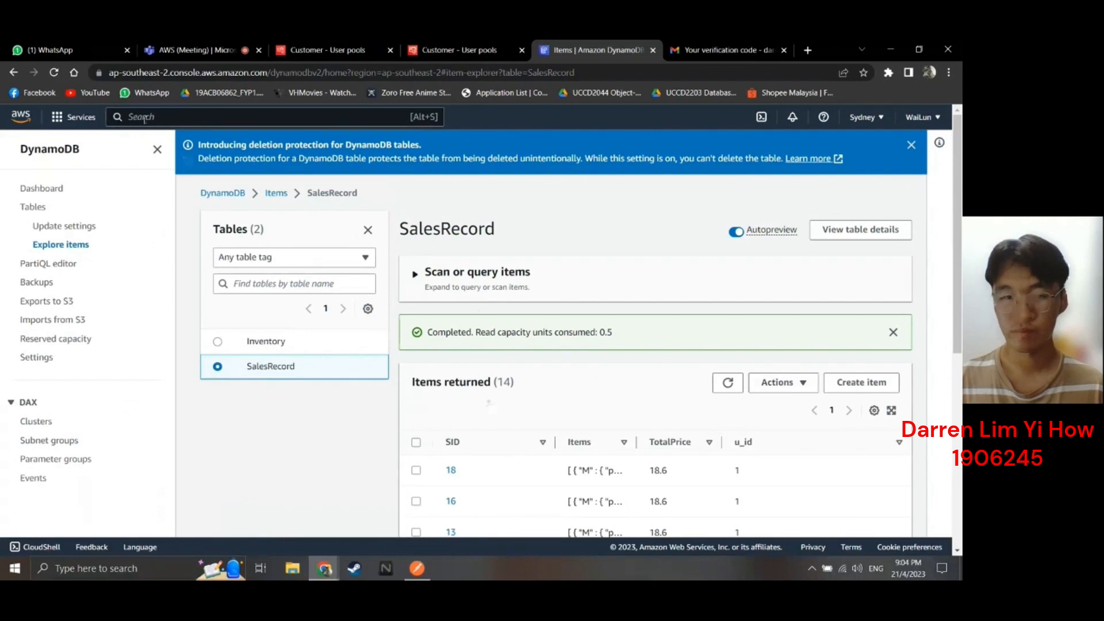
Scroll the SalesRecord items list to find the new SID 25 record among 15 items.
scroll(down, 3)
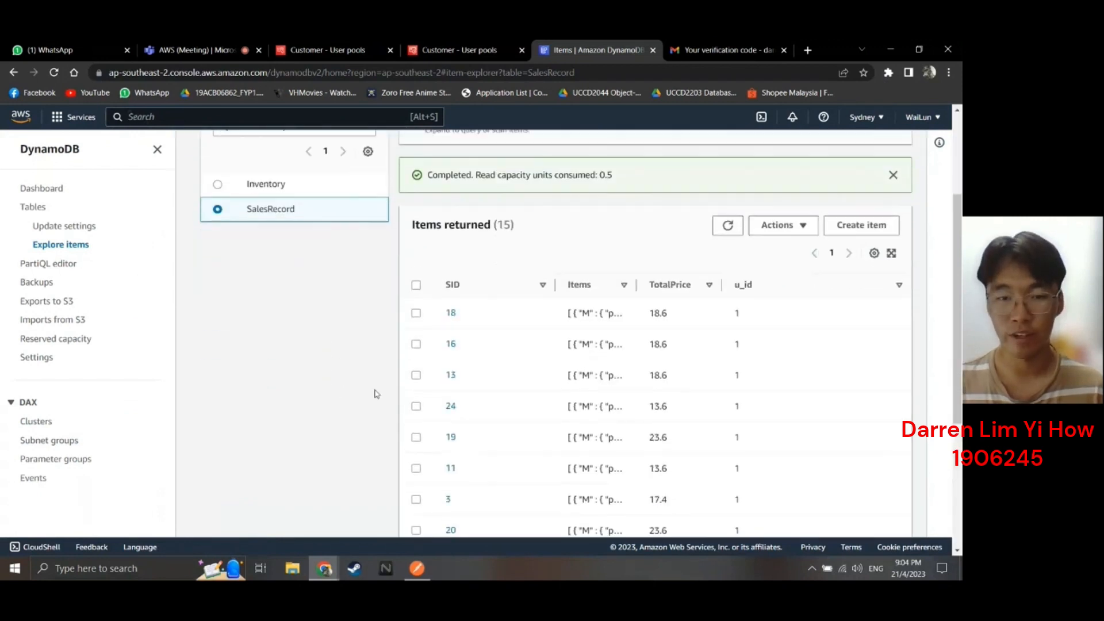
scroll(down, 3)
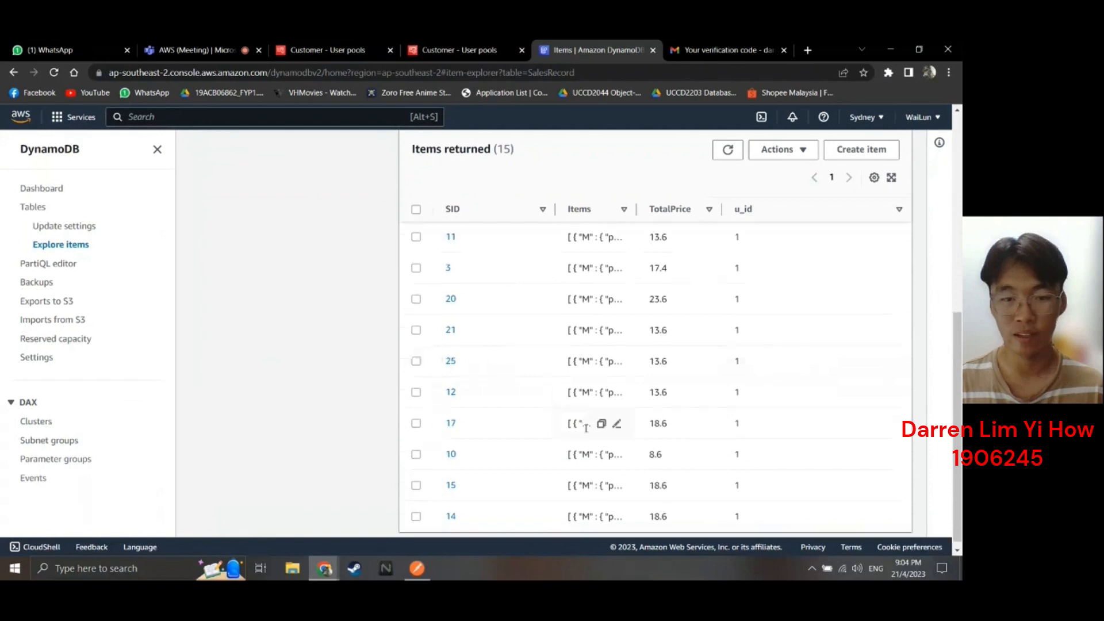
click(416, 568)
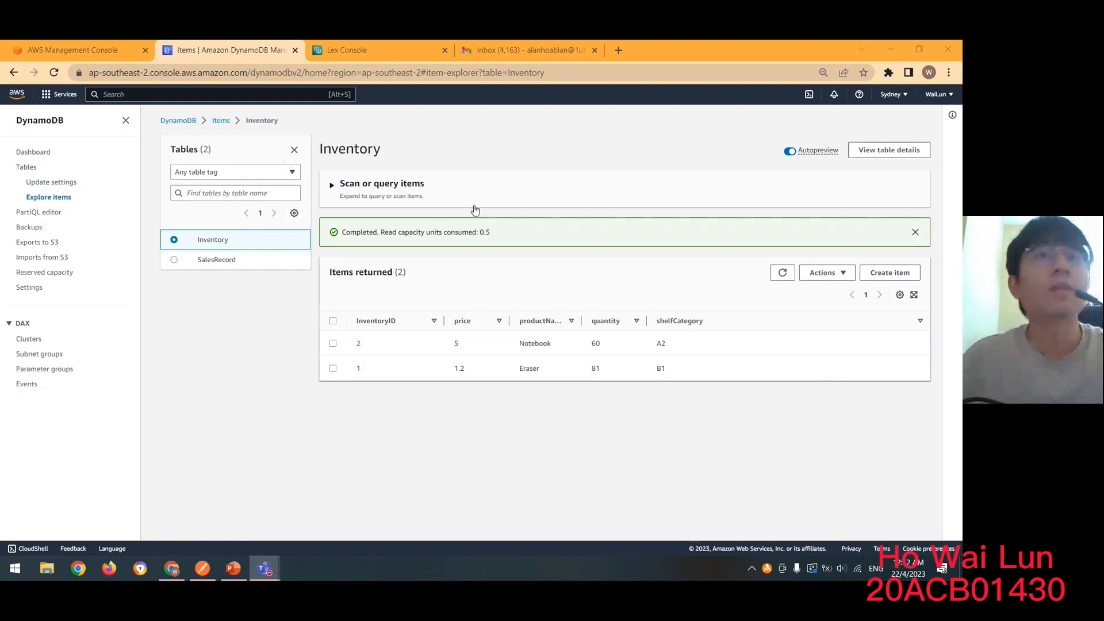
mouse_move(518, 286)
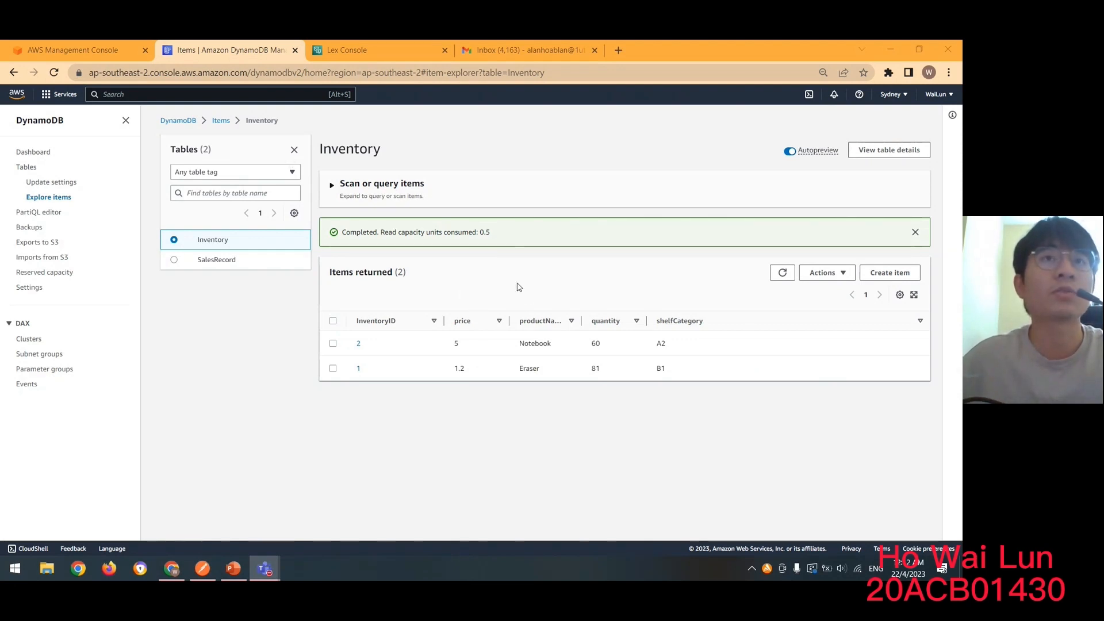
mouse_move(520, 227)
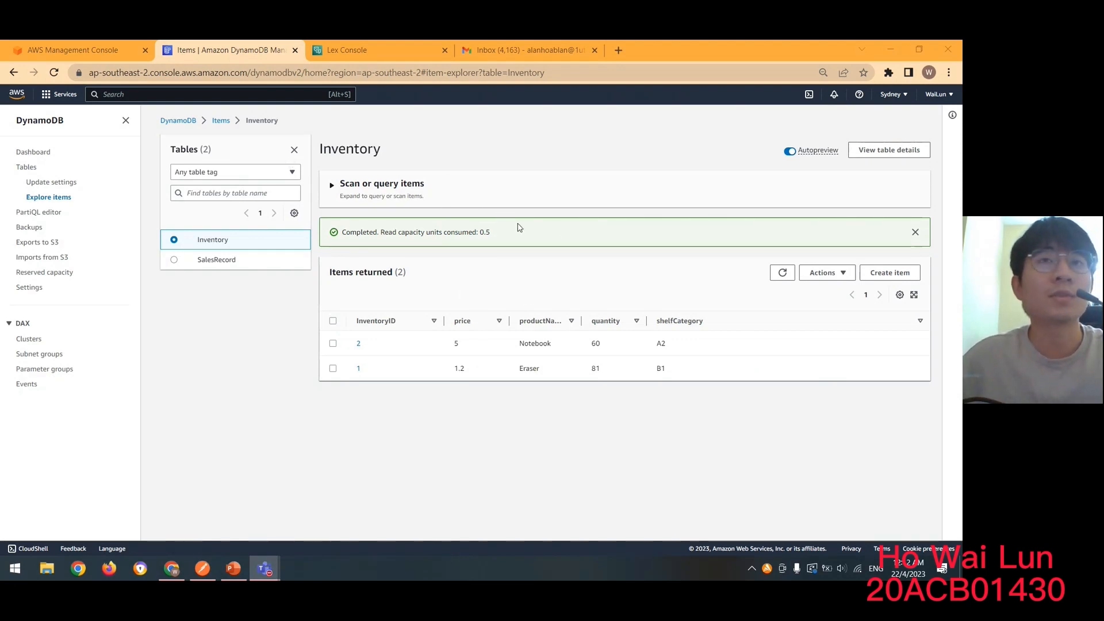
mouse_move(490, 373)
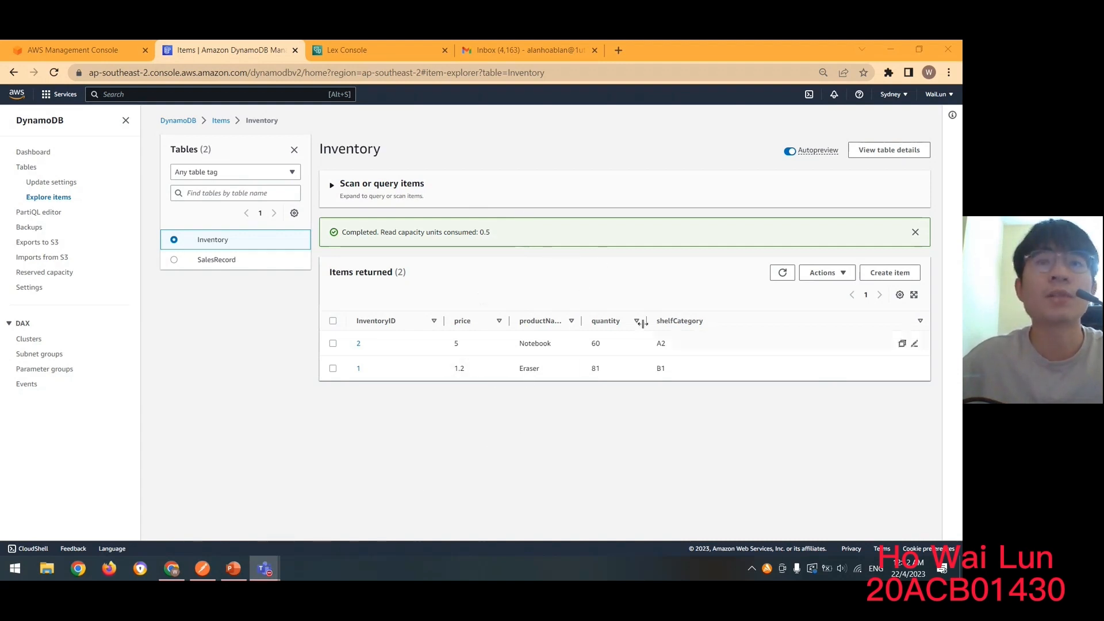
mouse_move(537, 381)
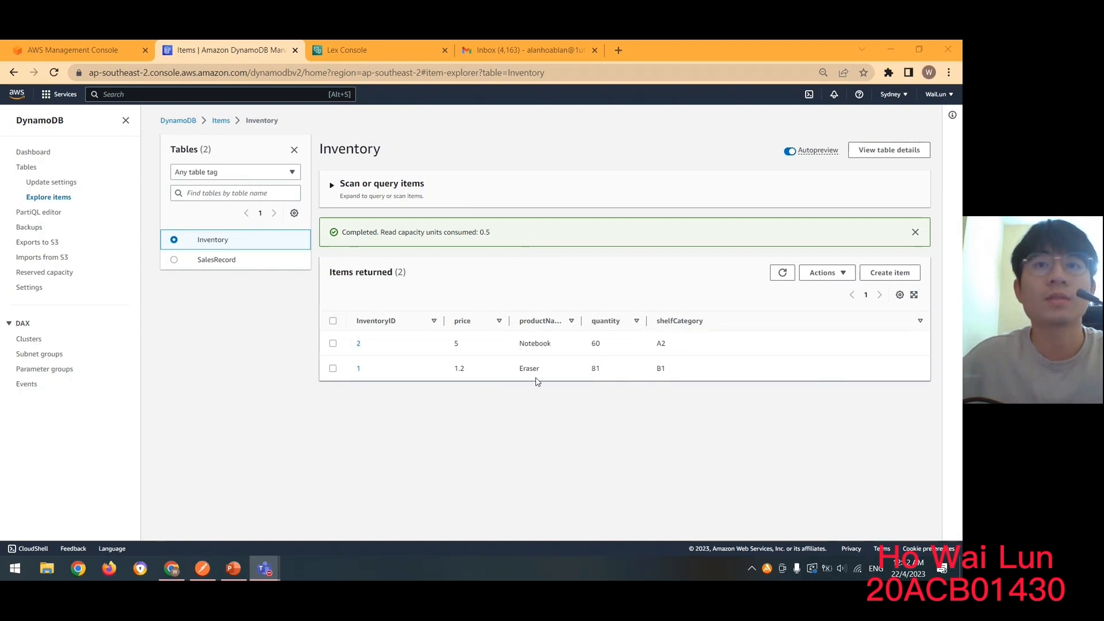
mouse_move(603, 344)
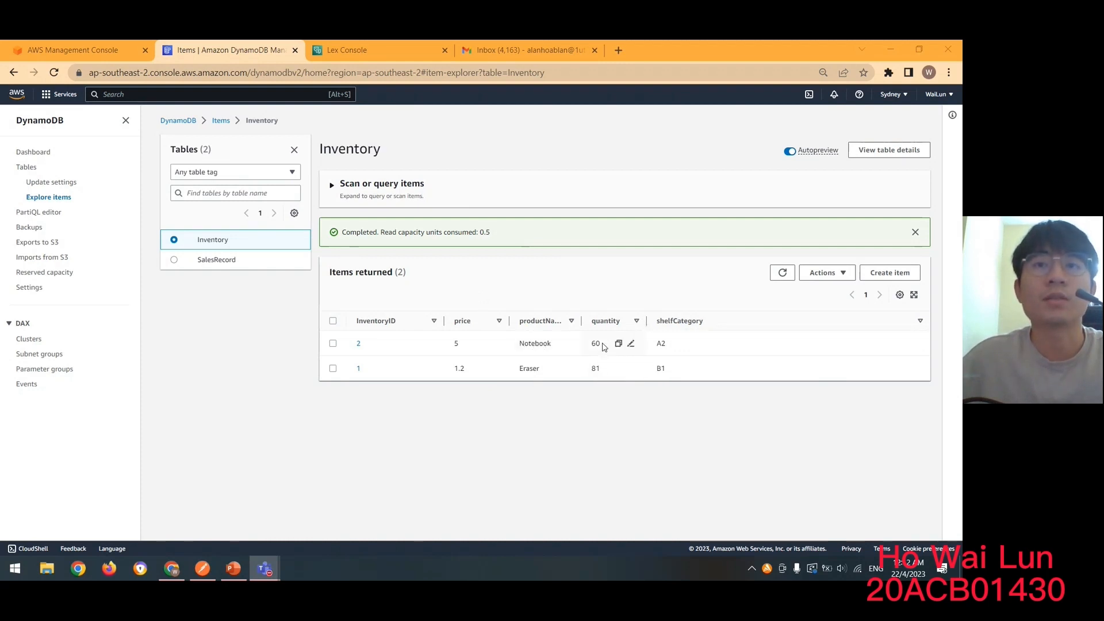
mouse_move(590, 346)
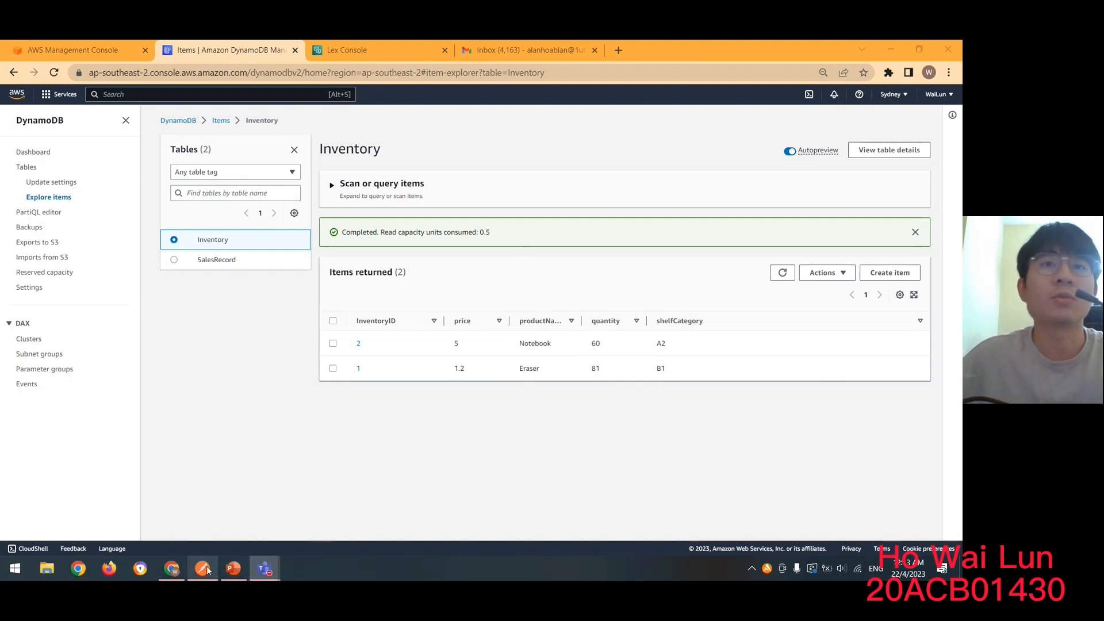
Send the SID 27 Postman order for 51 units and check Gmail for the restock alert.
click(202, 568)
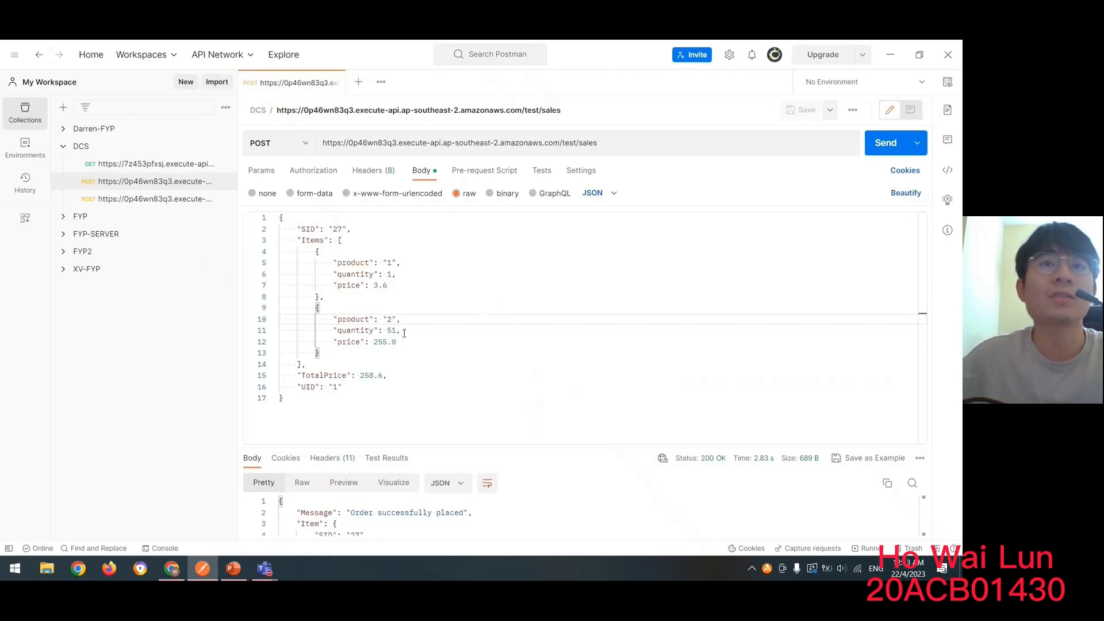
double_click(391, 331)
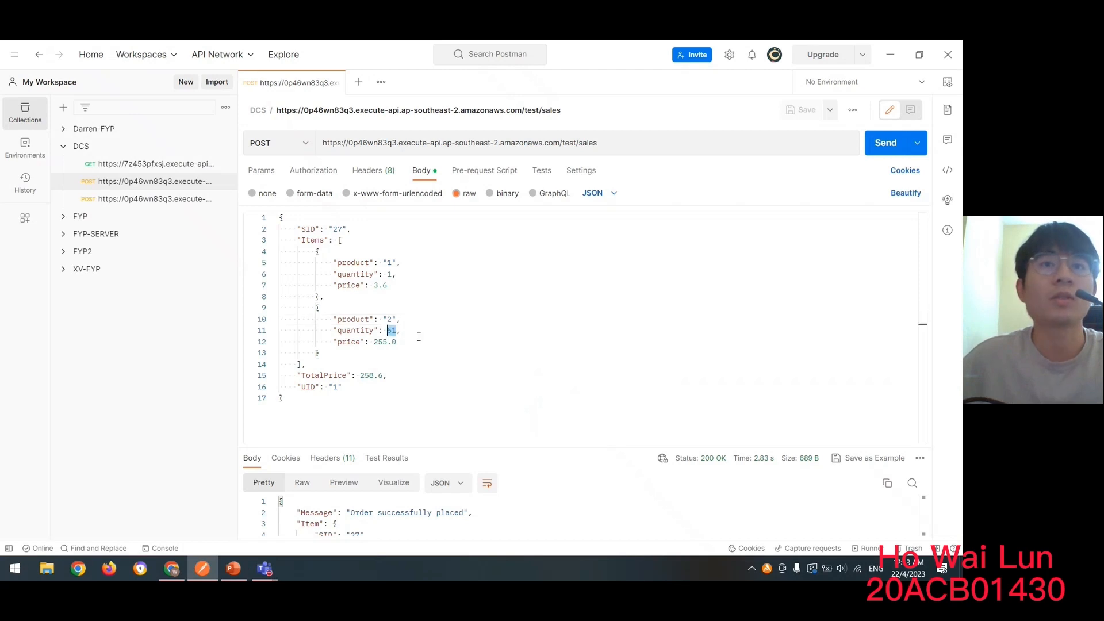
click(886, 143)
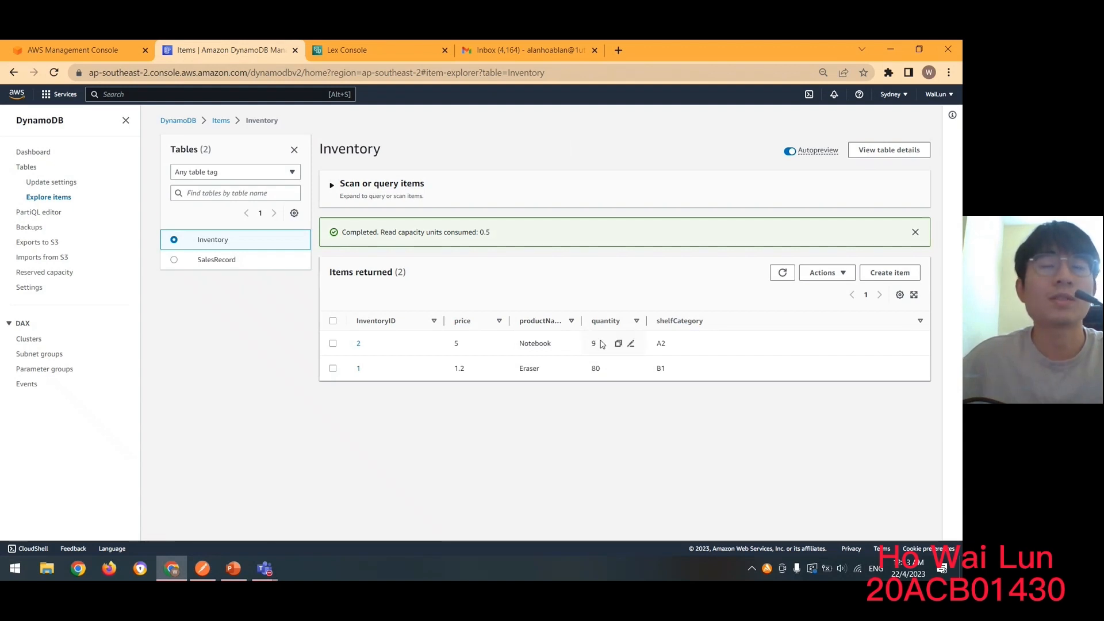
mouse_move(598, 347)
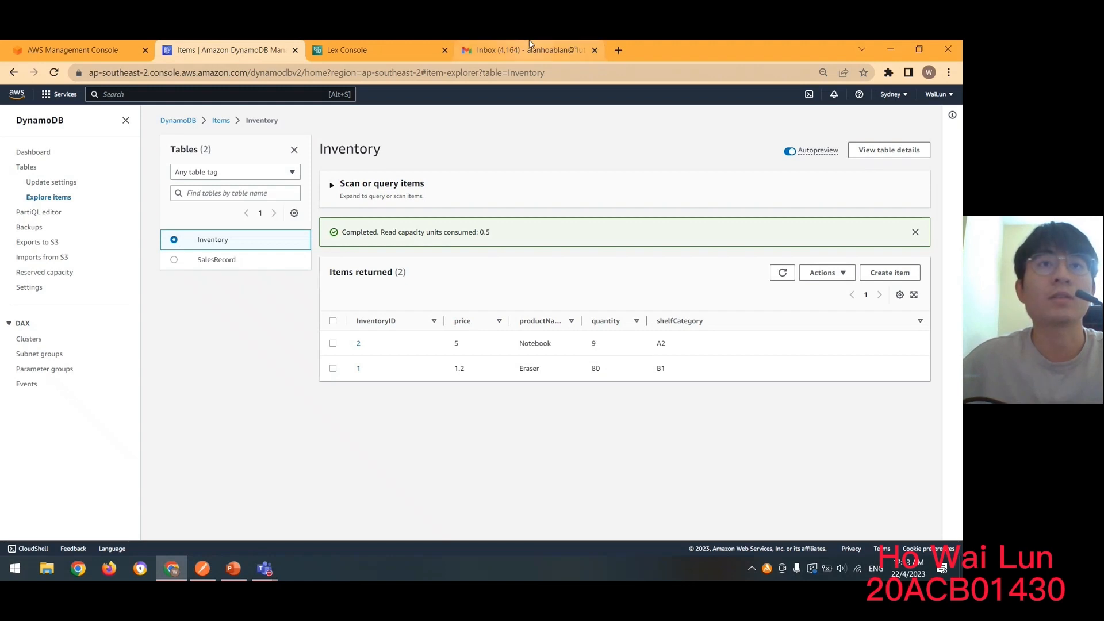
click(524, 50)
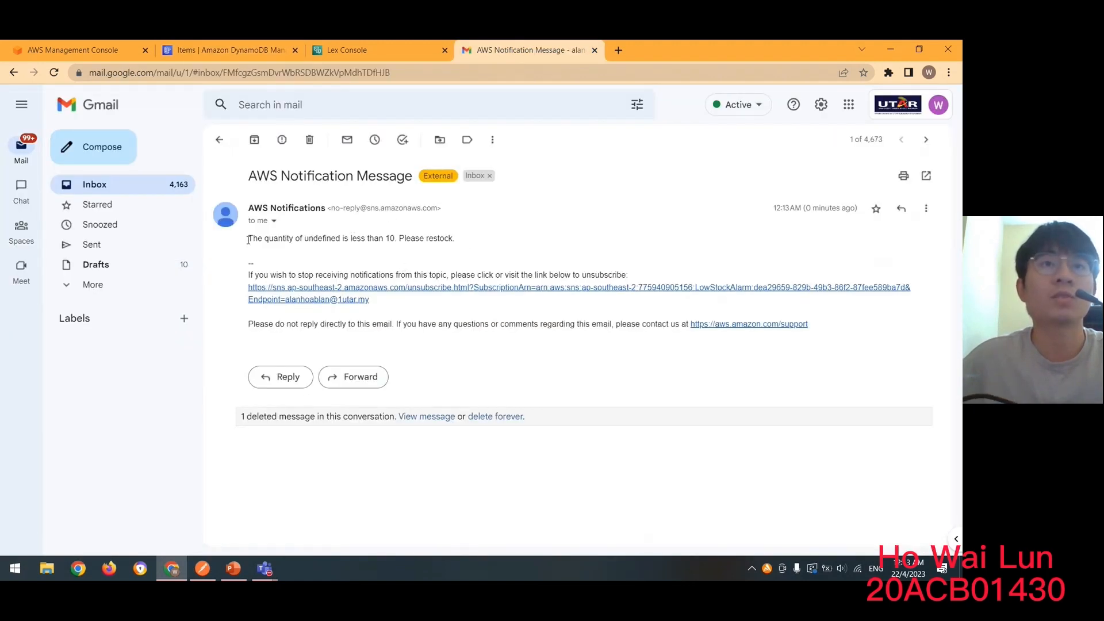
Ask the Lex CustomerService bot test chat about the order flow.
click(351, 50)
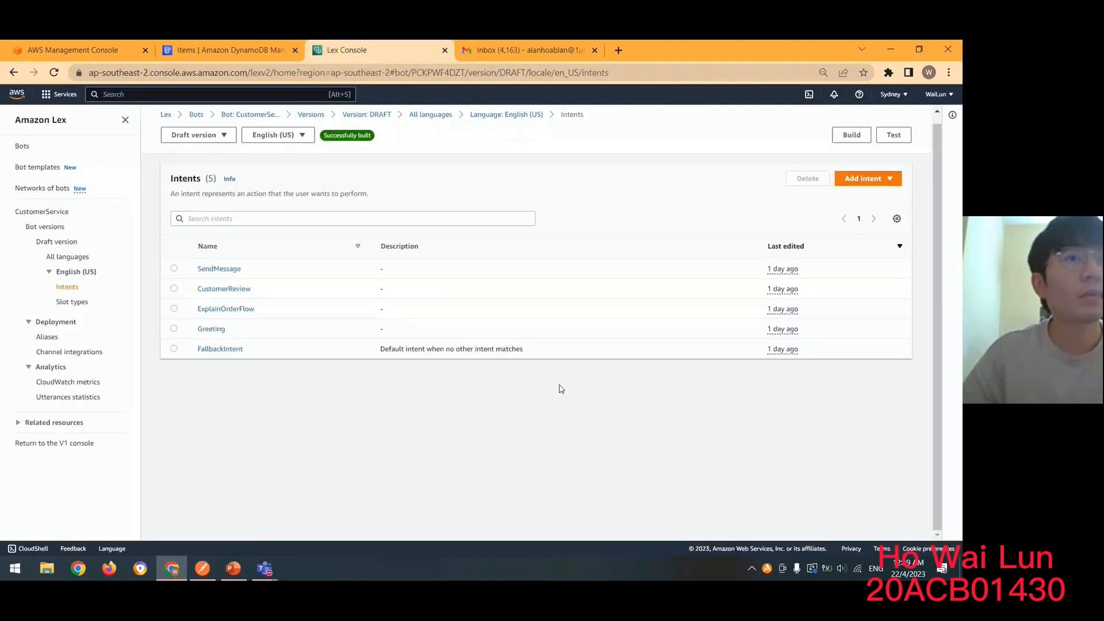
mouse_move(586, 392)
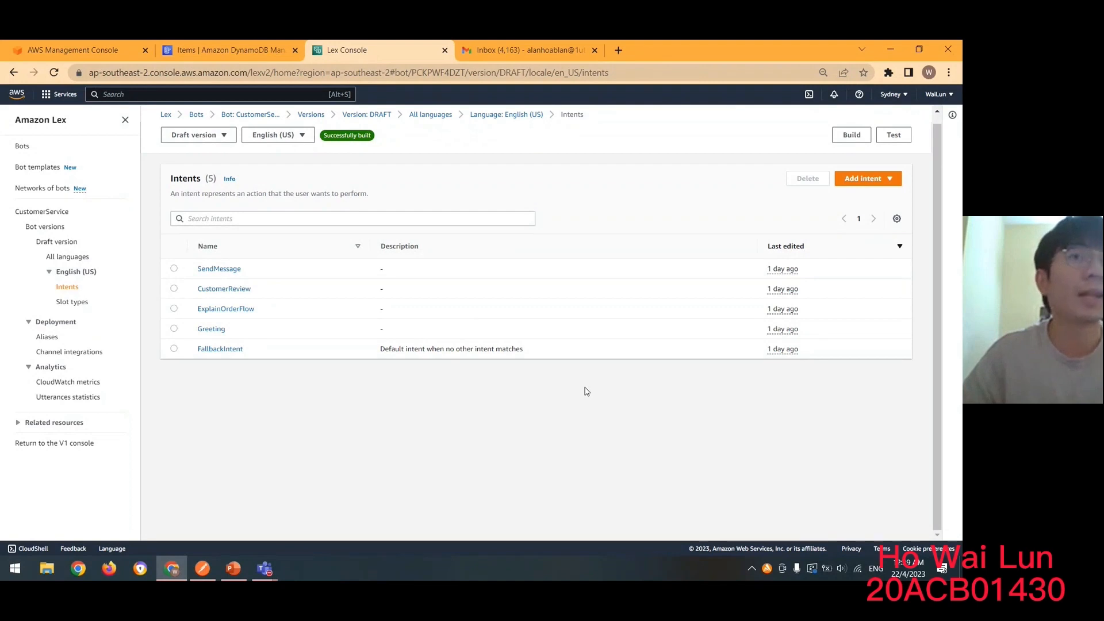
mouse_move(605, 402)
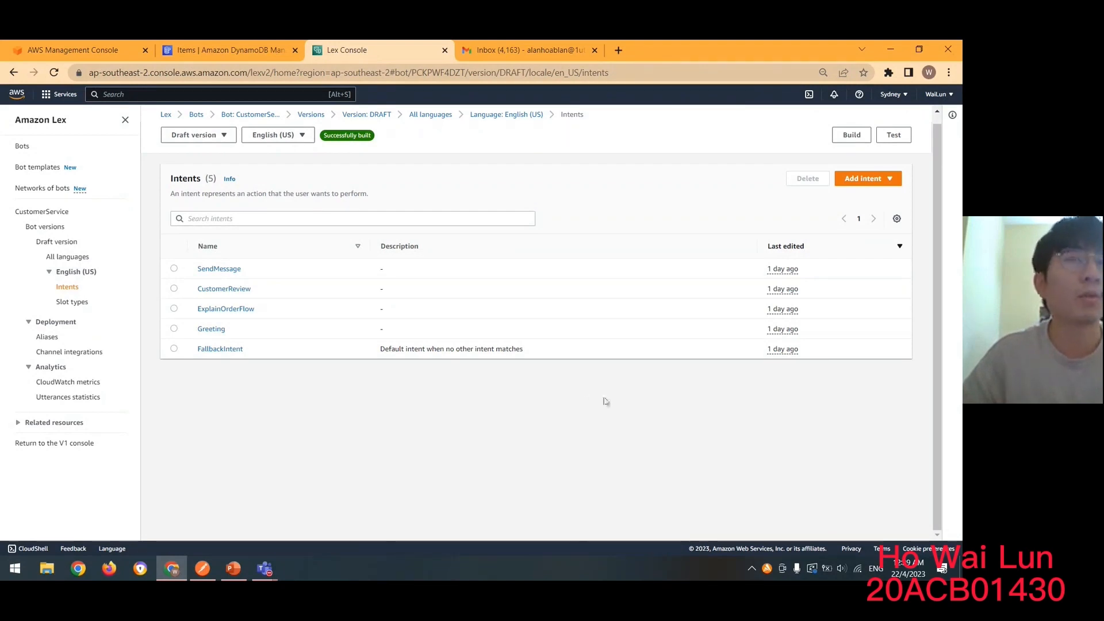
mouse_move(892, 125)
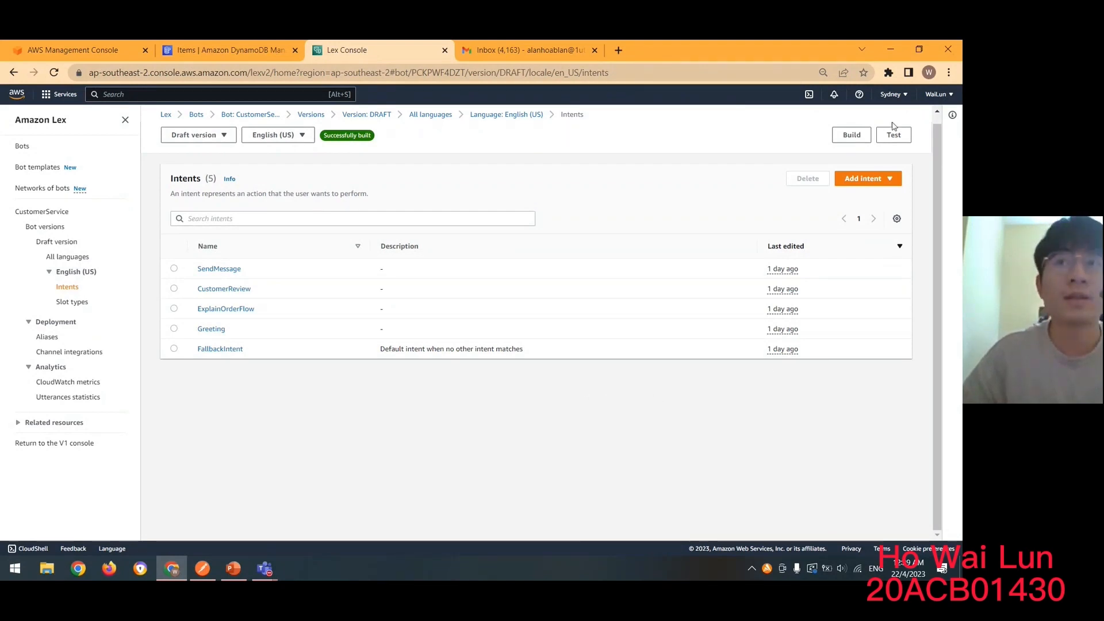
click(893, 135)
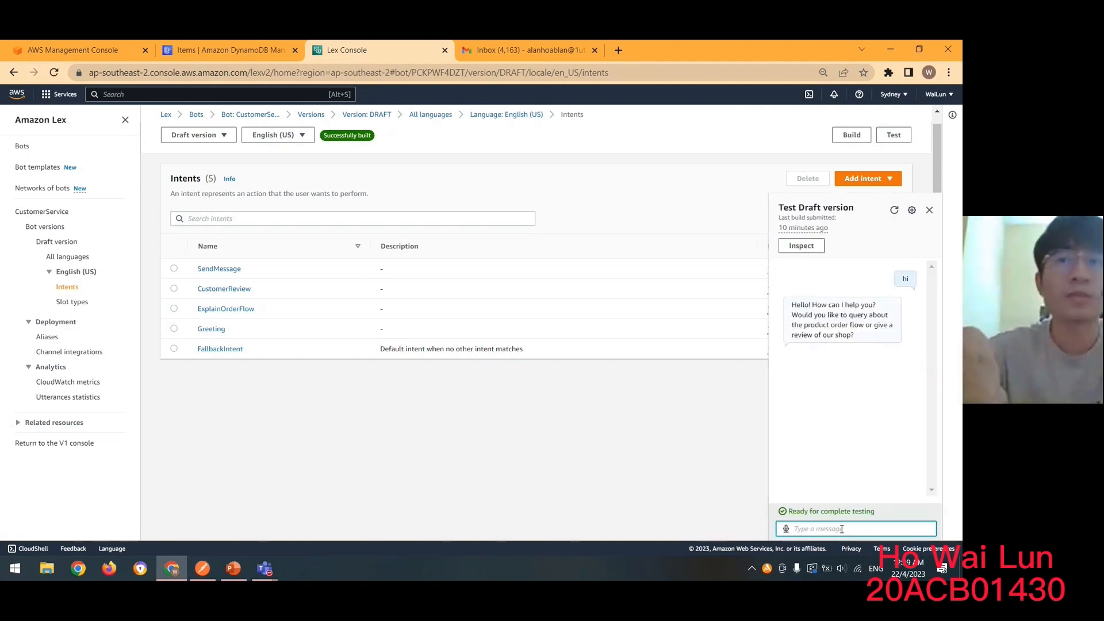
text(orool)
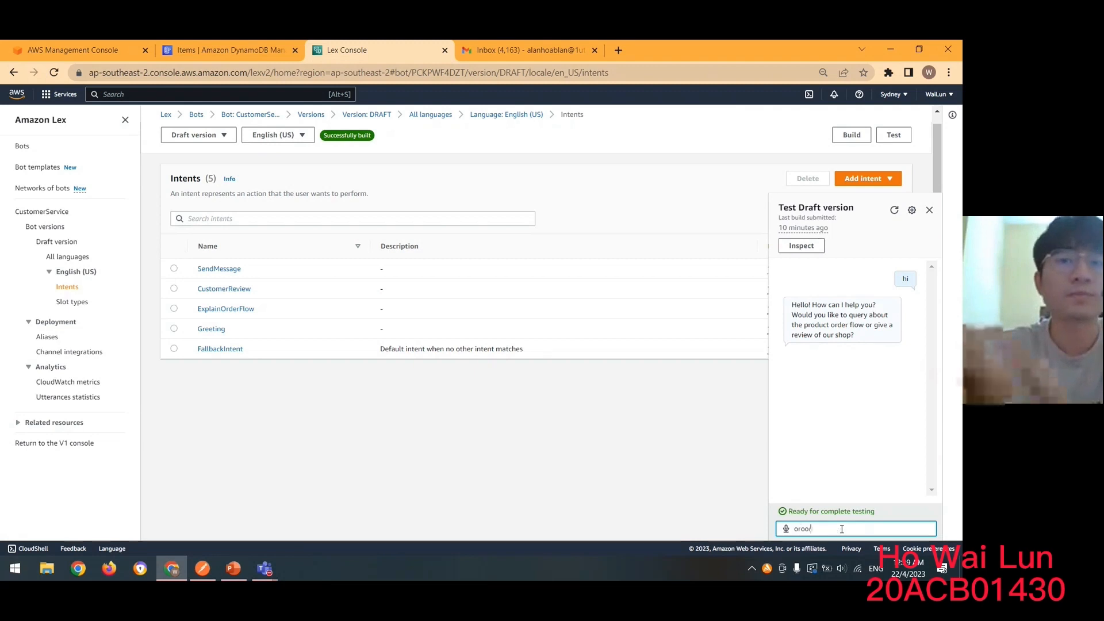
key(Enter)
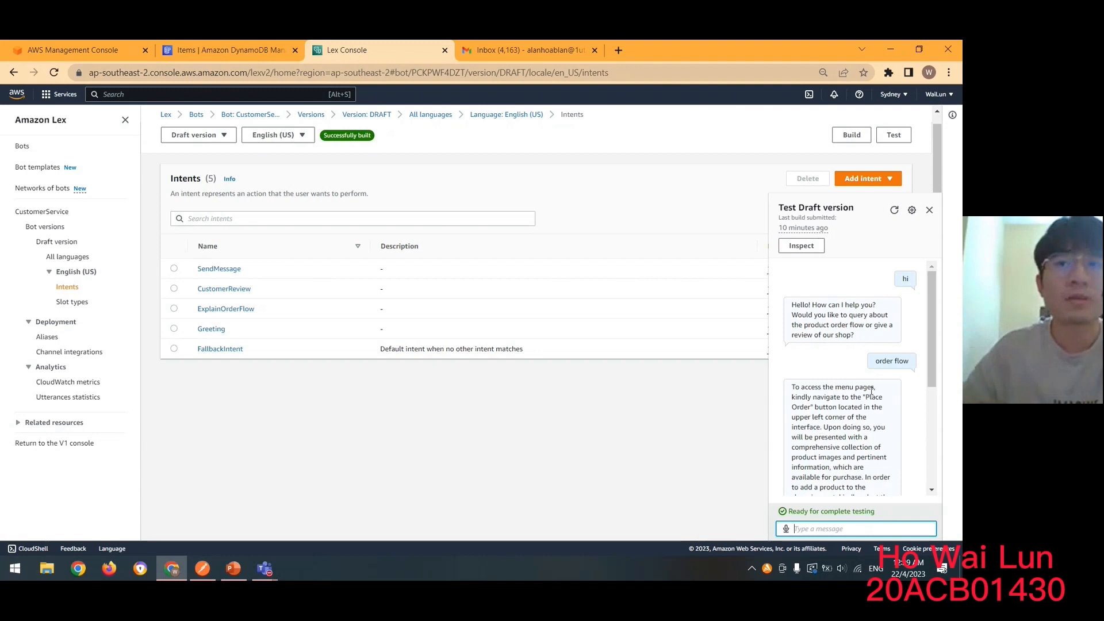
Send 'review', then the review message 'Hi, Mr Adam. Your shop is very nice!!'.
scroll(down, 3)
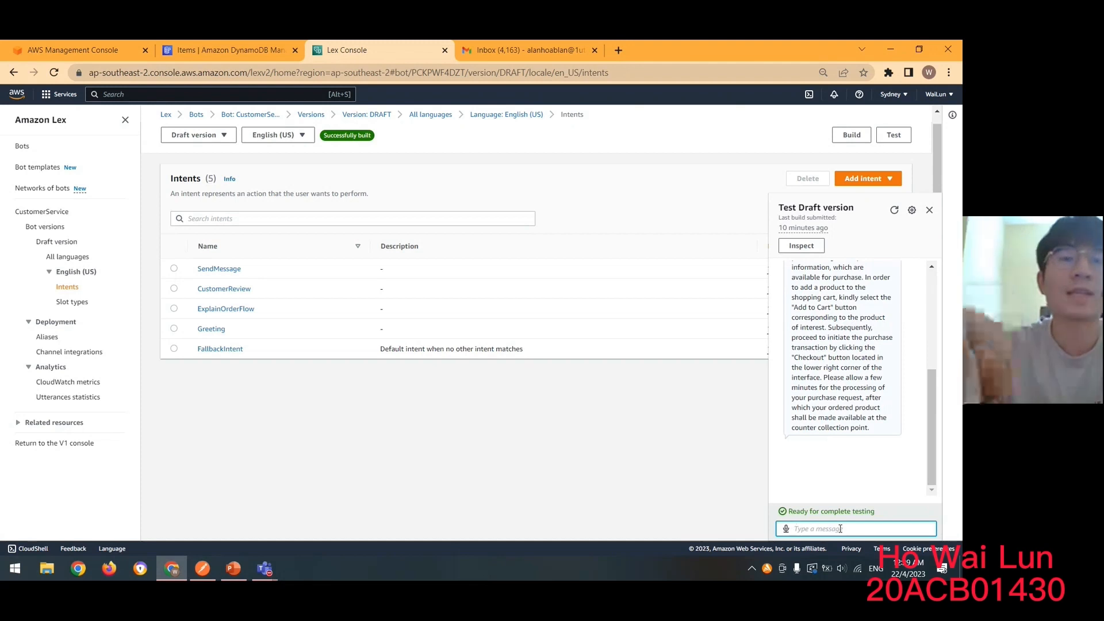
text(review)
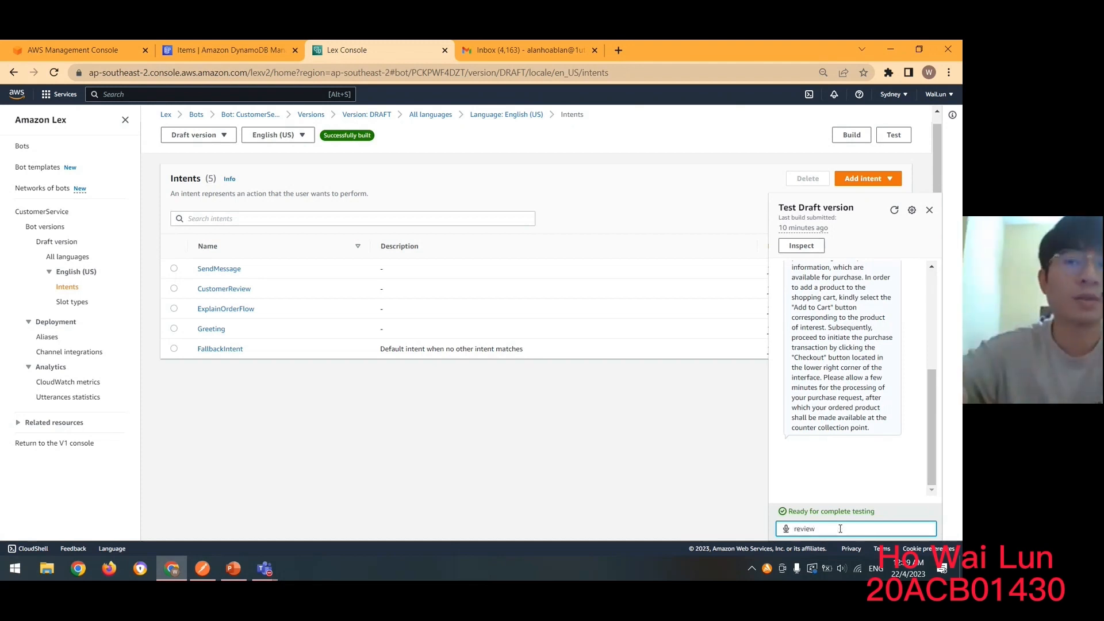
key(Enter)
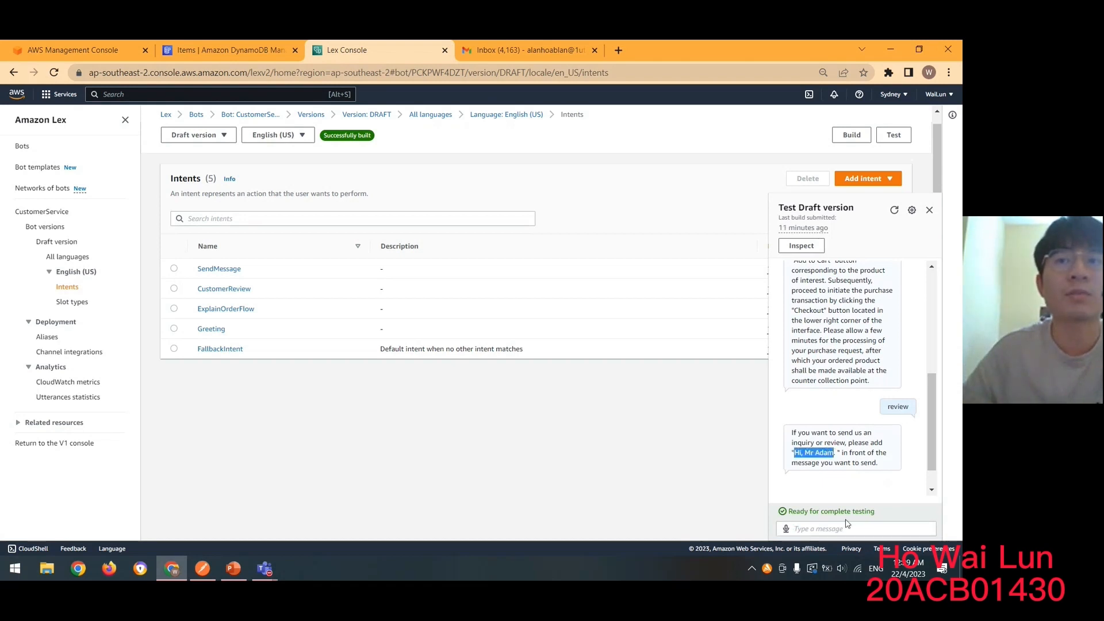
text(Hi, Mr Adam. Your shop is very nice!!)
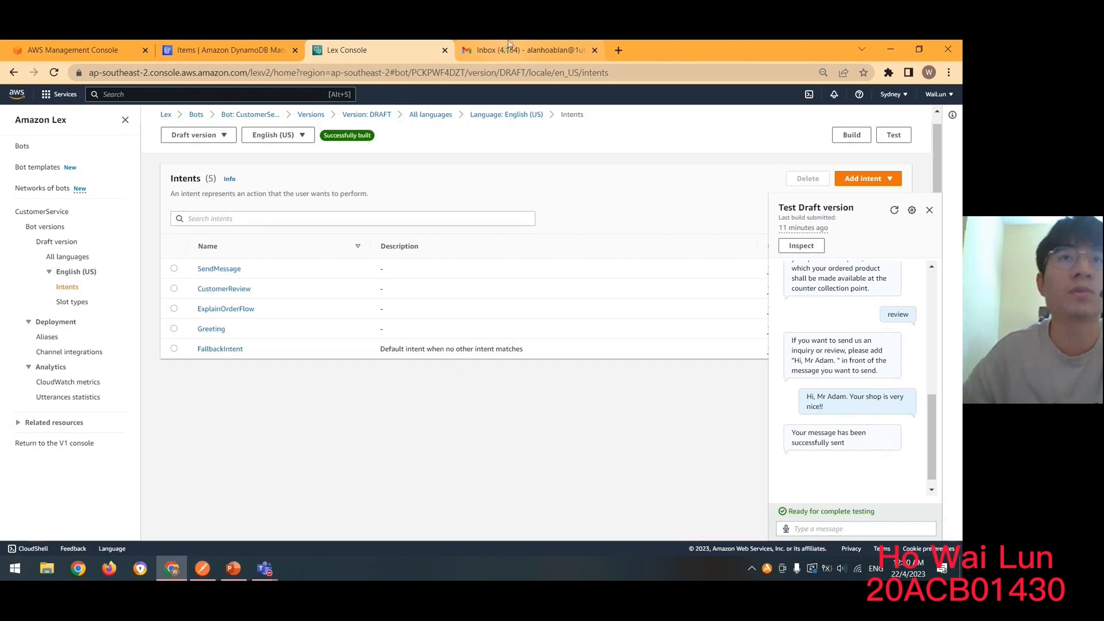
Open the AWS Notification email carrying the shop review message in Gmail.
click(517, 50)
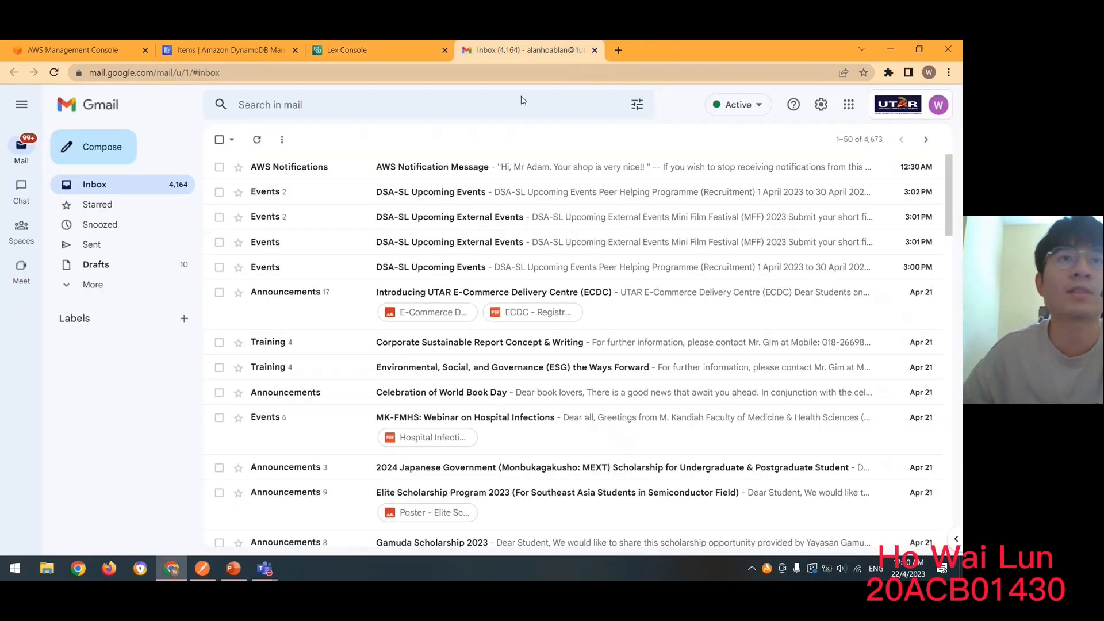
click(432, 167)
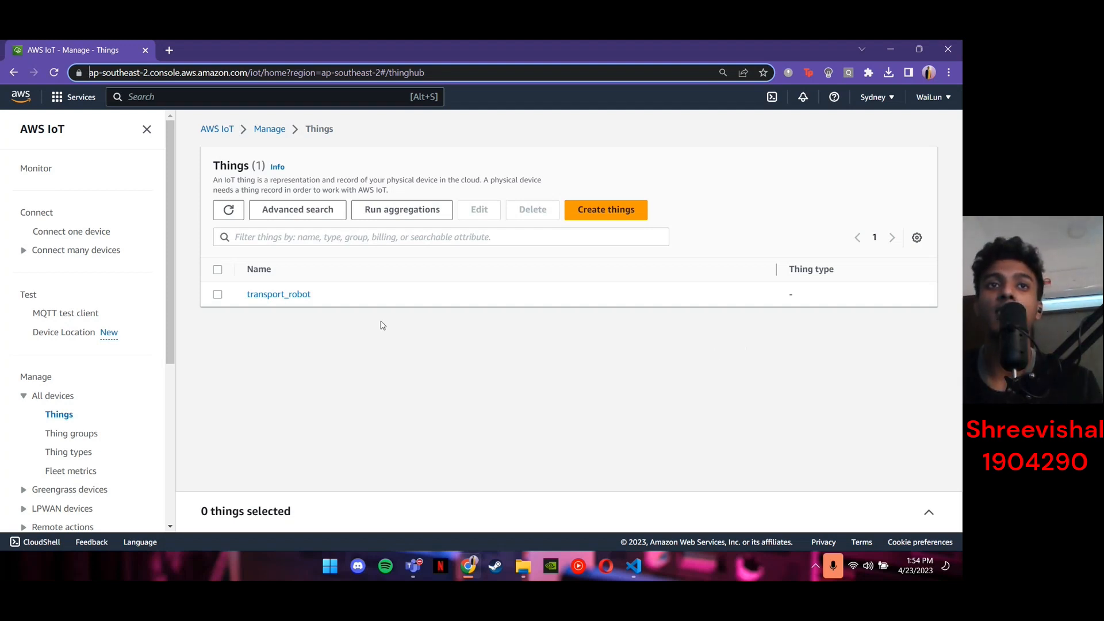
Run the Connect one device wizard for transport_robot, choosing Linux/macOS and the Python SDK.
click(278, 293)
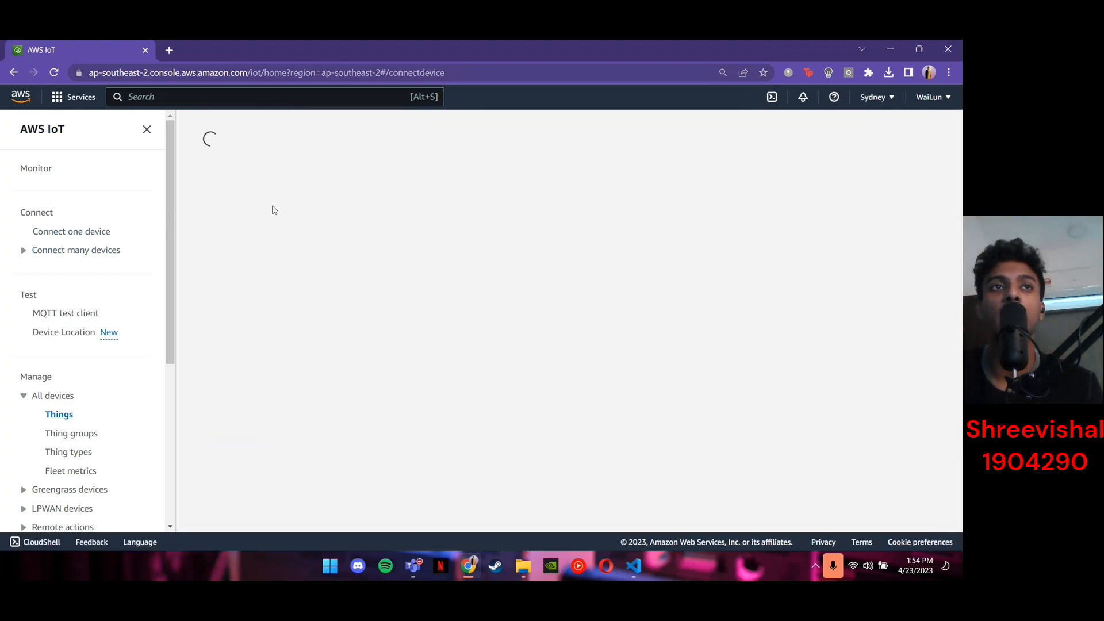
click(71, 231)
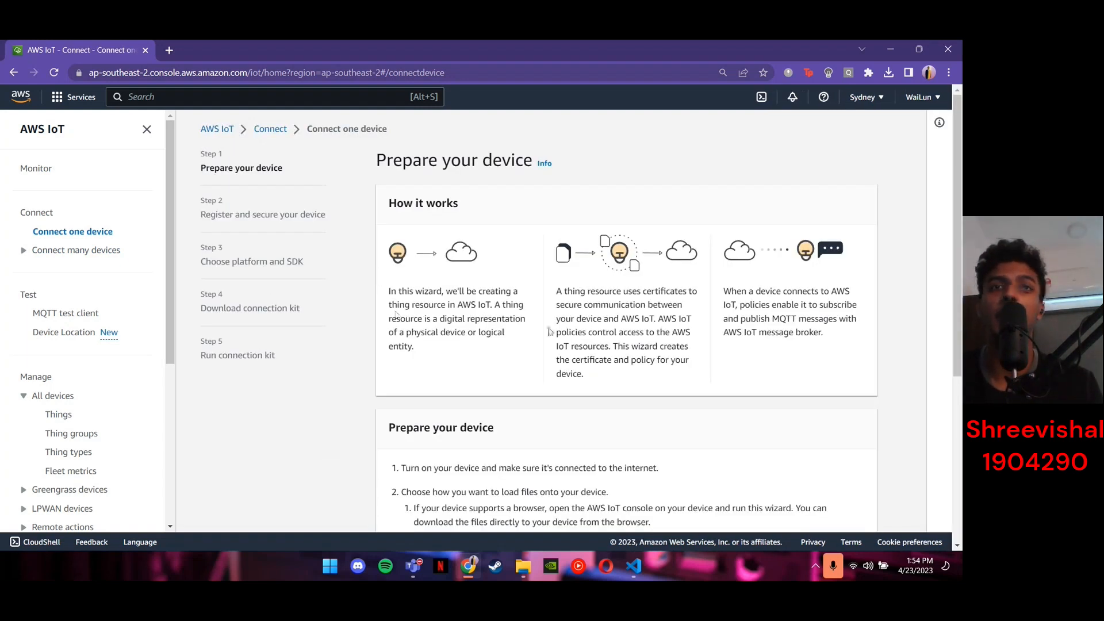
mouse_move(507, 192)
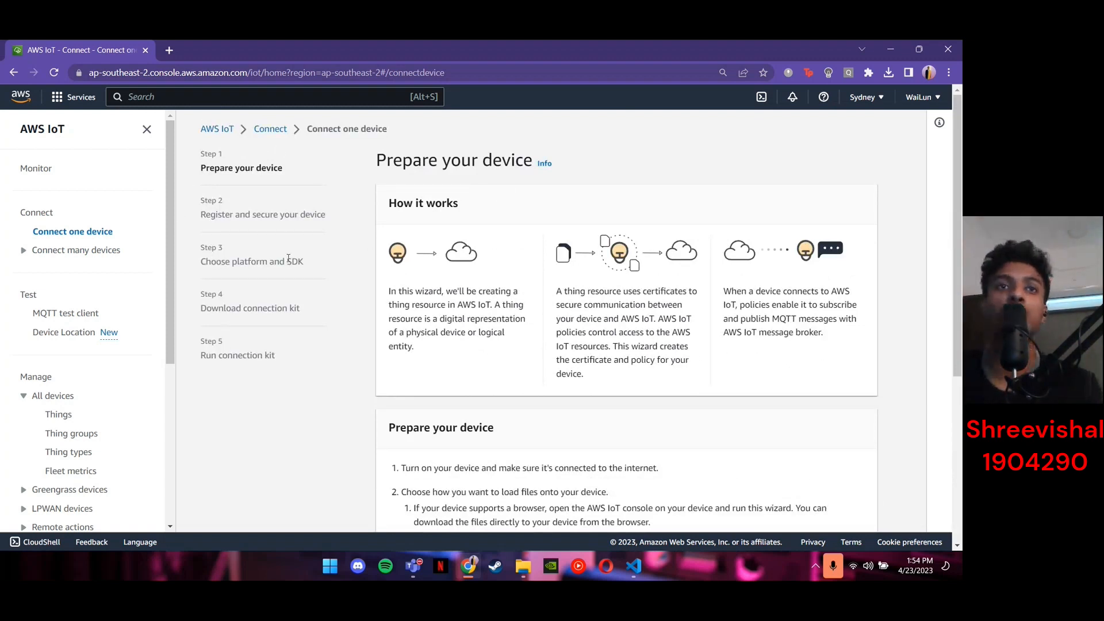
scroll(down, 3)
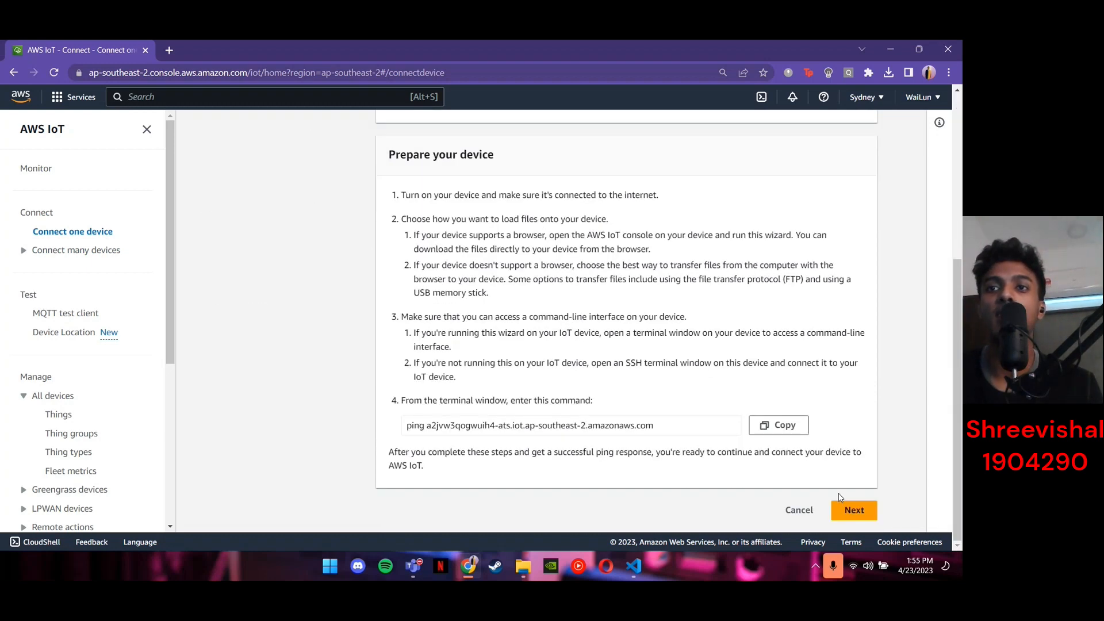
click(854, 509)
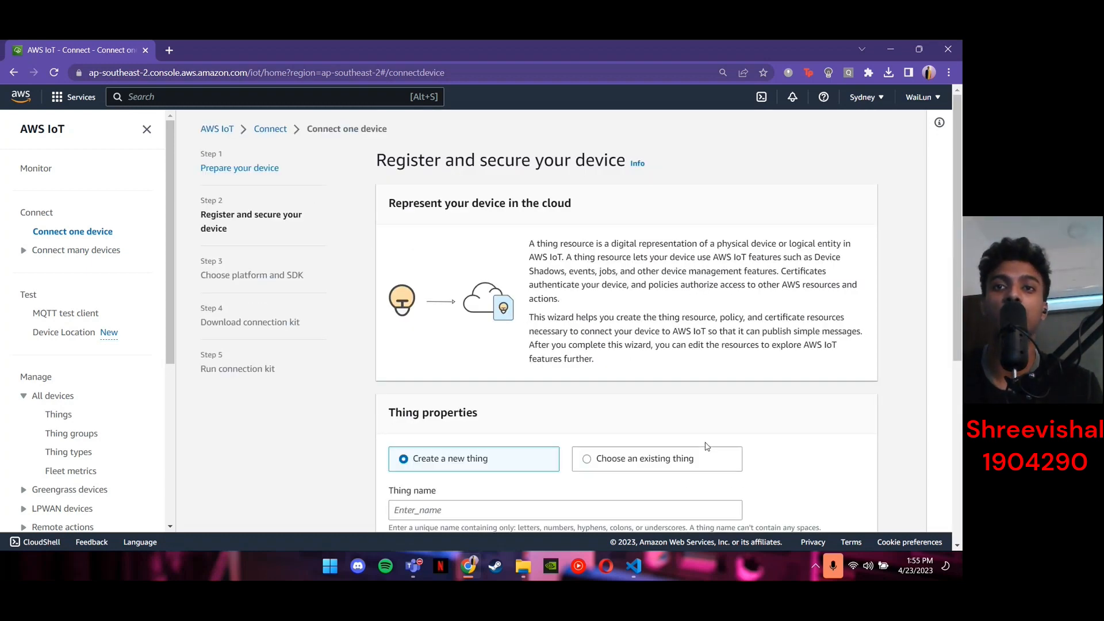
click(587, 458)
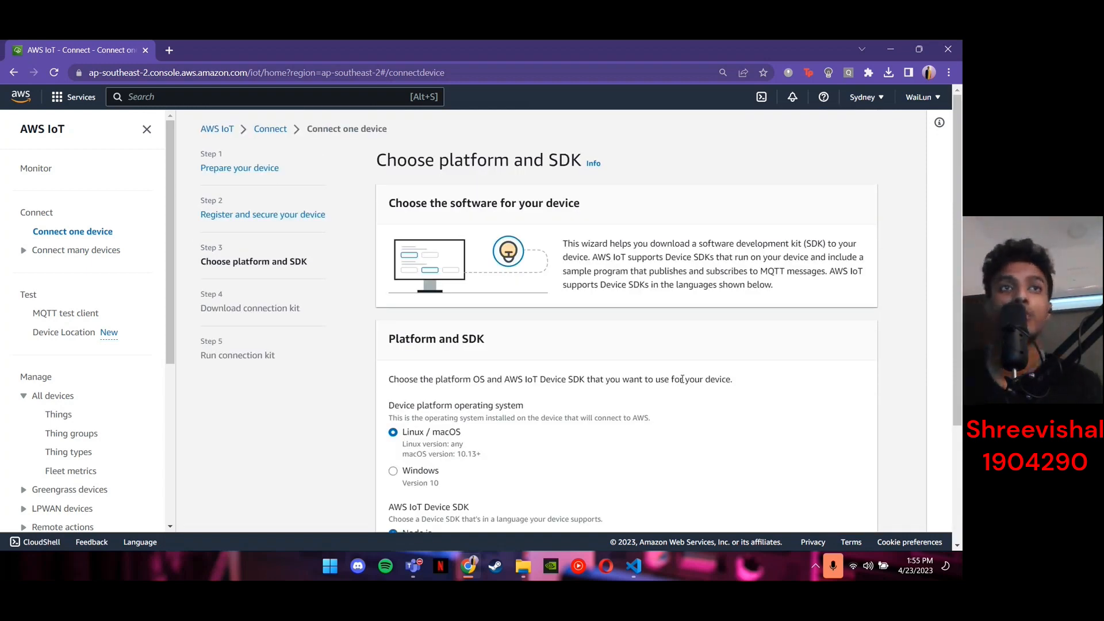
scroll(down, 3)
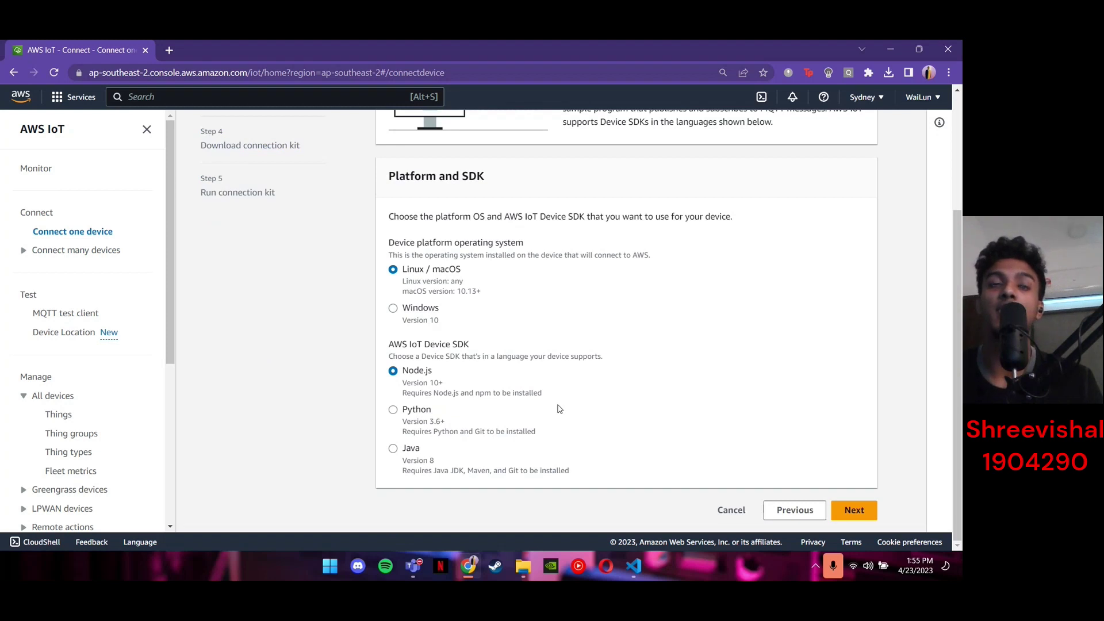
click(393, 409)
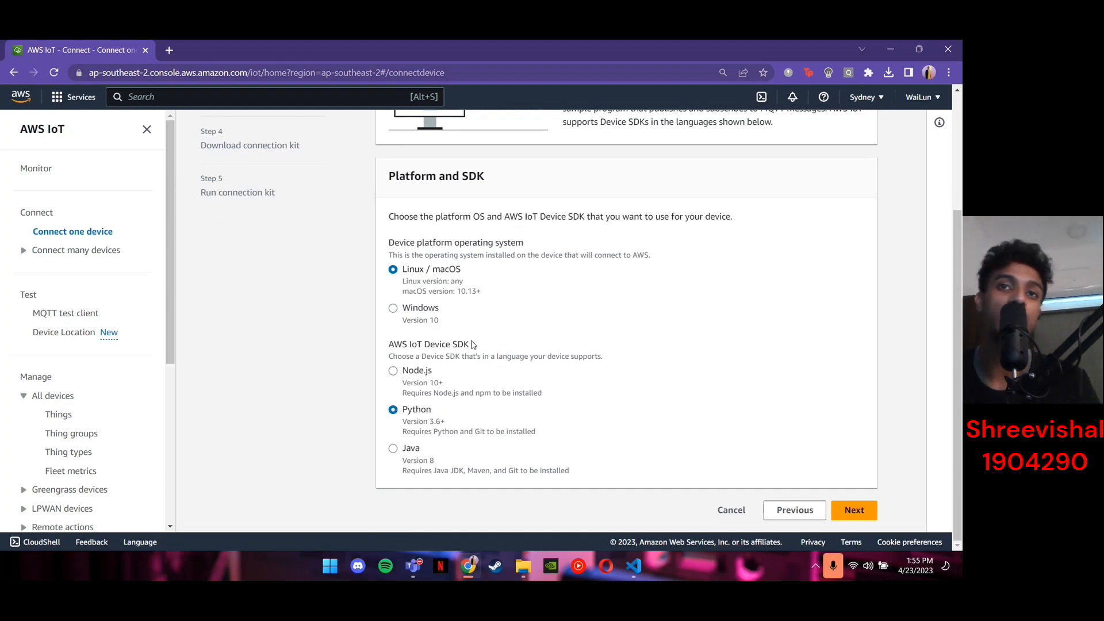
click(854, 510)
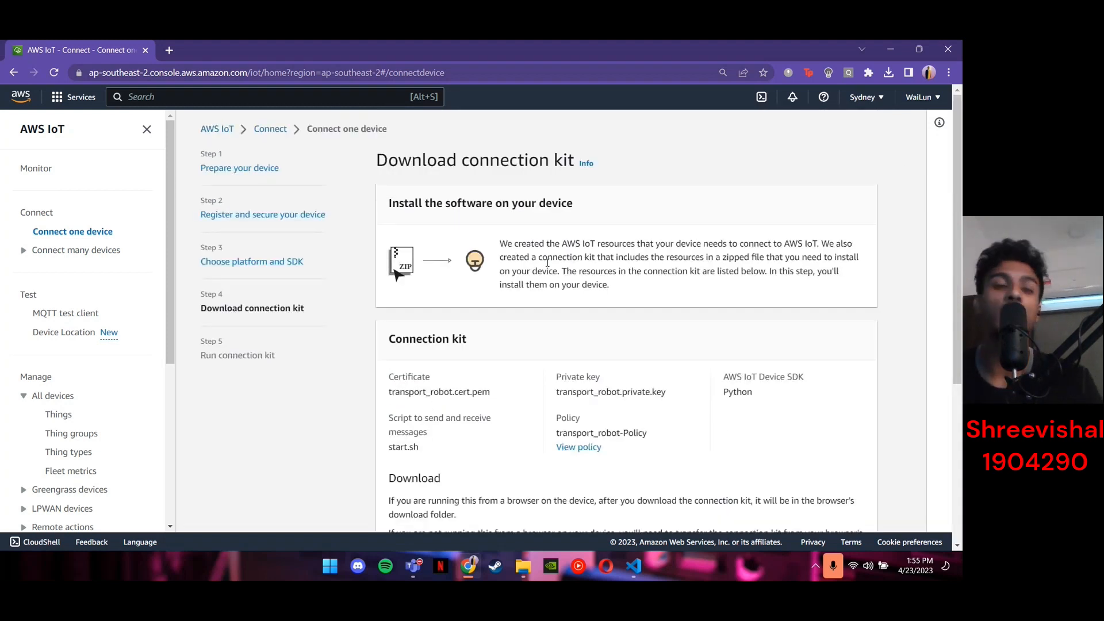
Check the downloaded connection kit folder's files and open the MQTT test client.
scroll(down, 3)
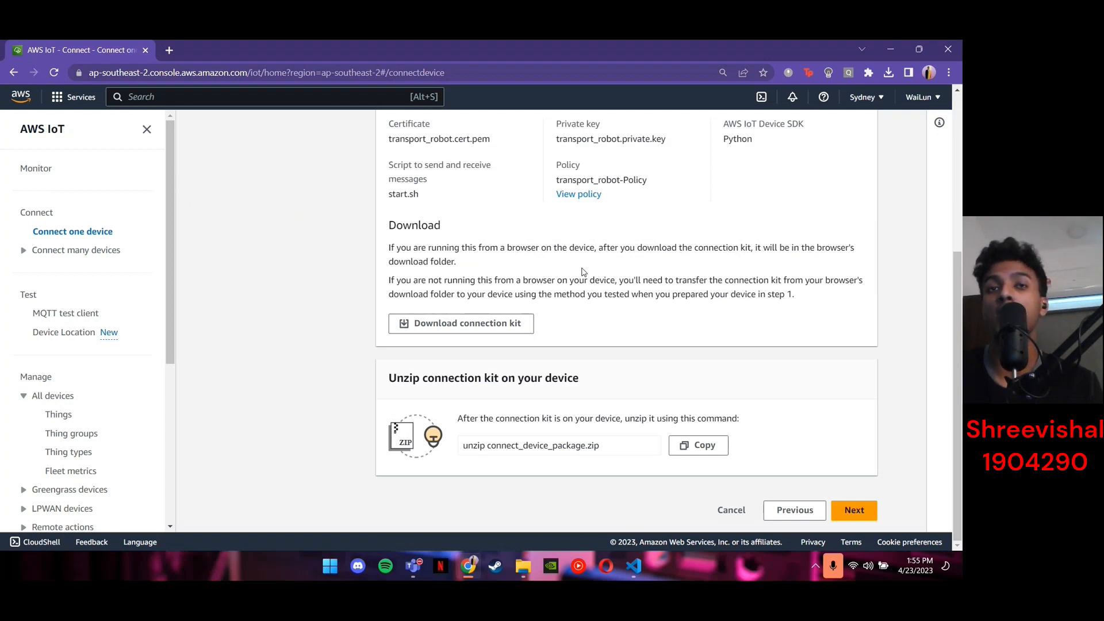
mouse_move(581, 304)
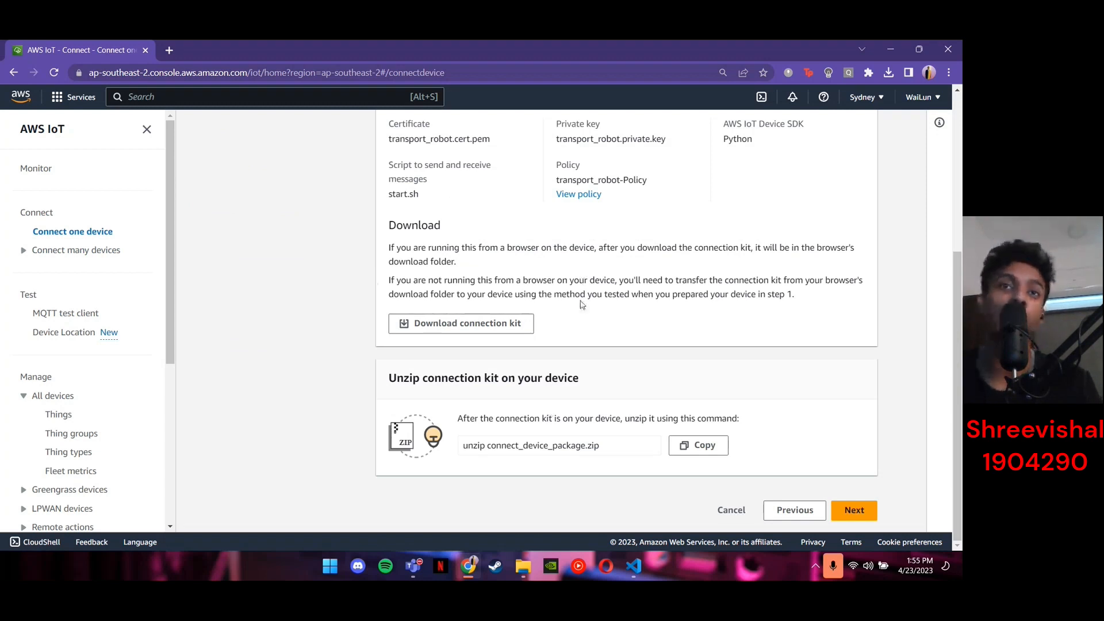
scroll(up, 3)
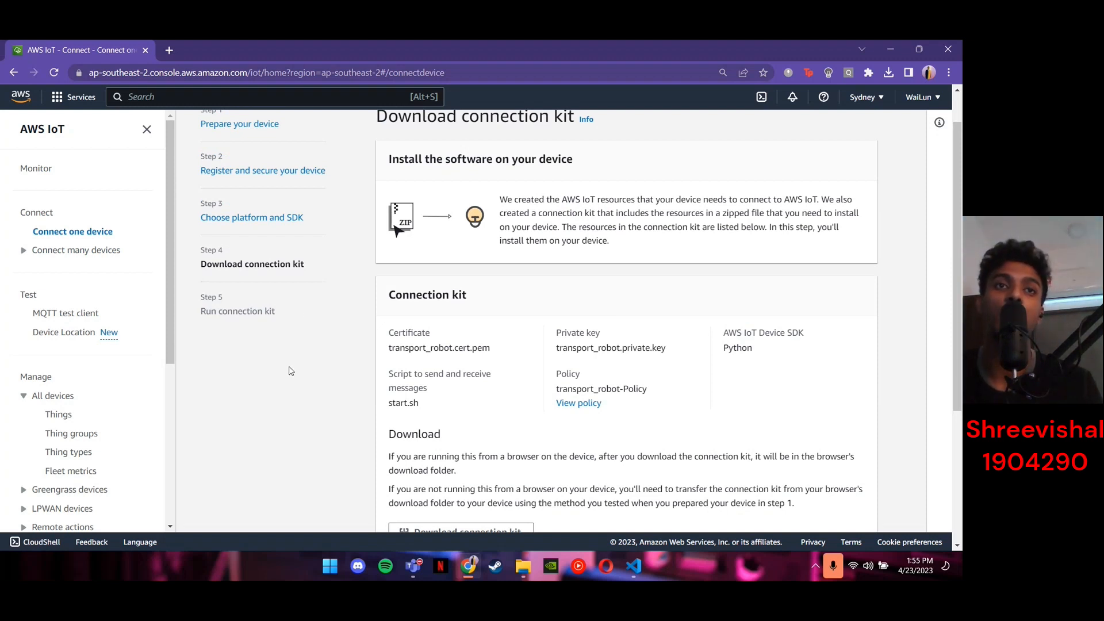
mouse_move(535, 568)
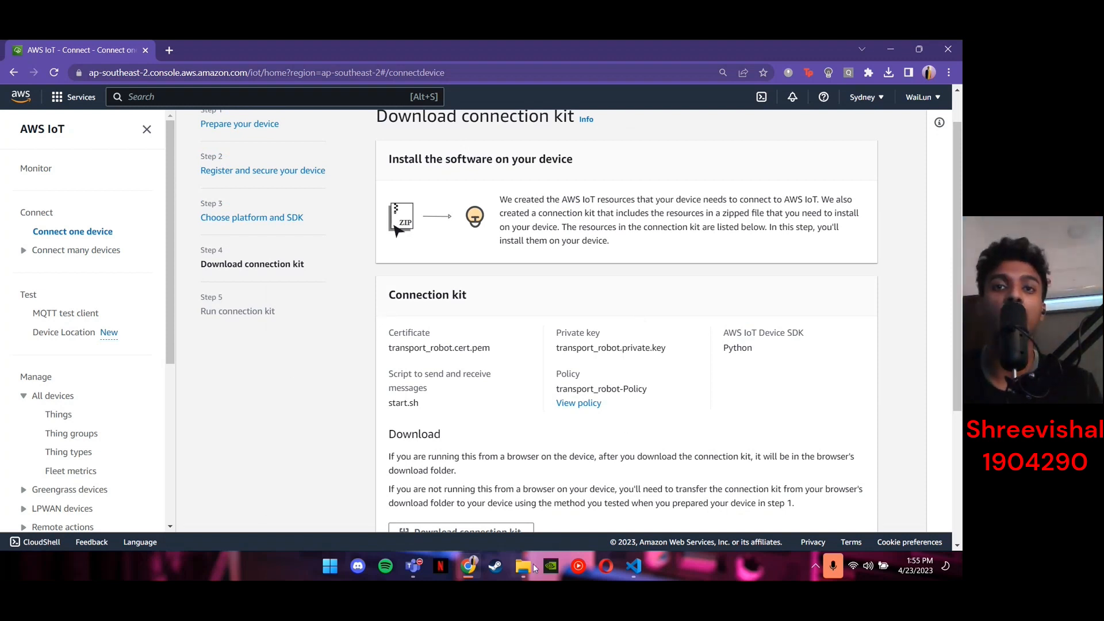
click(523, 566)
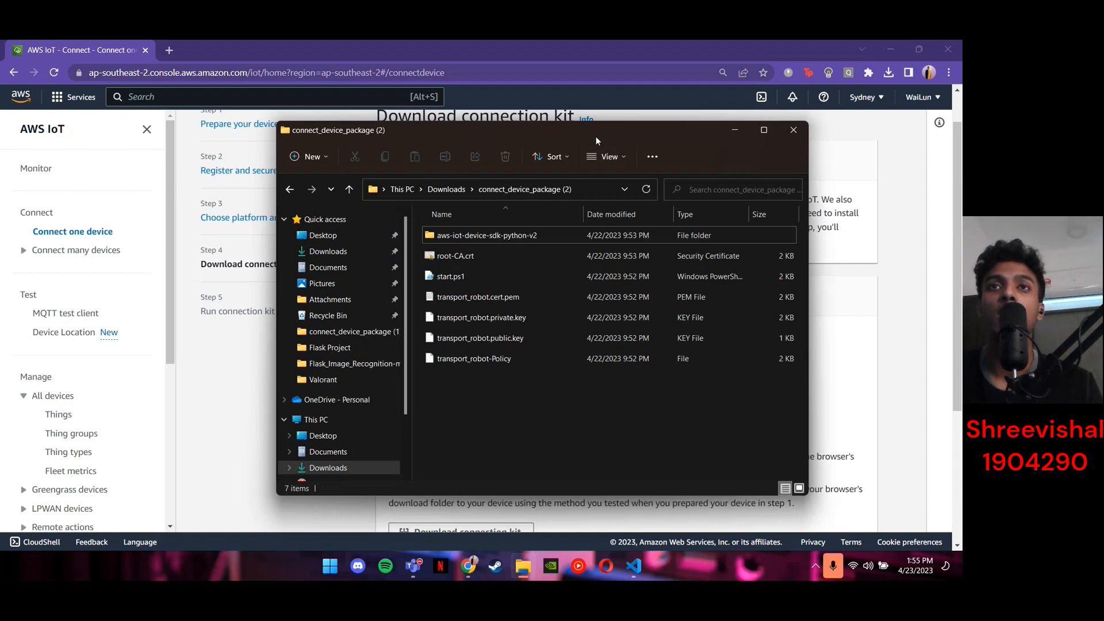
click(793, 130)
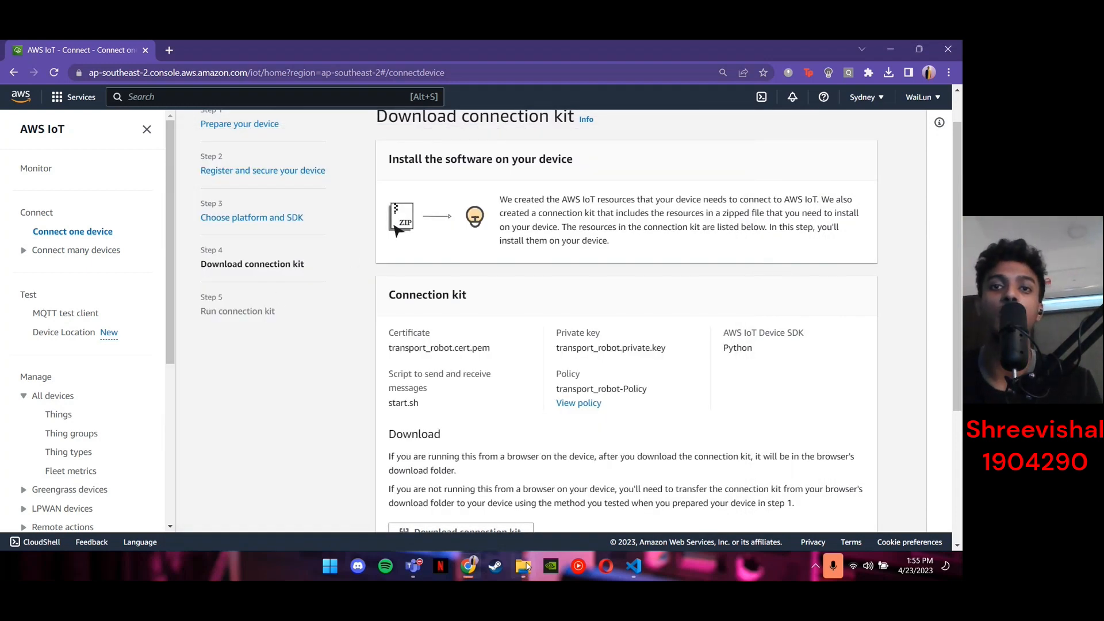
click(523, 566)
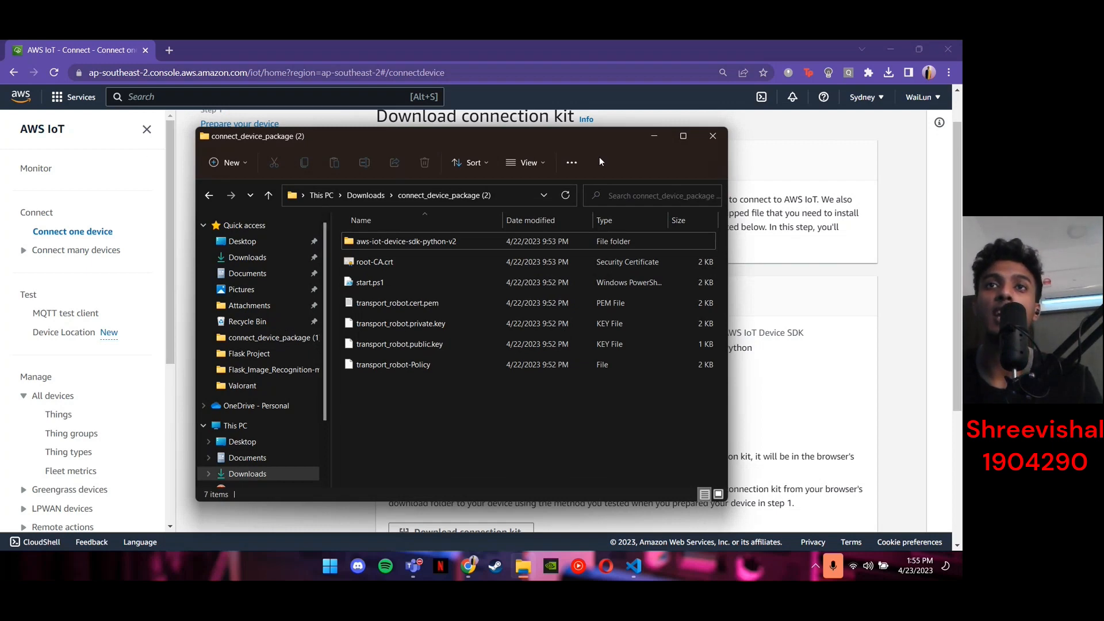
click(65, 312)
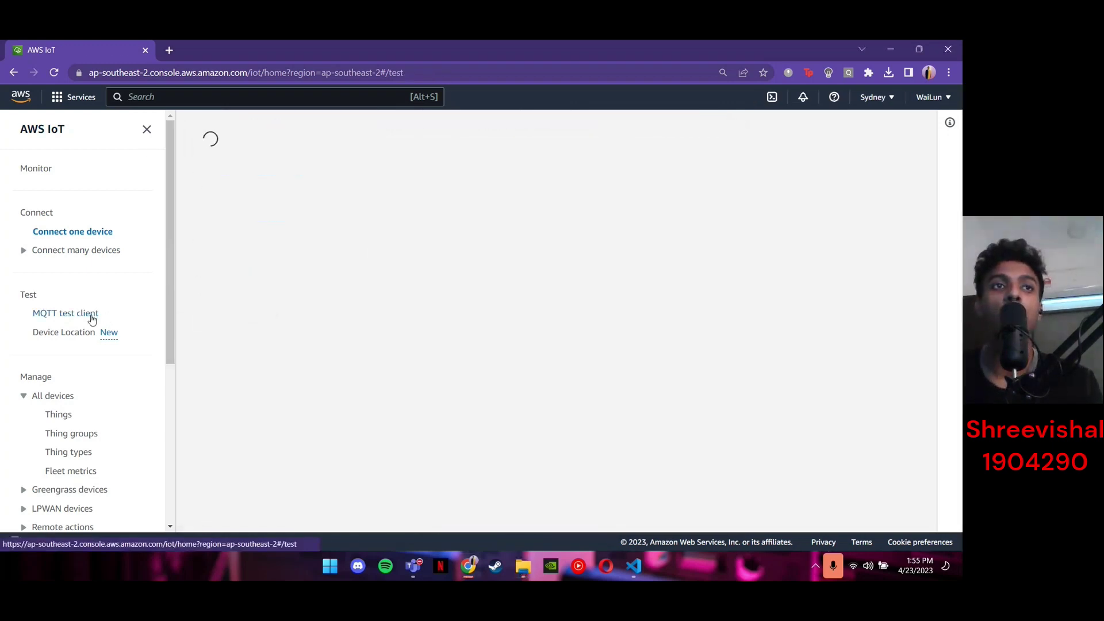
click(65, 313)
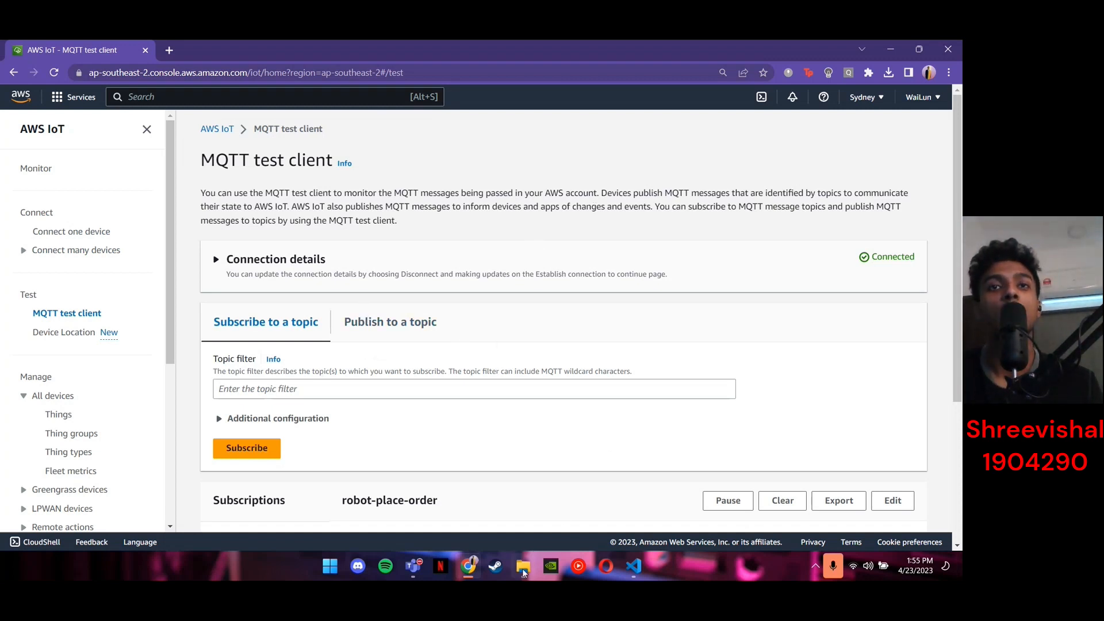
click(523, 567)
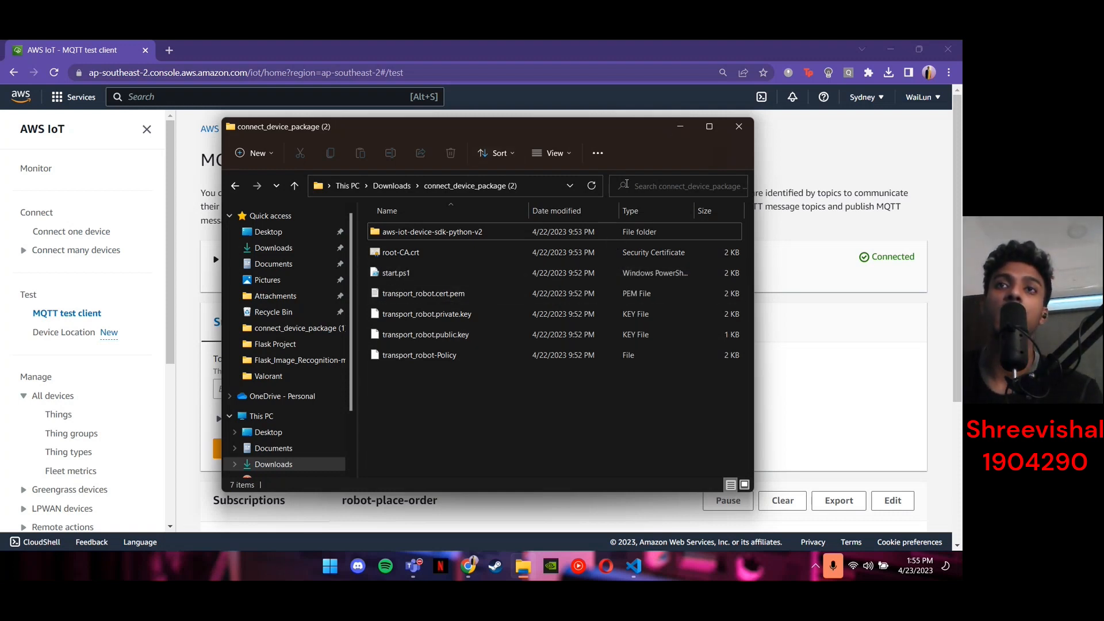
click(739, 126)
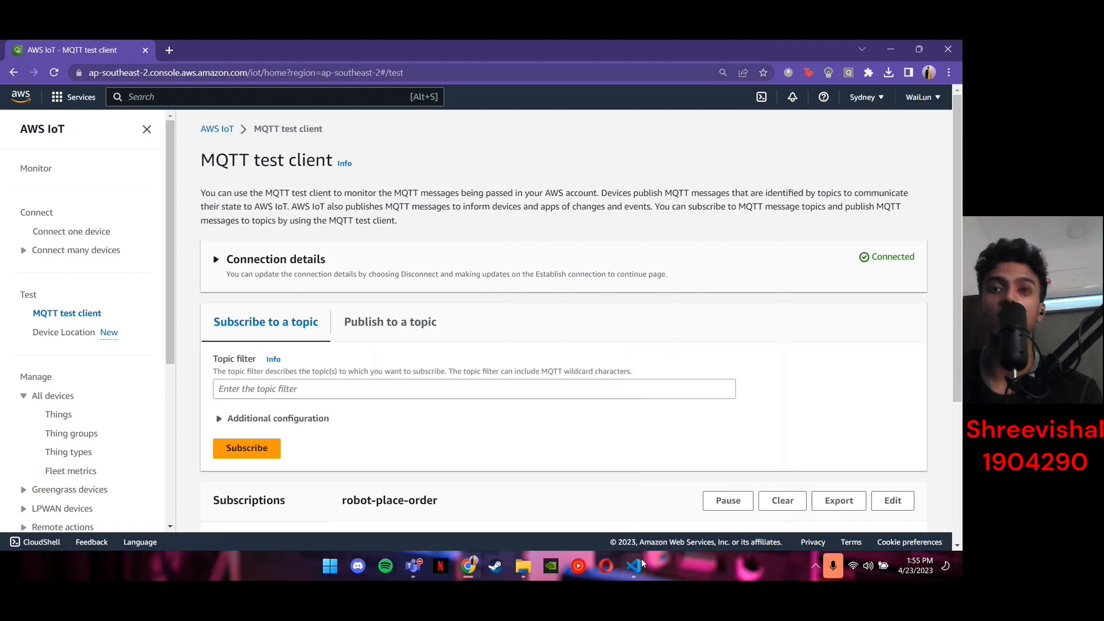
click(631, 566)
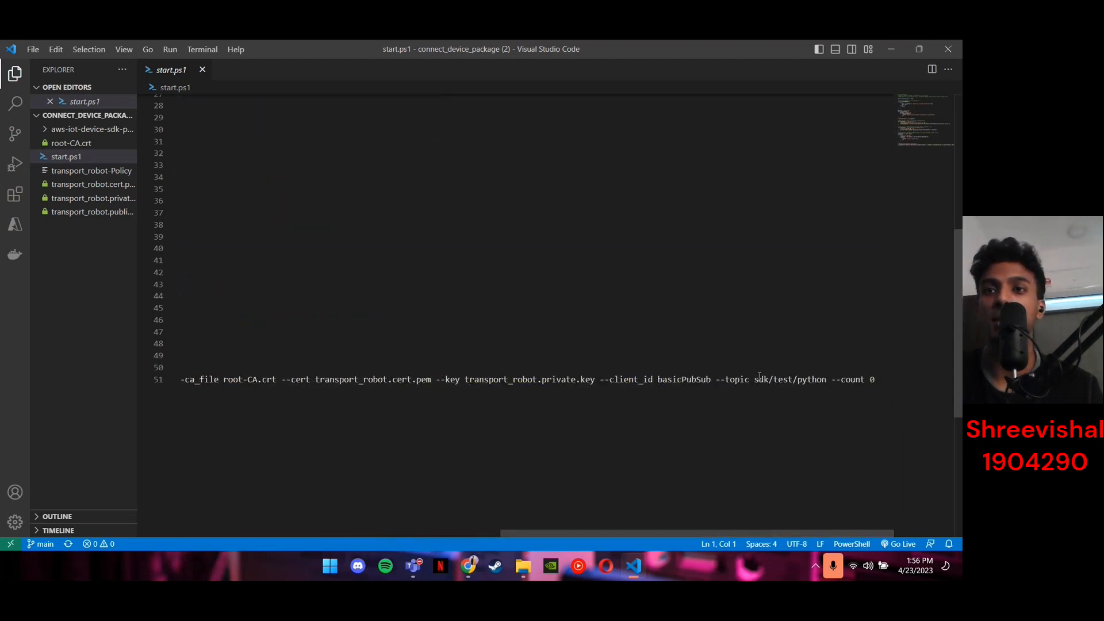
drag(754, 379, 827, 379)
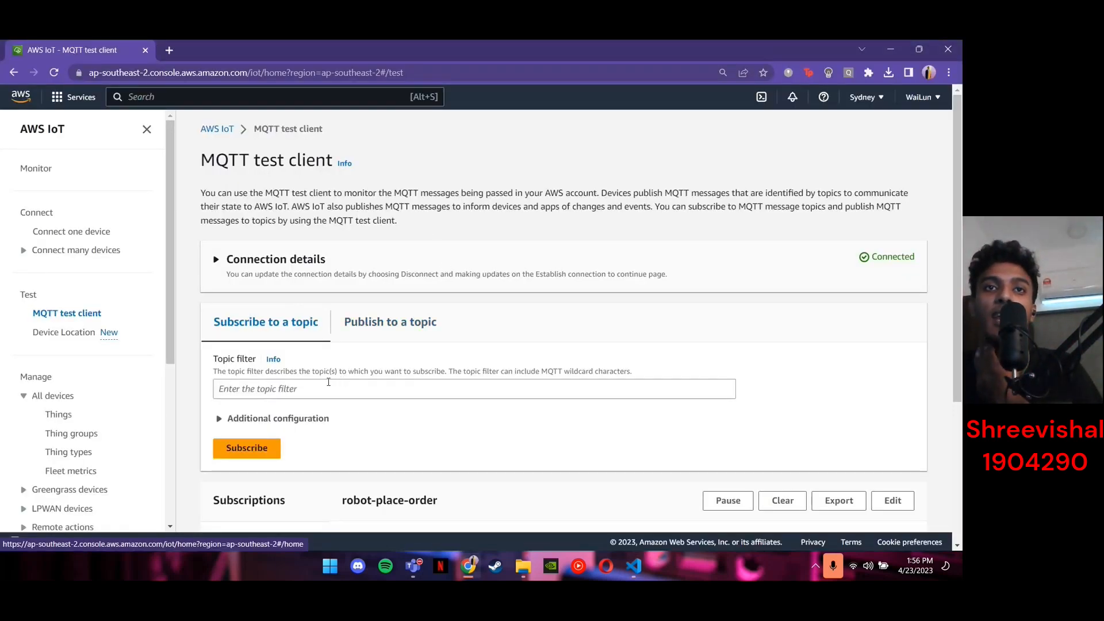
Subscribe to sdk/test/python and reopen the connect_device_package folder.
text(sdk/test/python)
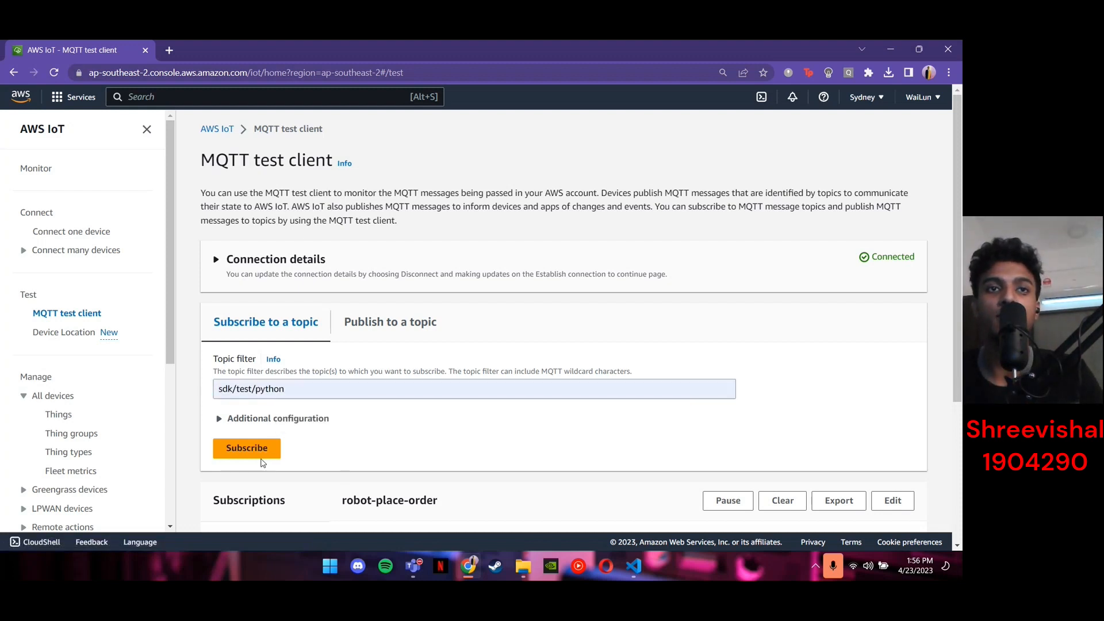
click(247, 448)
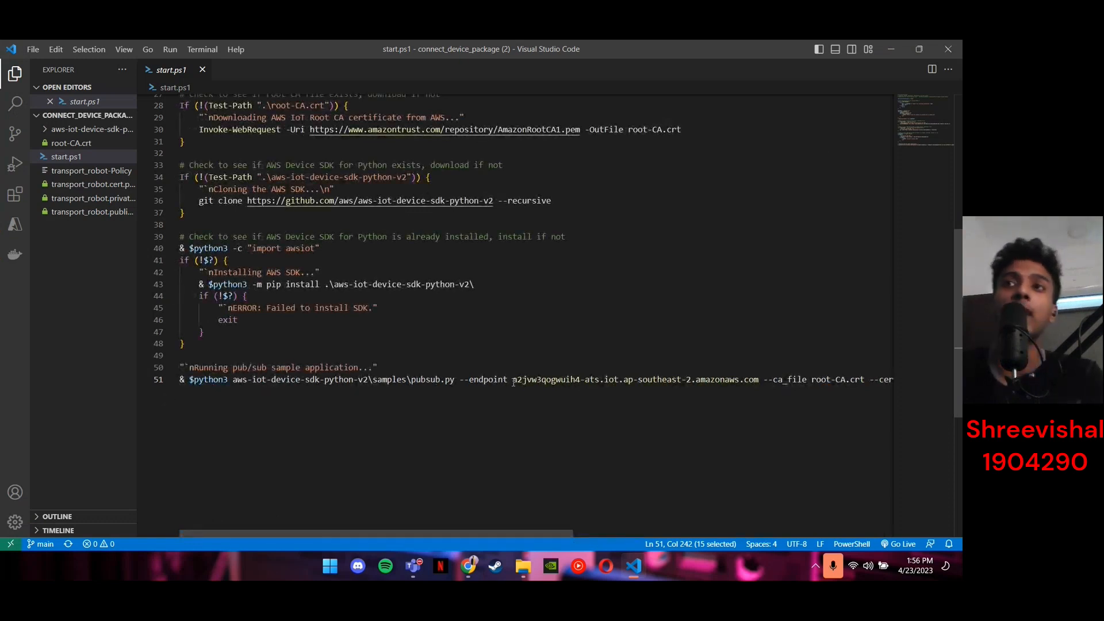
click(467, 565)
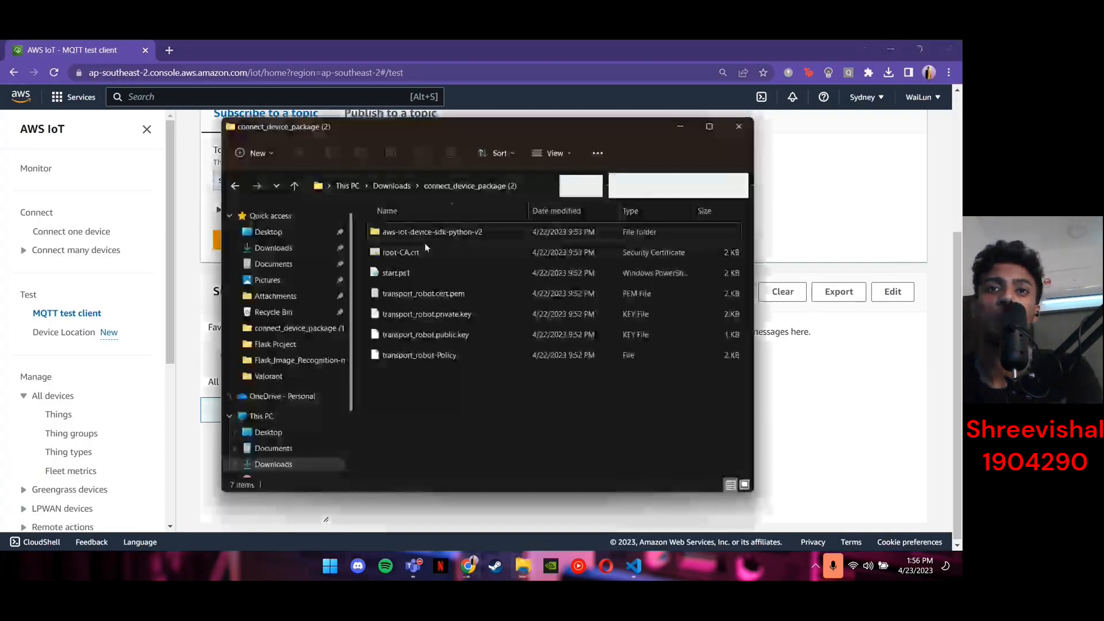
Open PowerShell in the kit folder and set a process-scoped Bypass execution policy, confirming Y.
text(powe)
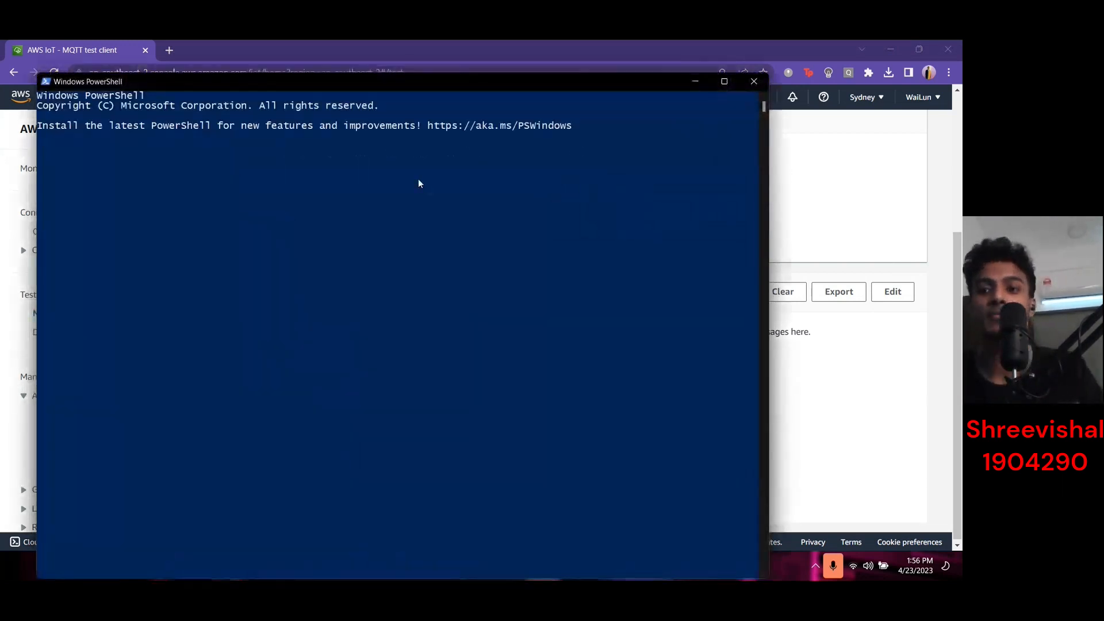
text(Set-ExecutionPolicy -ExecutionPolicy Bypass -Scope Process)
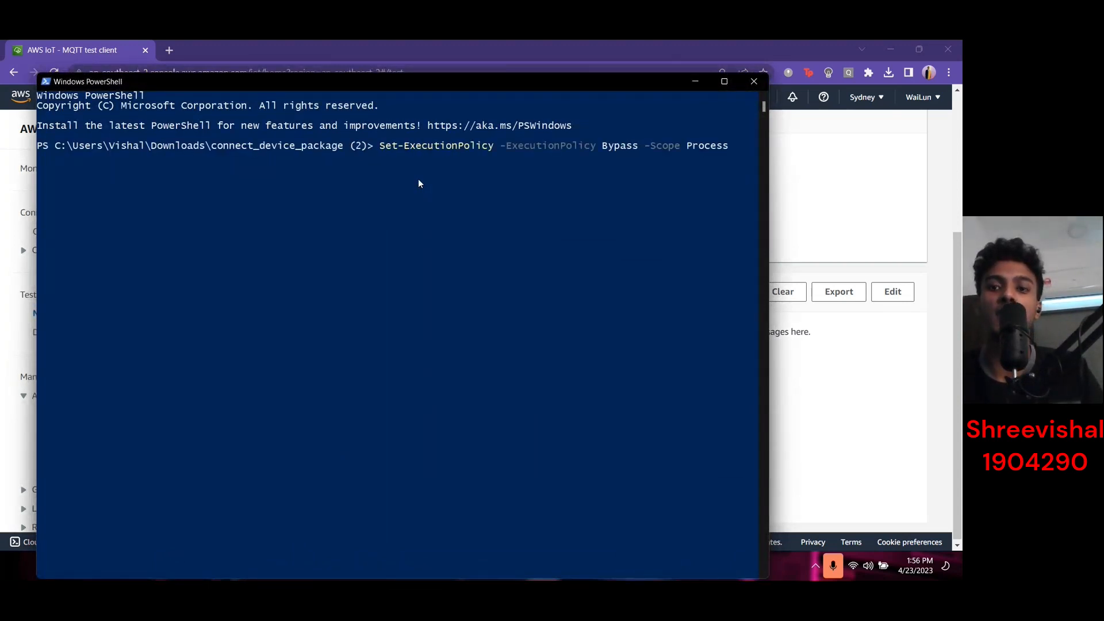
key(Enter)
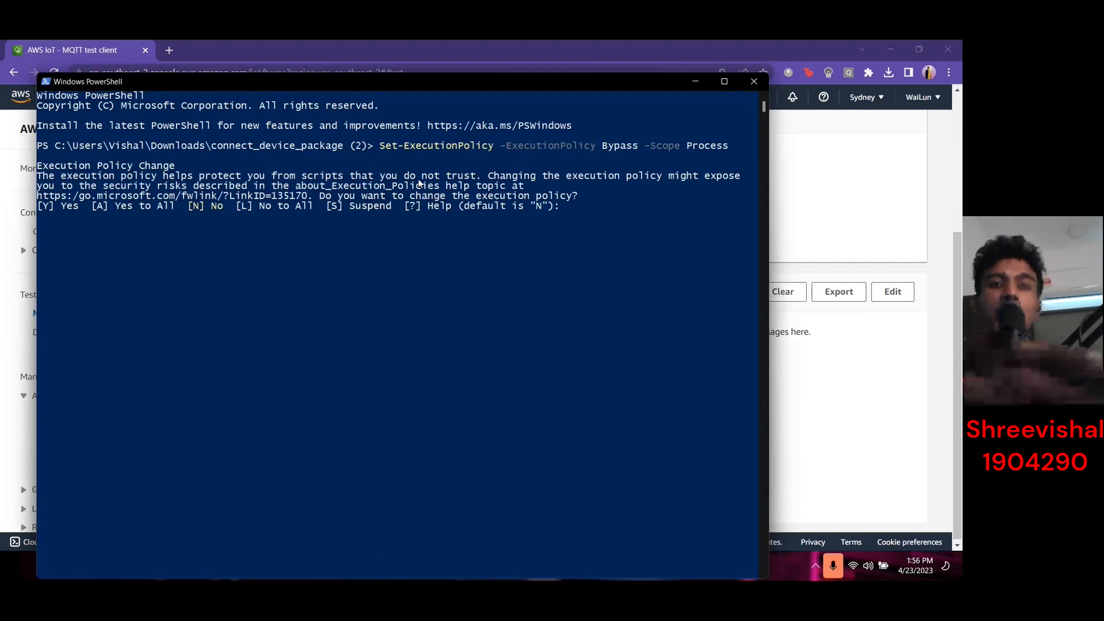
text(Y)
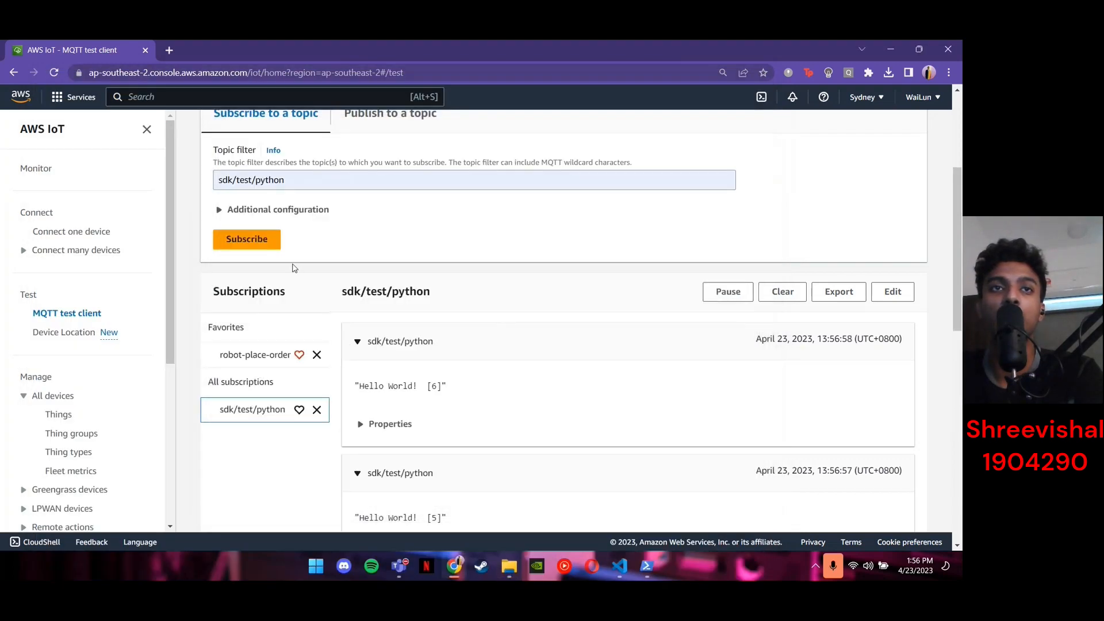
Pause the sdk/test/python Hello World stream and switch to Publish to a topic.
scroll(down, 3)
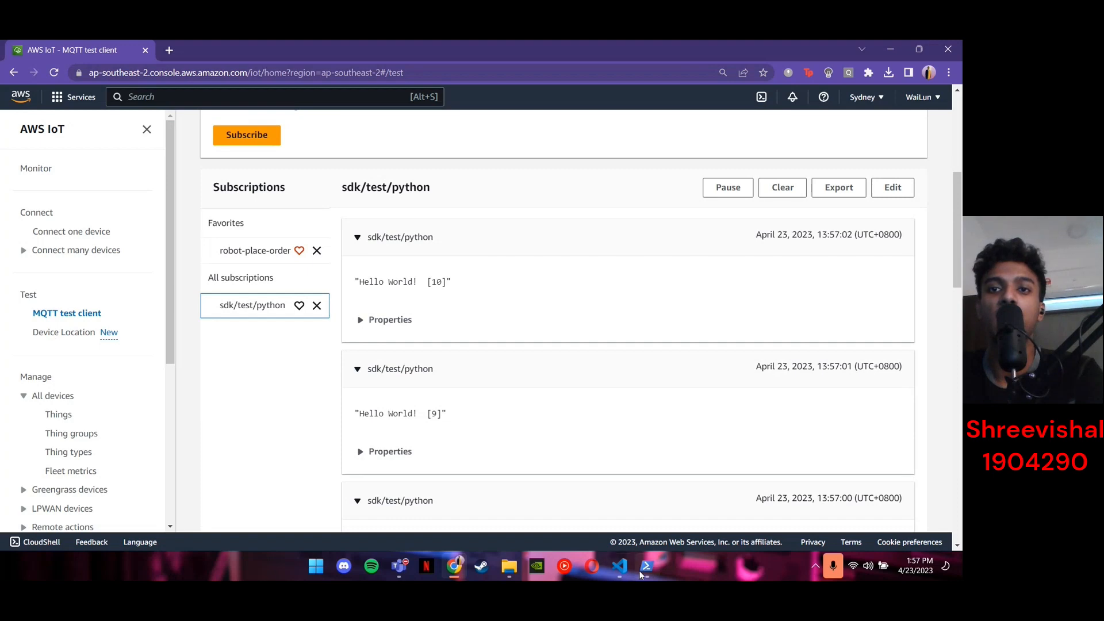
click(647, 566)
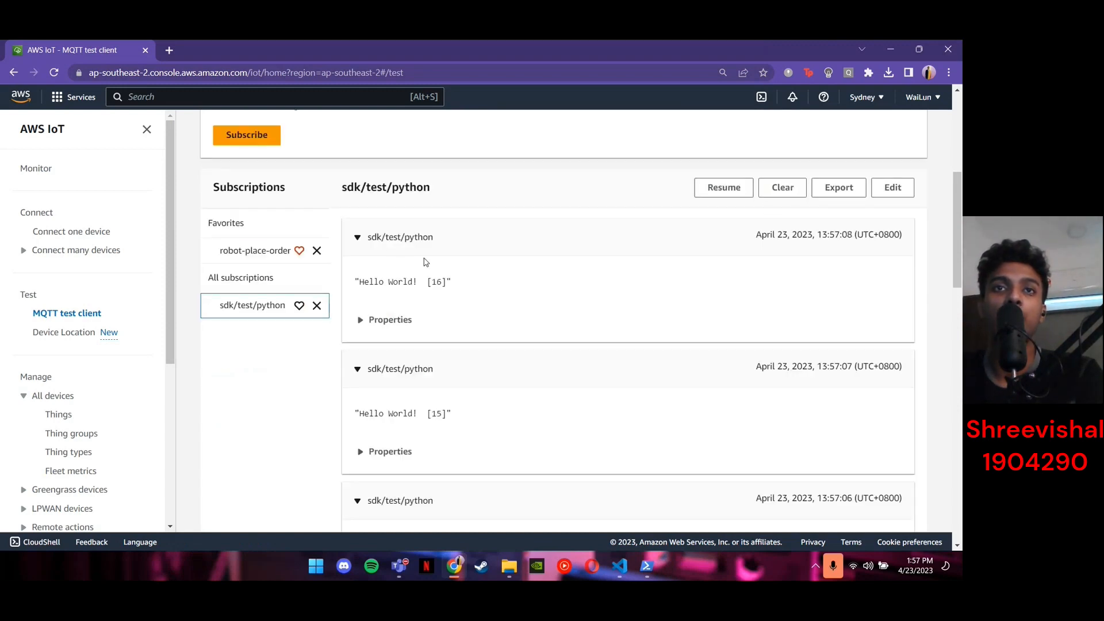
click(646, 566)
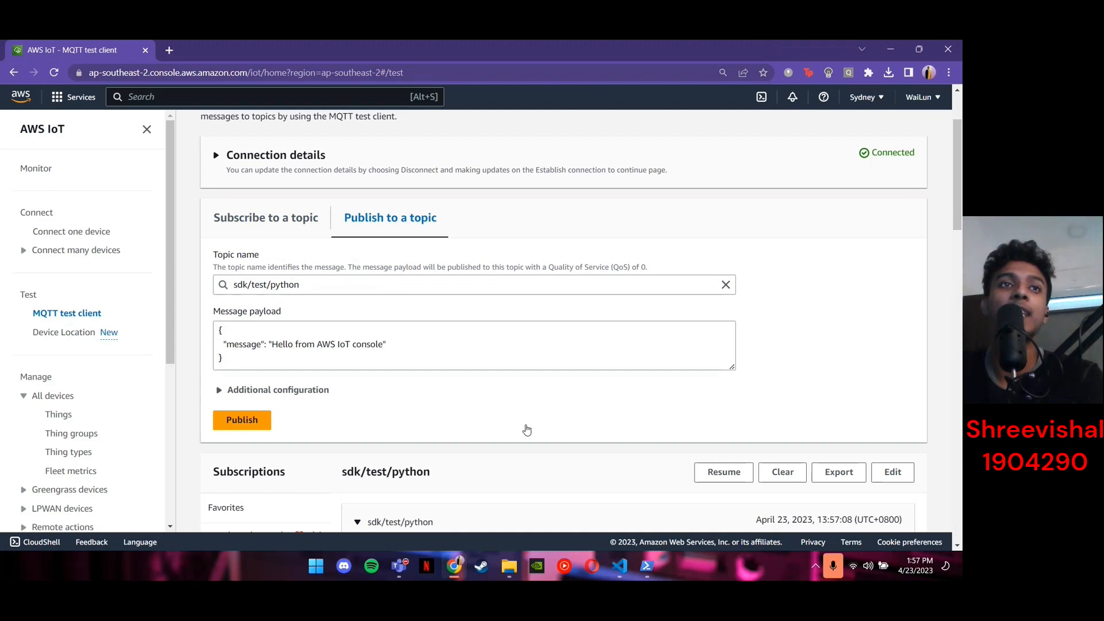
mouse_move(400, 427)
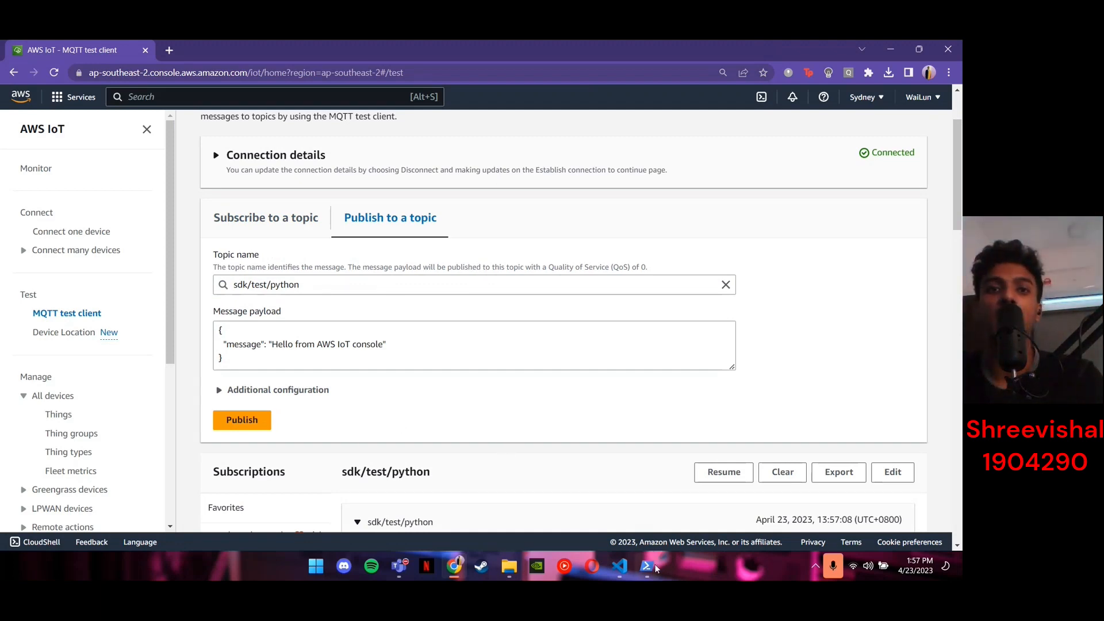
Publish 'Hey this is a message from the AWS IoT Console' and view it in PowerShell.
drag(317, 345, 383, 345)
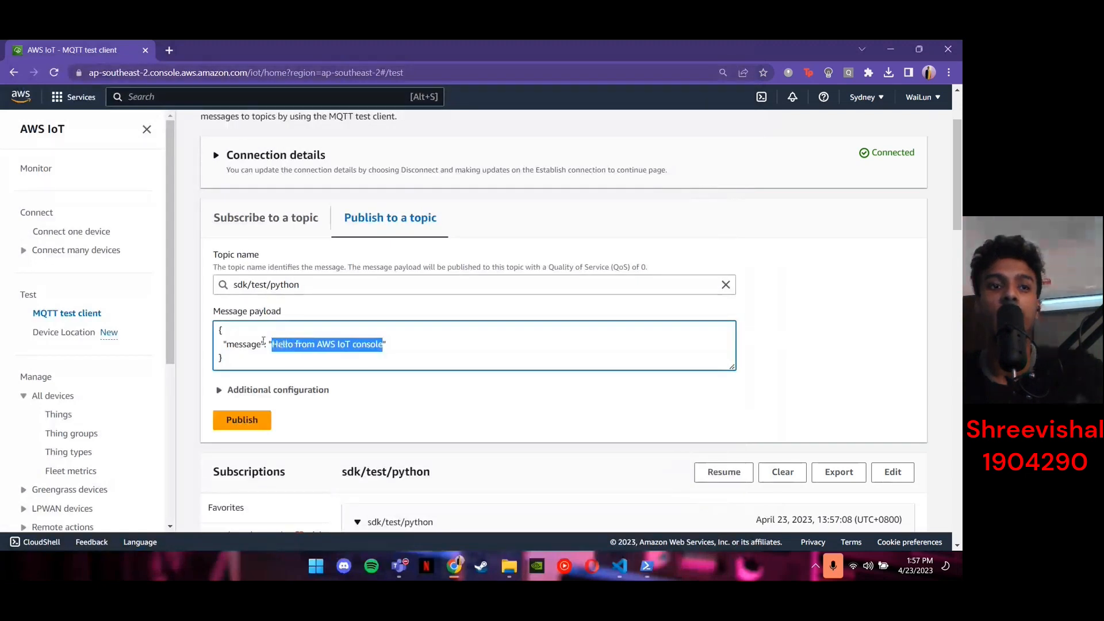
text(Hey this is")
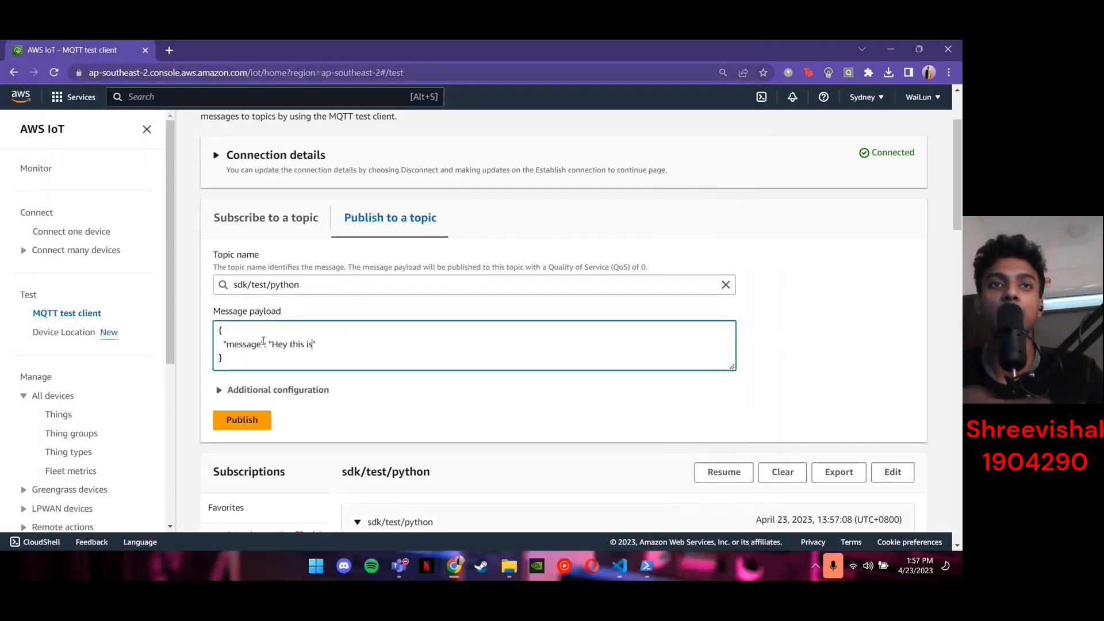
text(a message from the AWS)
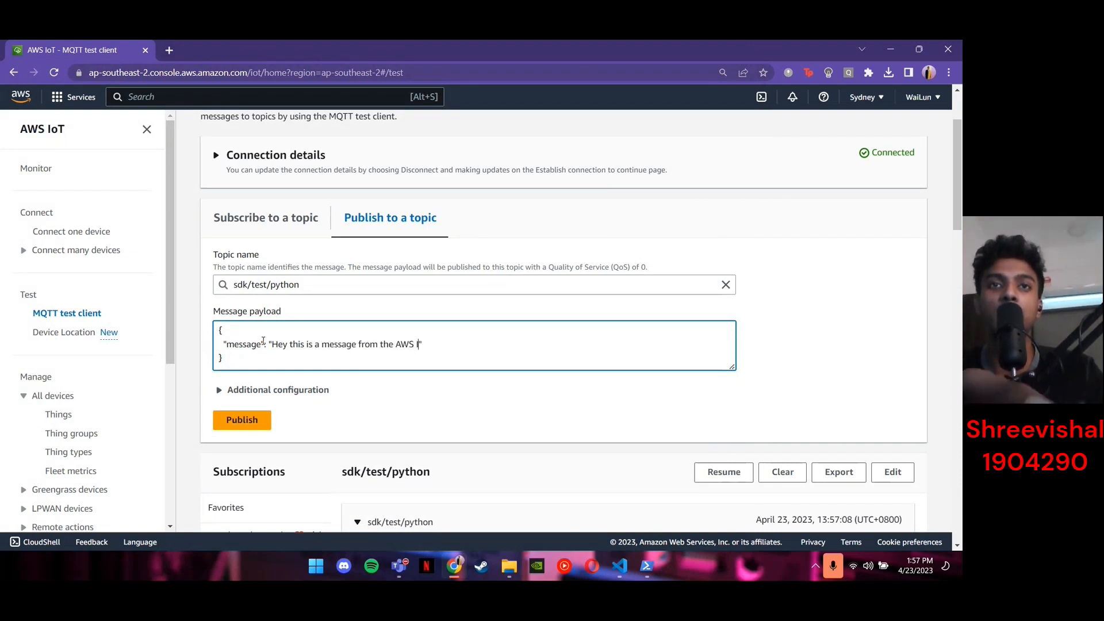
text(IoT Console)
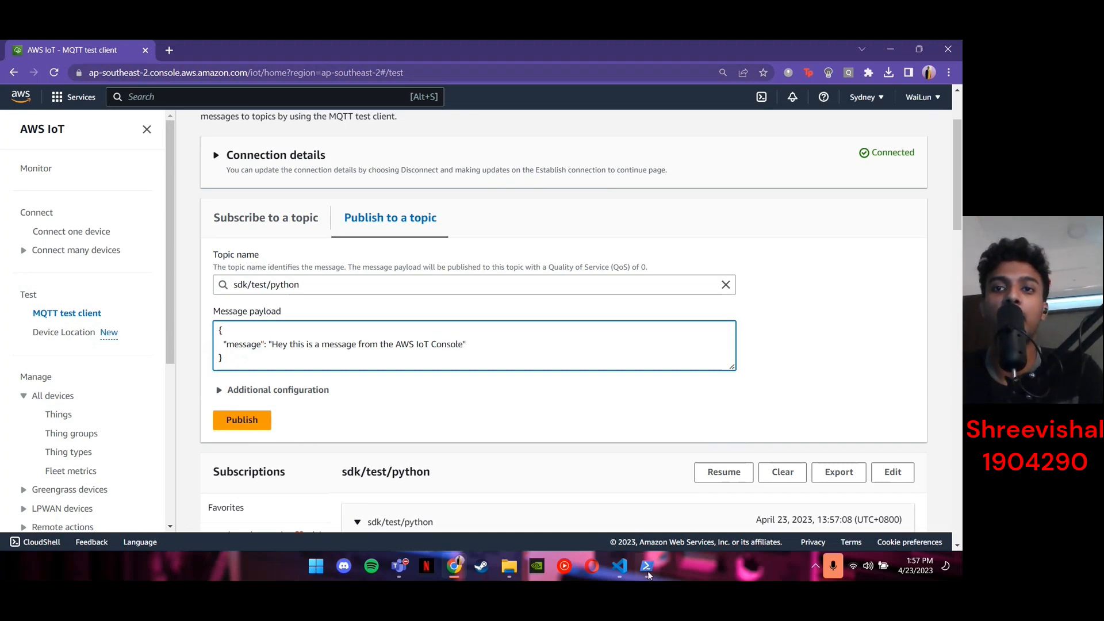
click(646, 565)
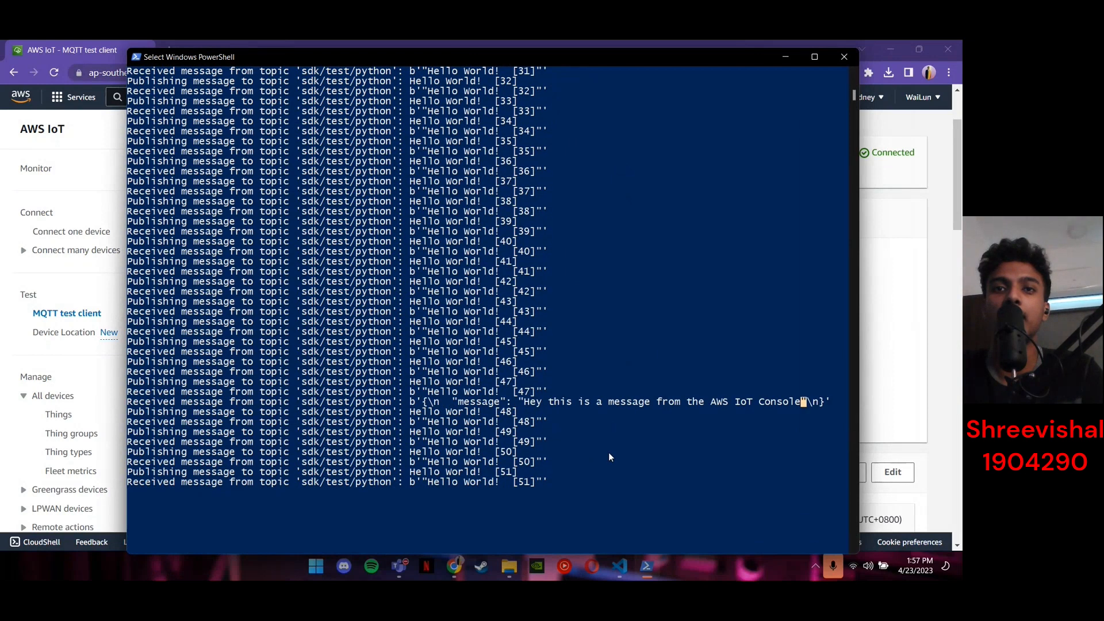
mouse_move(693, 129)
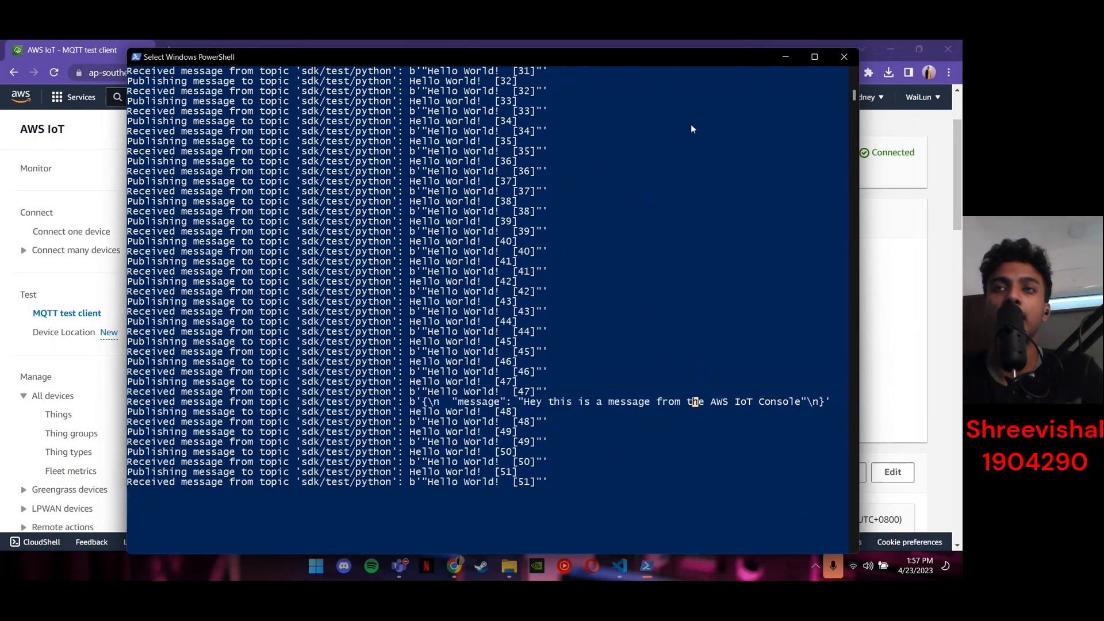